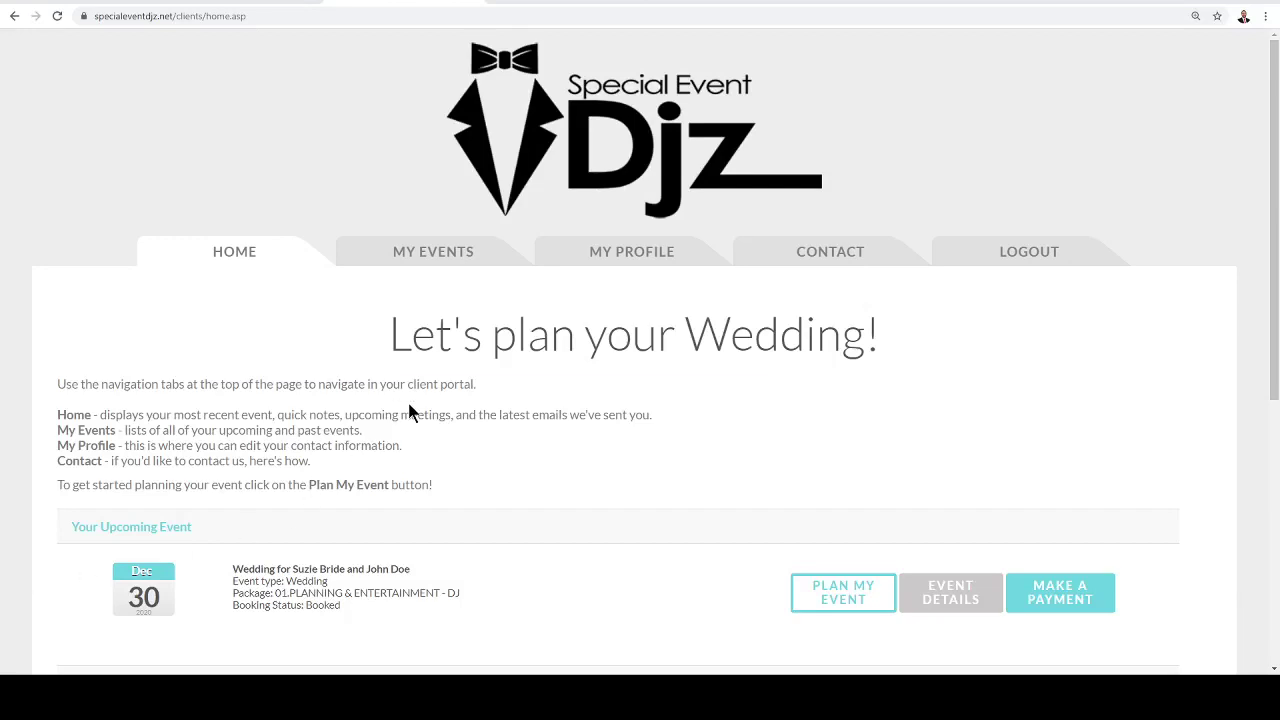
# Open Plan My Event for the 12/30/2020 wedding and scroll through its planning forms and timeline.
pyautogui.scroll(-3)
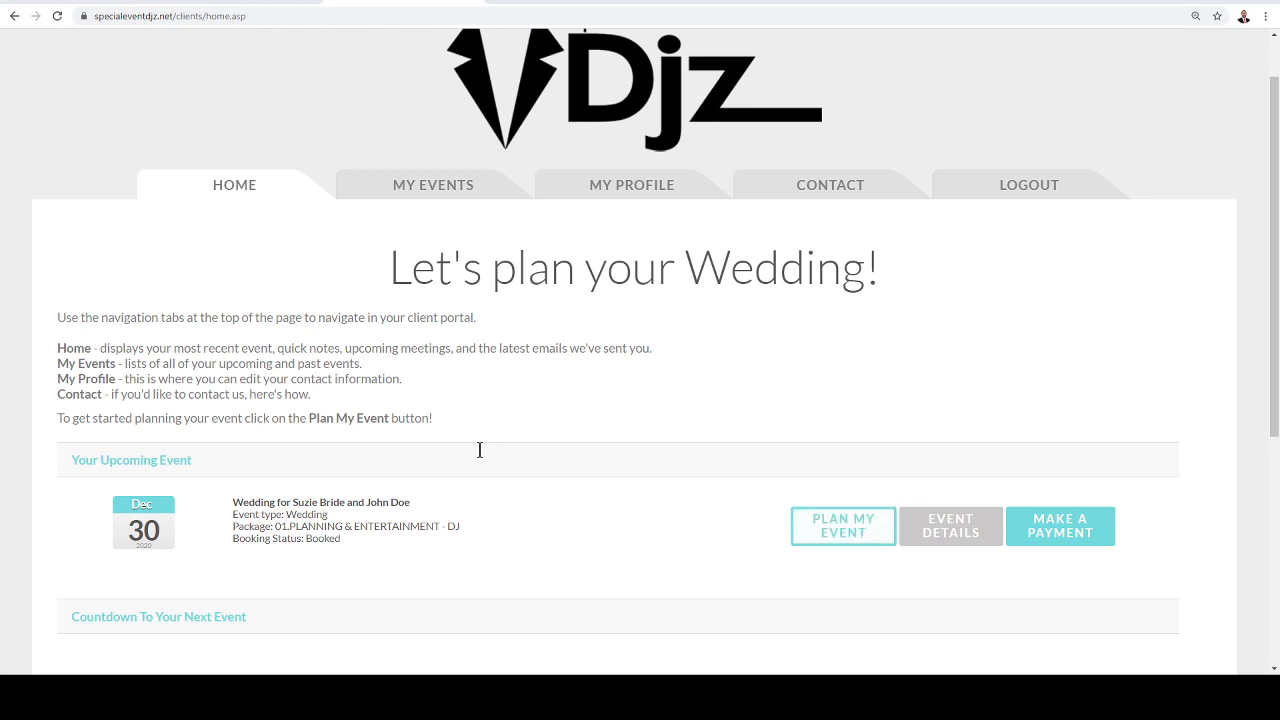
pyautogui.click(843, 526)
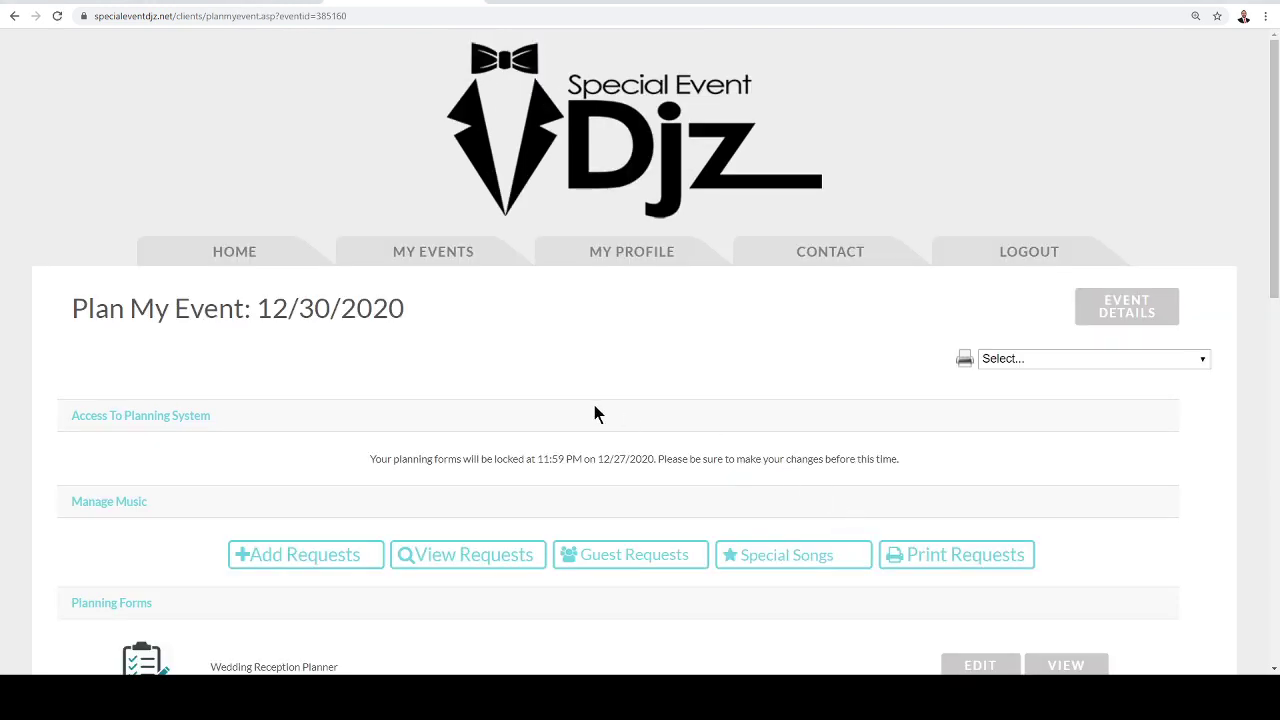
pyautogui.scroll(-3)
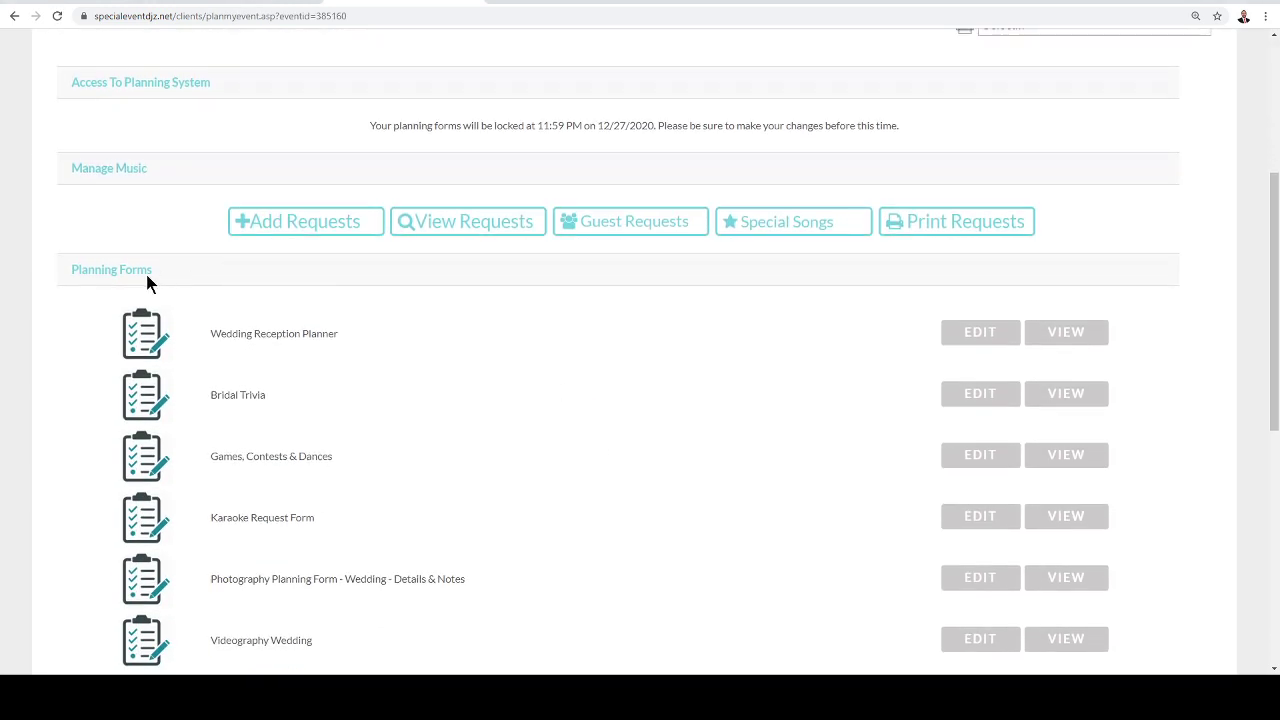
pyautogui.moveTo(618, 387)
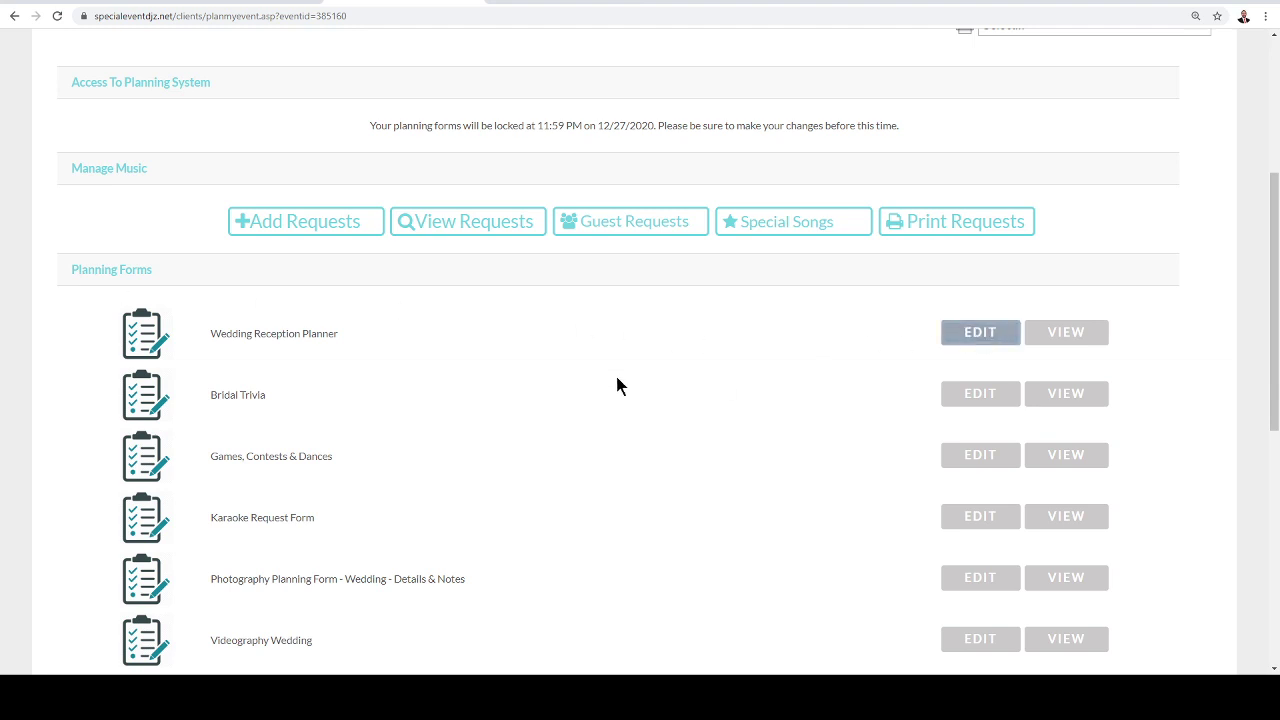
pyautogui.scroll(-3)
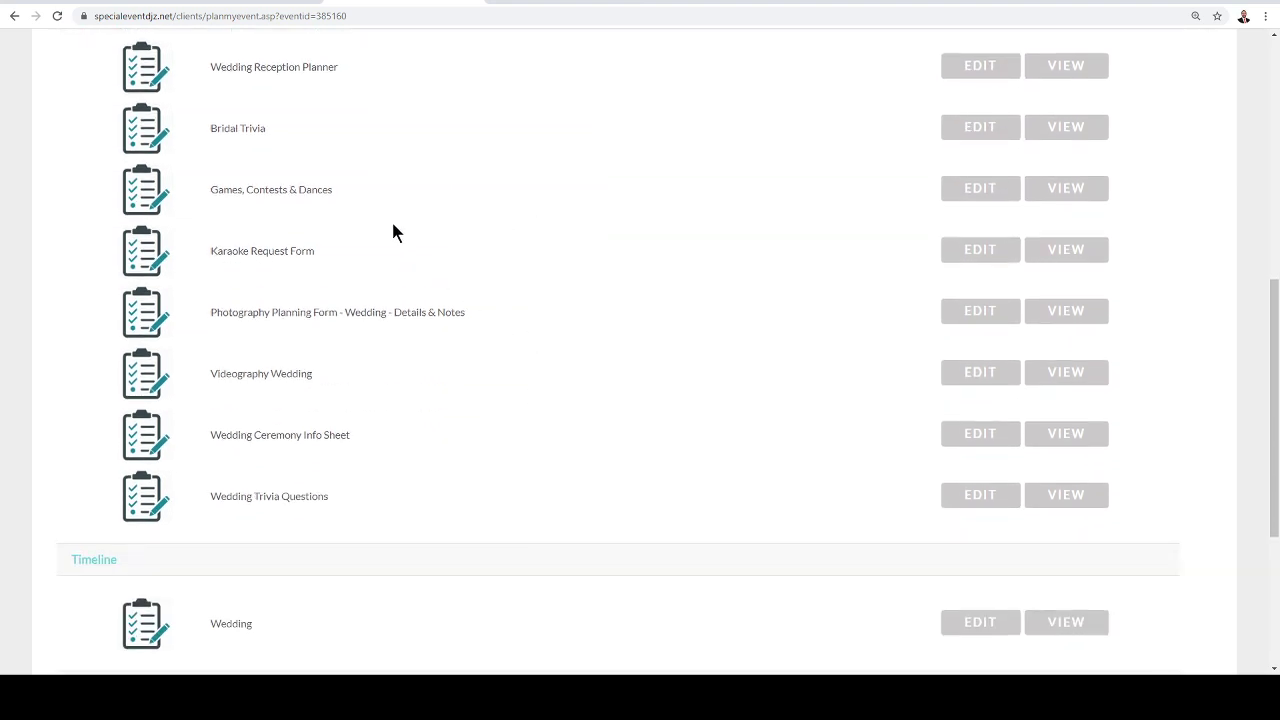
pyautogui.moveTo(226, 88)
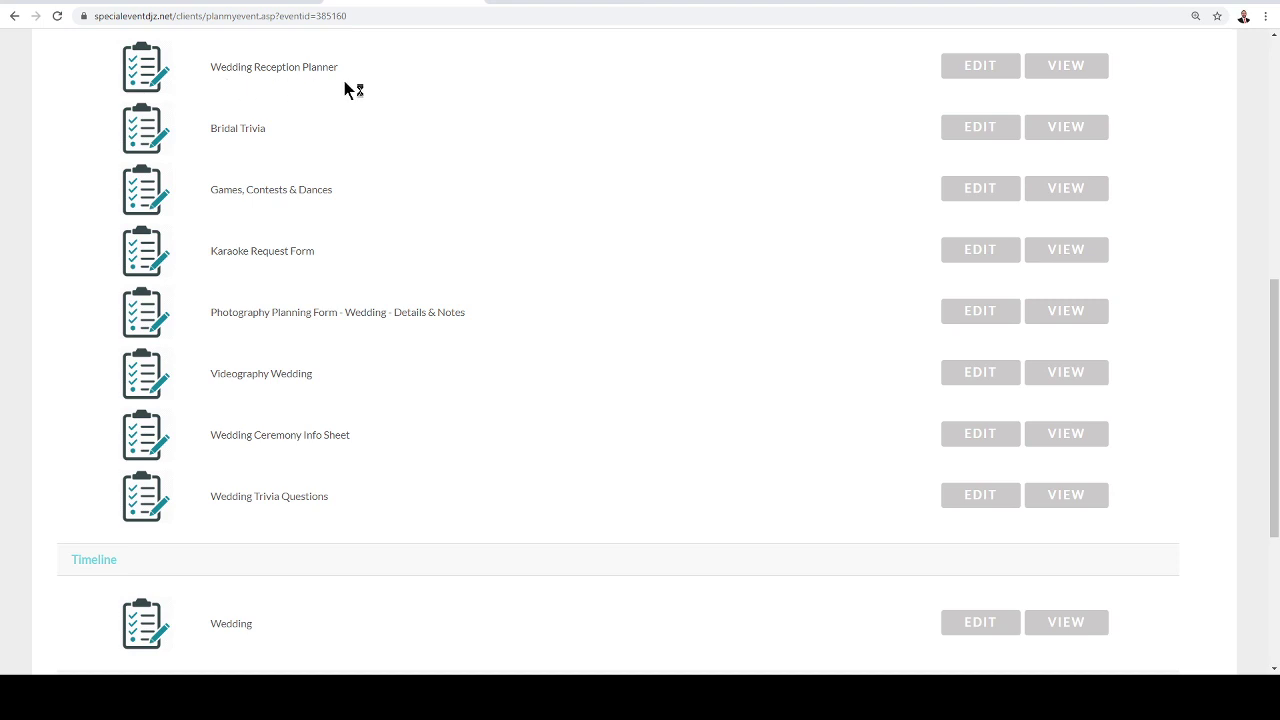
pyautogui.moveTo(283, 95)
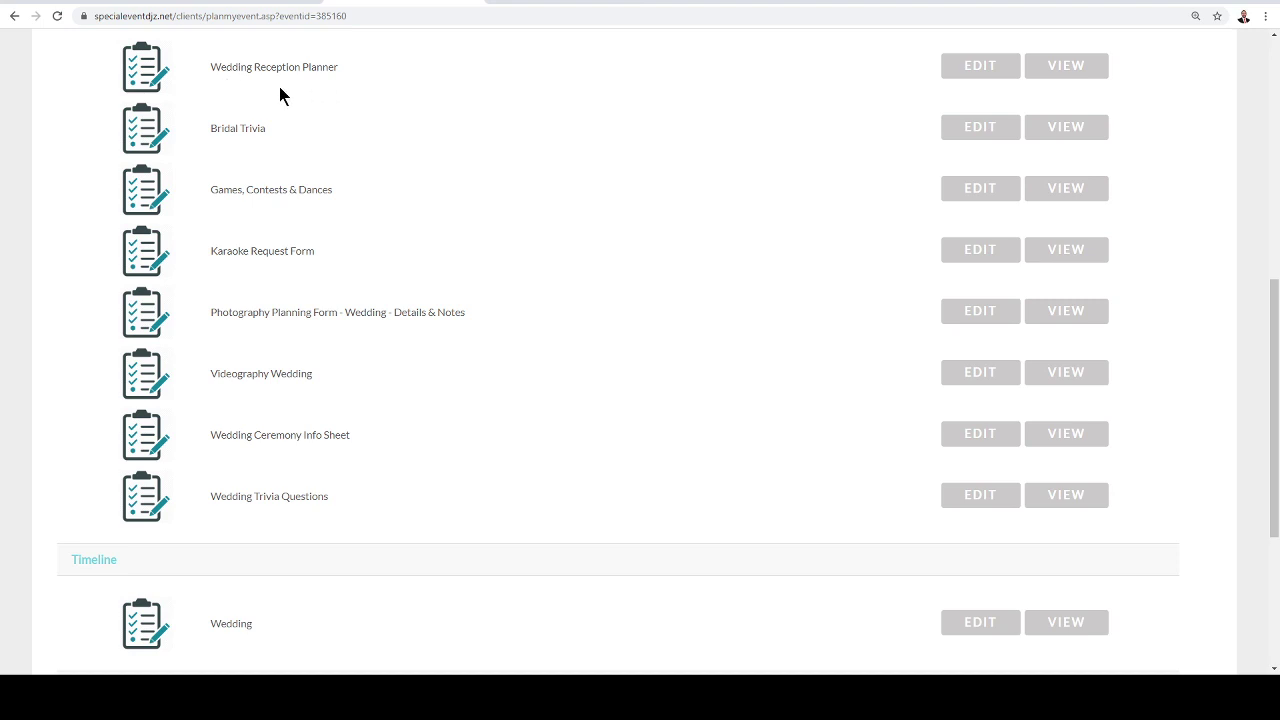
pyautogui.moveTo(286, 153)
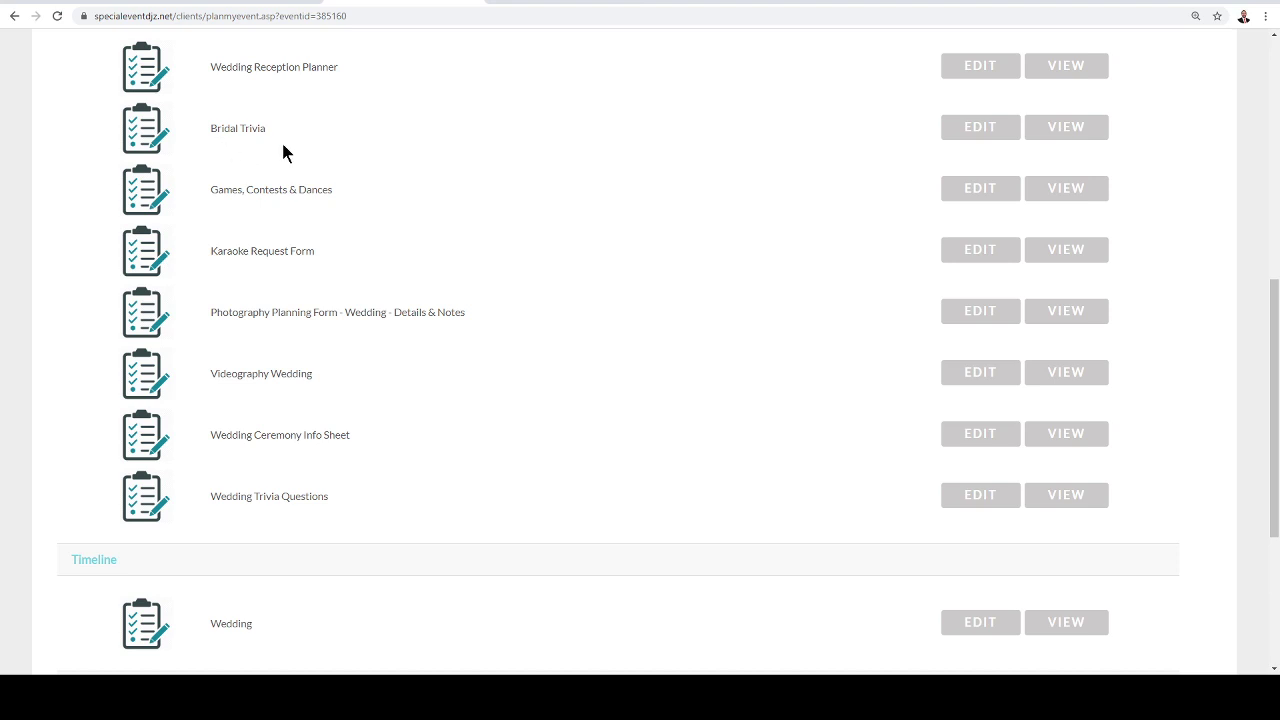
pyautogui.moveTo(371, 234)
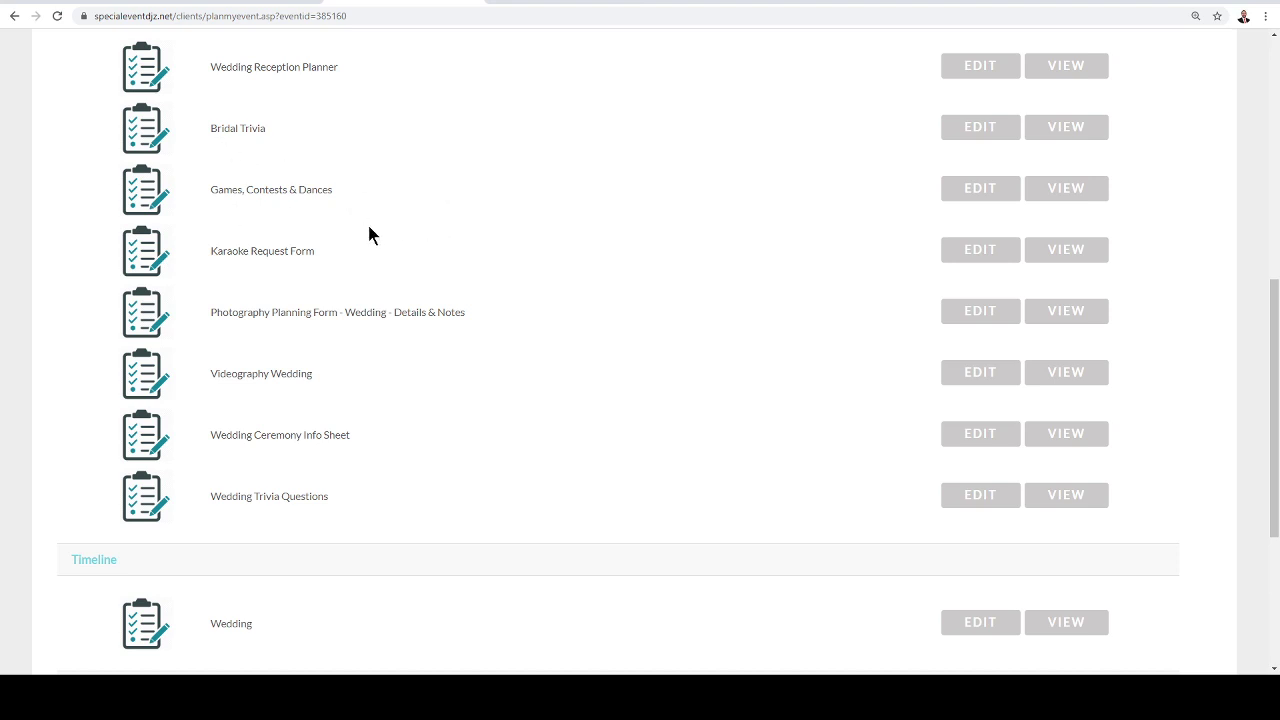
pyautogui.moveTo(408, 282)
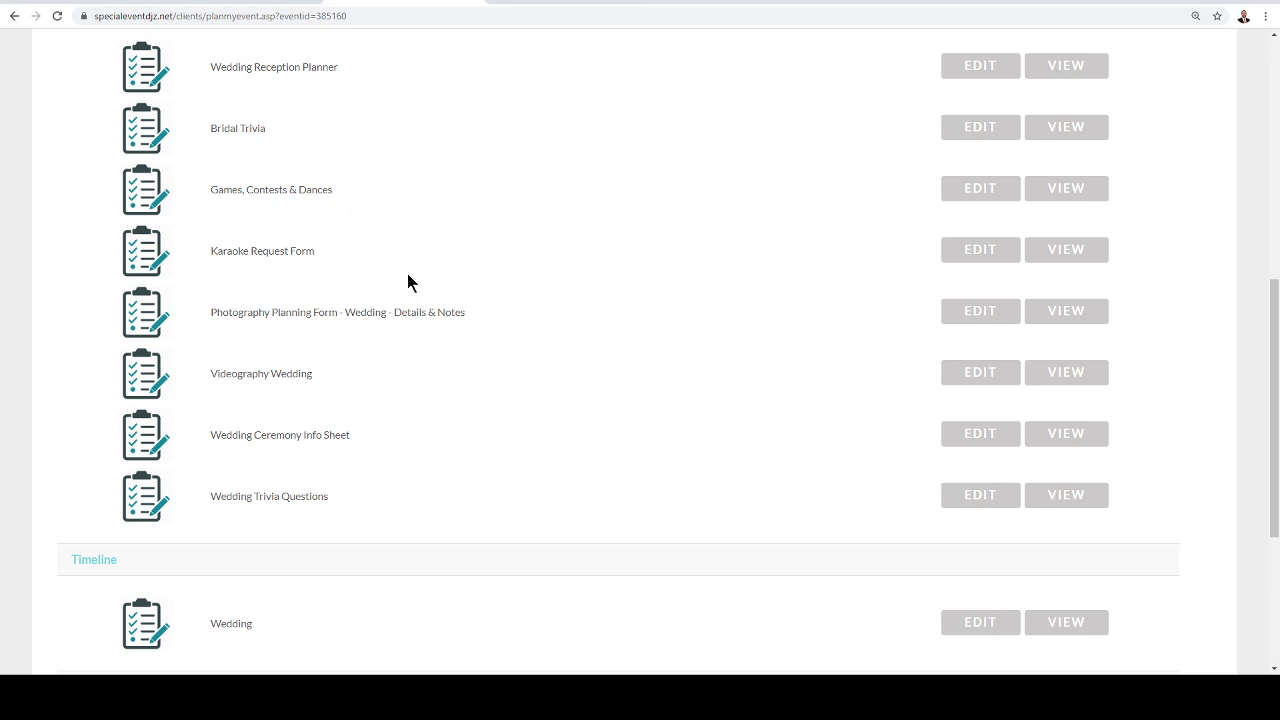
pyautogui.moveTo(378, 389)
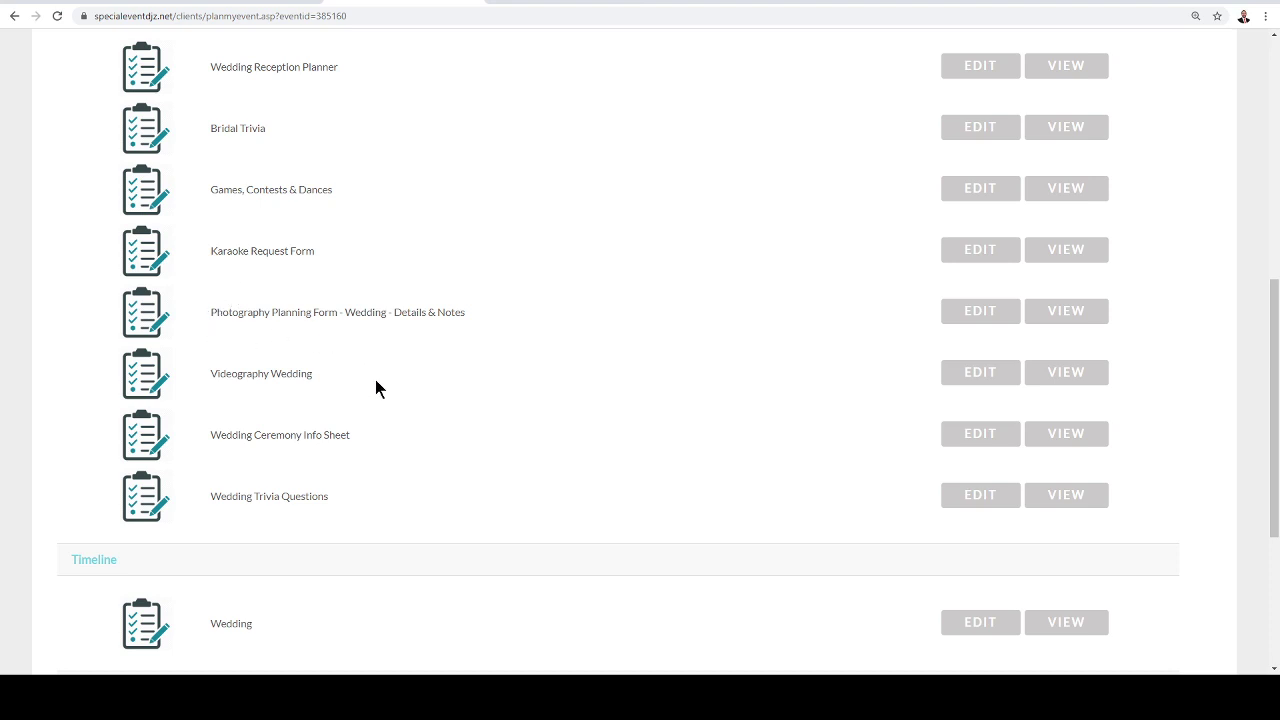
pyautogui.scroll(-3)
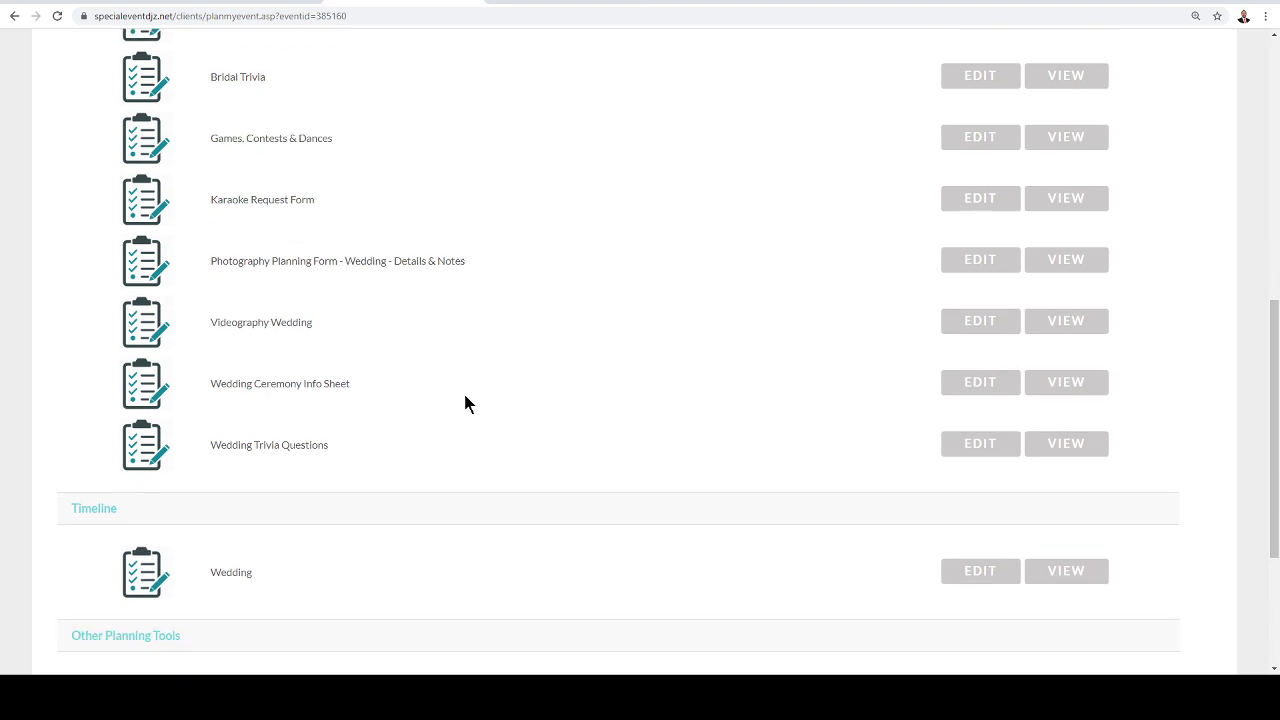
pyautogui.scroll(-3)
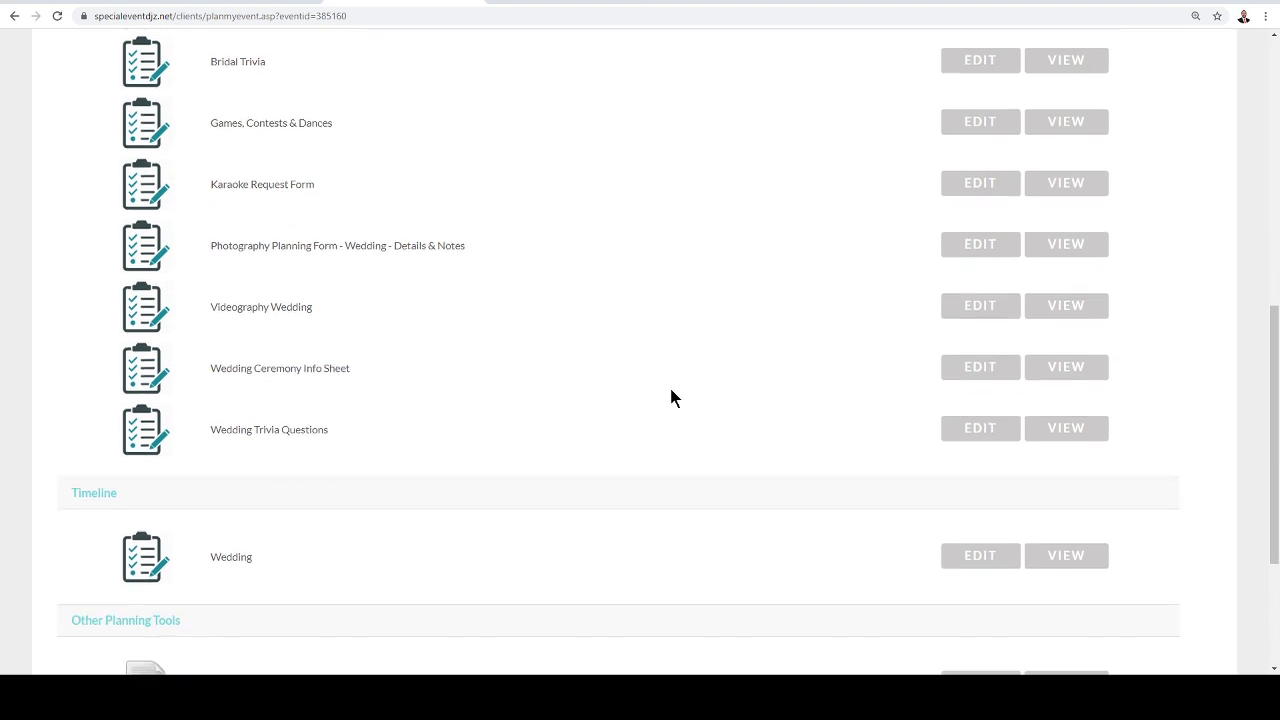
pyautogui.scroll(3)
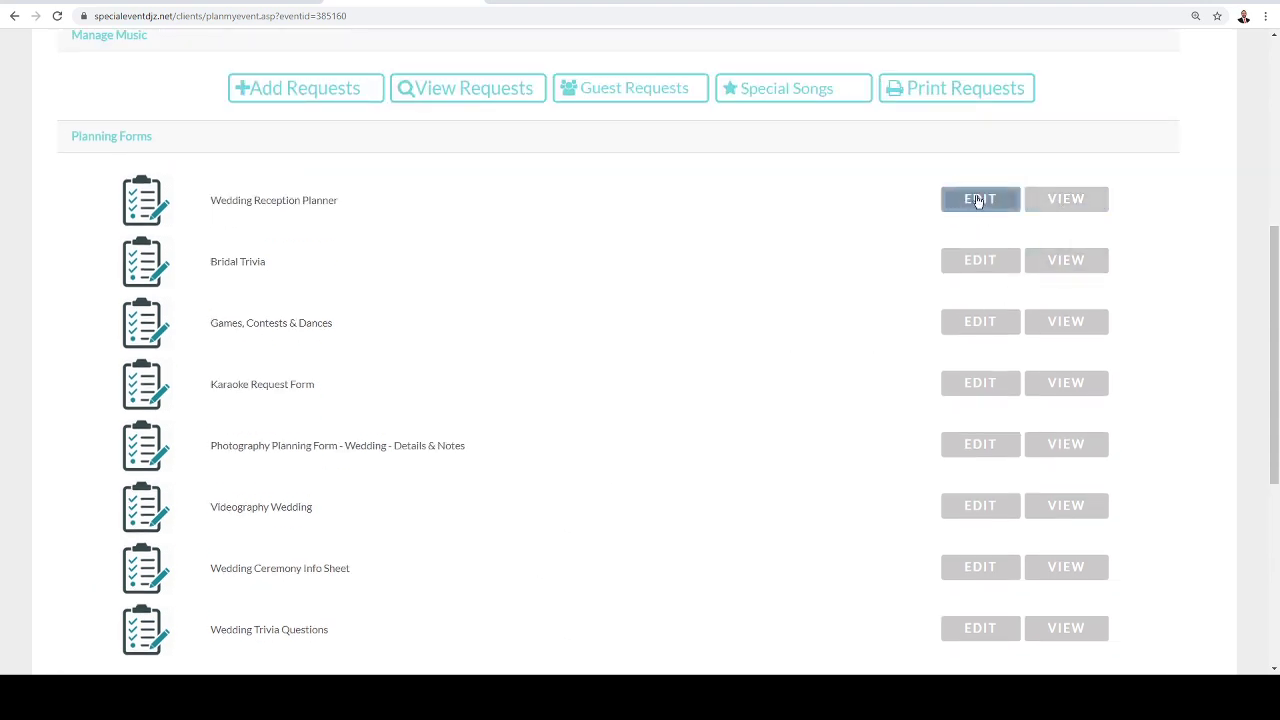
# Edit the Wedding Reception Planner and scroll through General Information (200 guests) and Other Vendors.
pyautogui.click(979, 198)
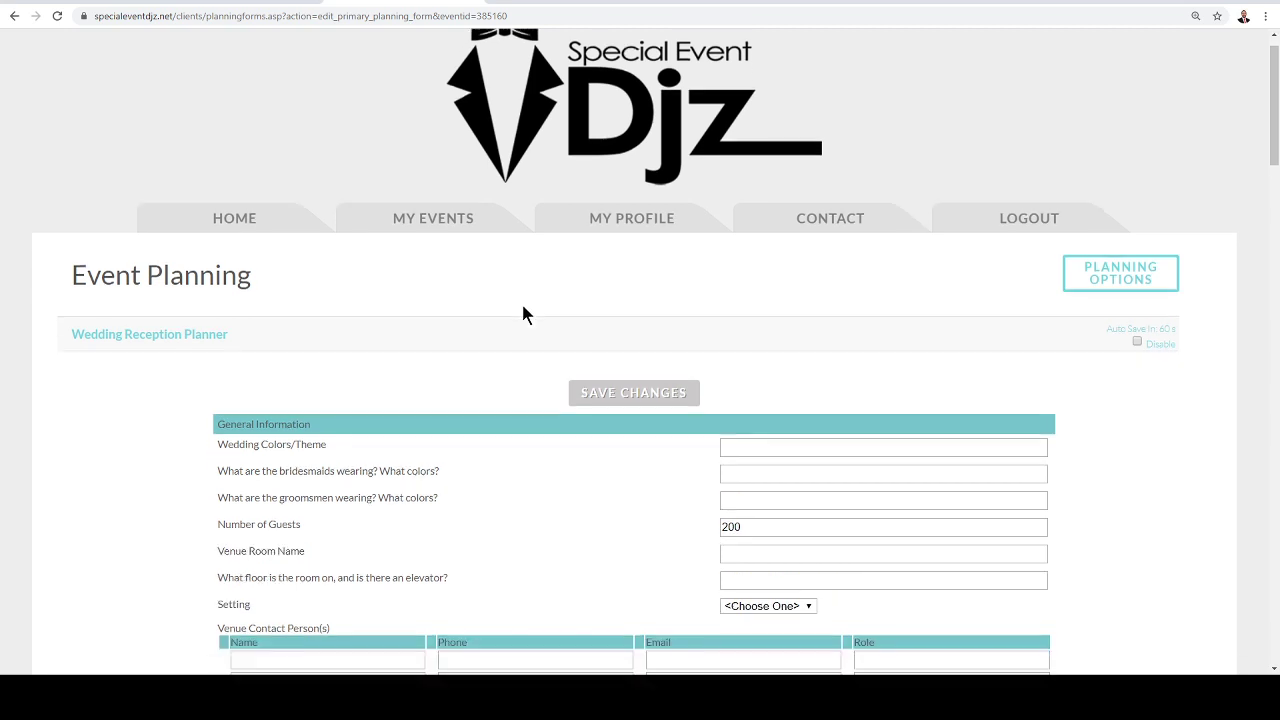
pyautogui.scroll(-3)
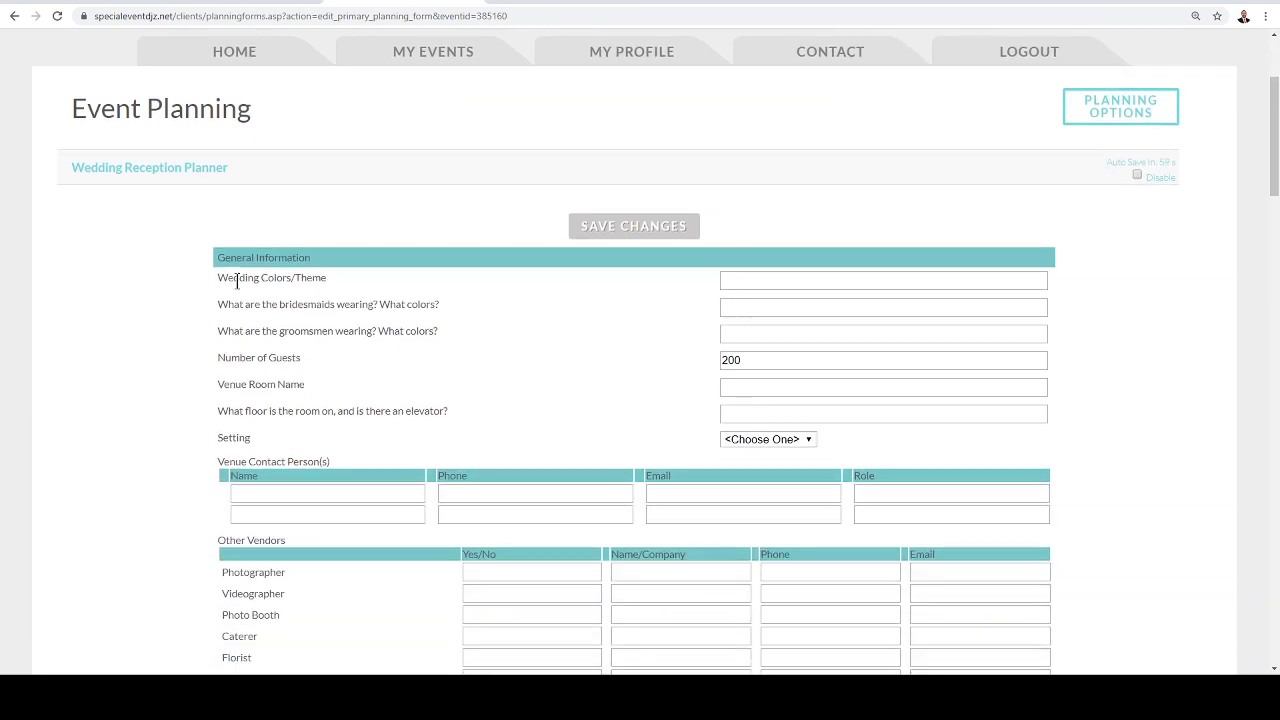
pyautogui.moveTo(348, 291)
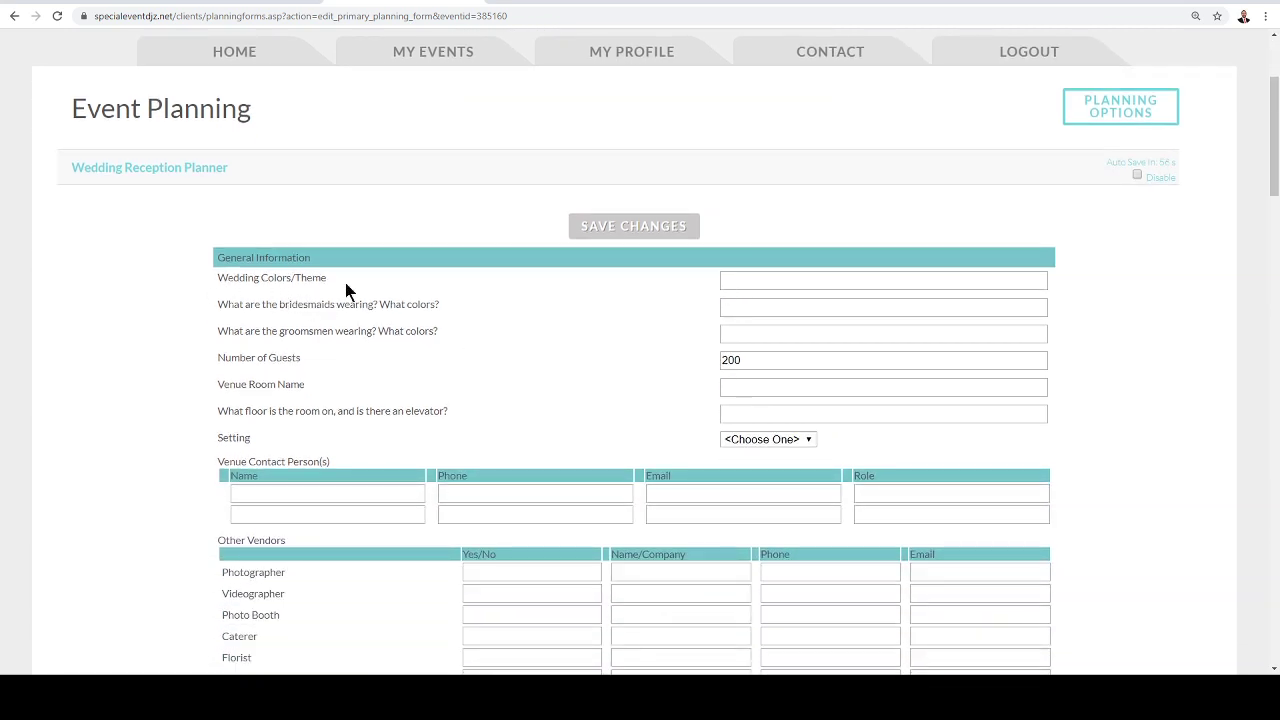
pyautogui.scroll(-3)
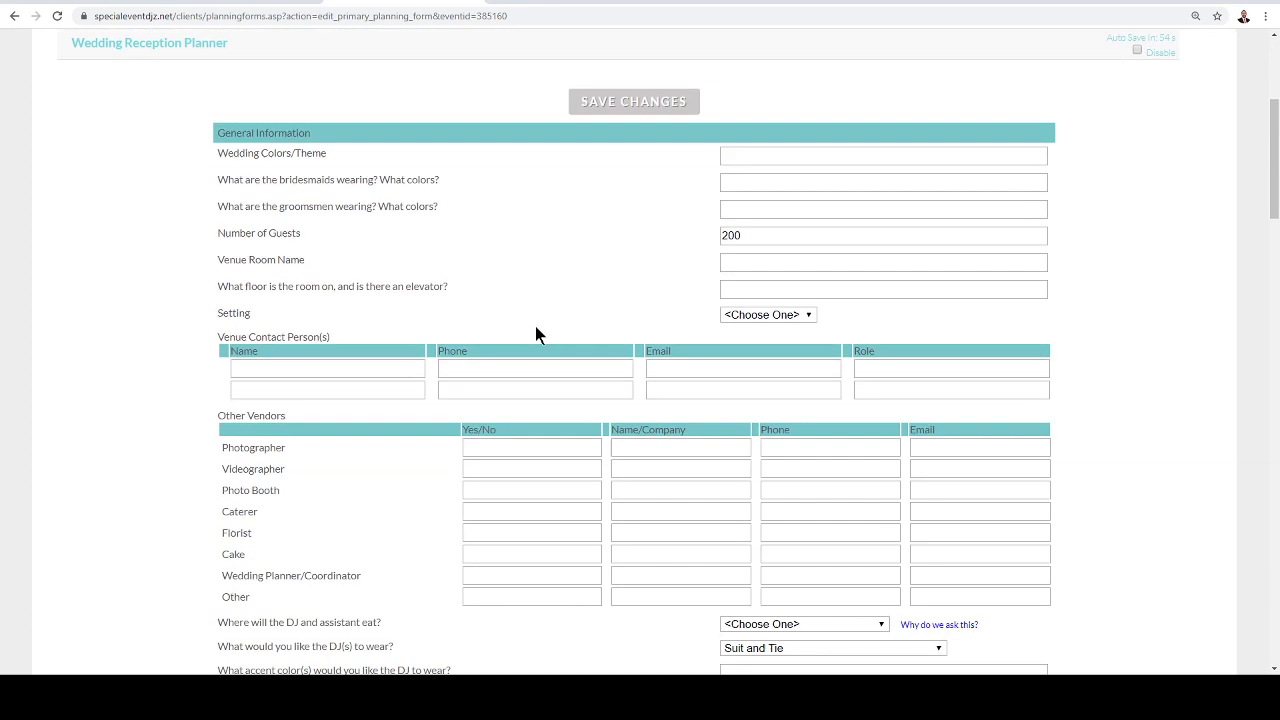
pyautogui.scroll(-3)
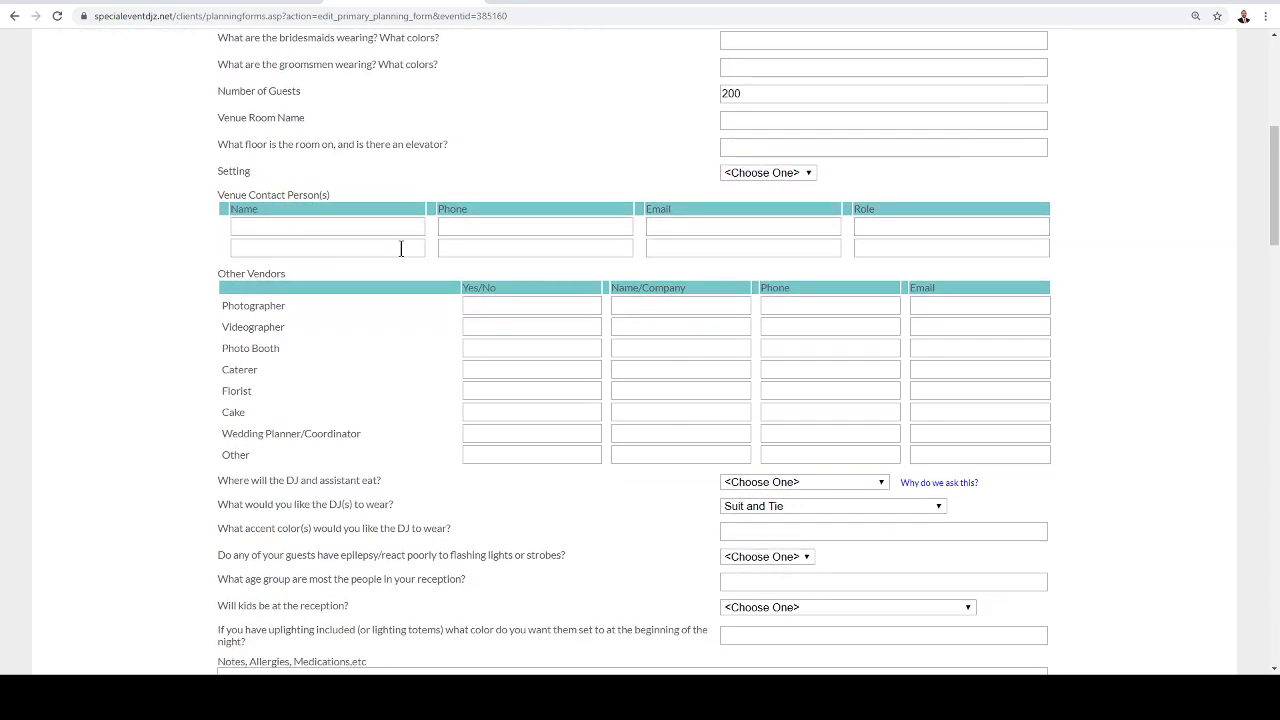
pyautogui.scroll(-3)
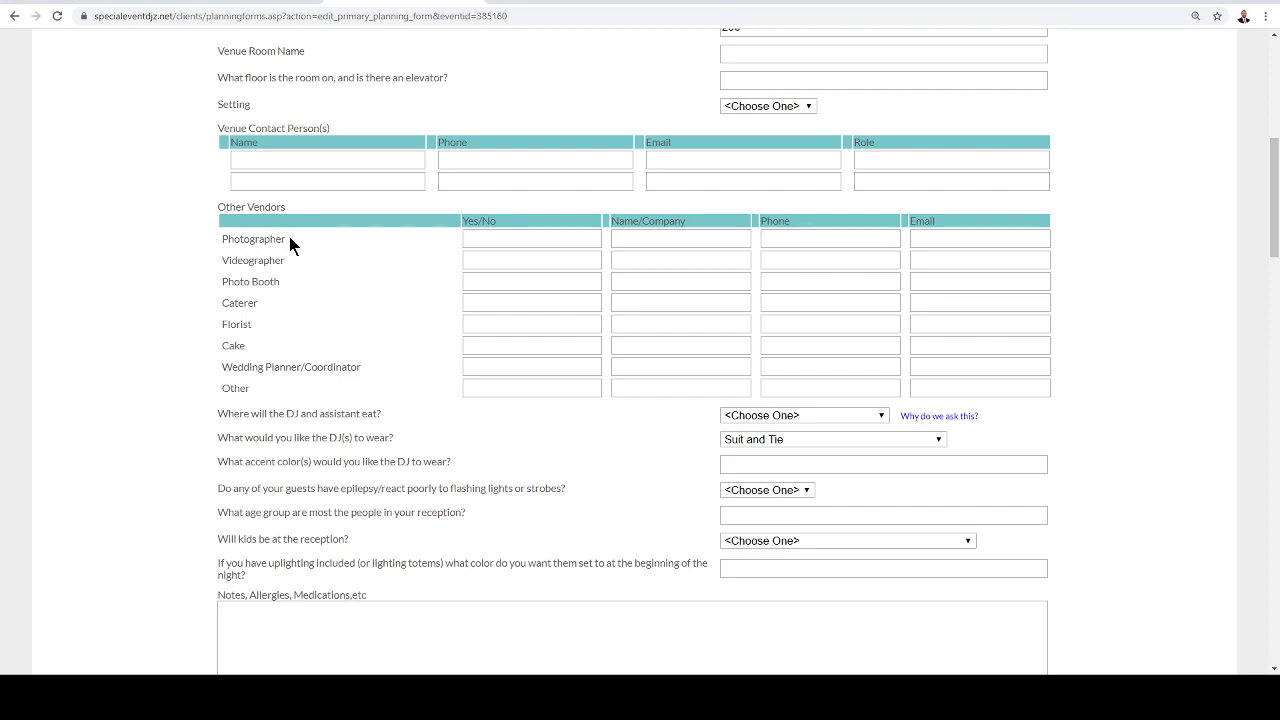
pyautogui.moveTo(288, 297)
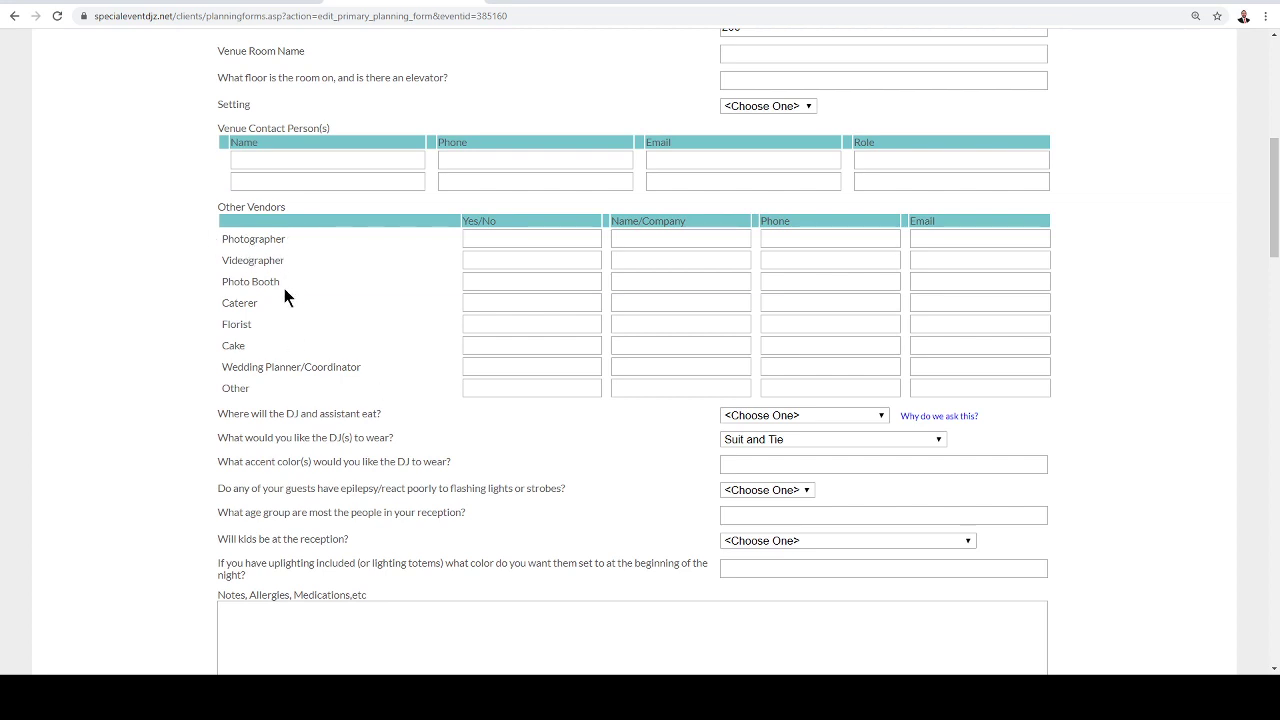
pyautogui.moveTo(398, 370)
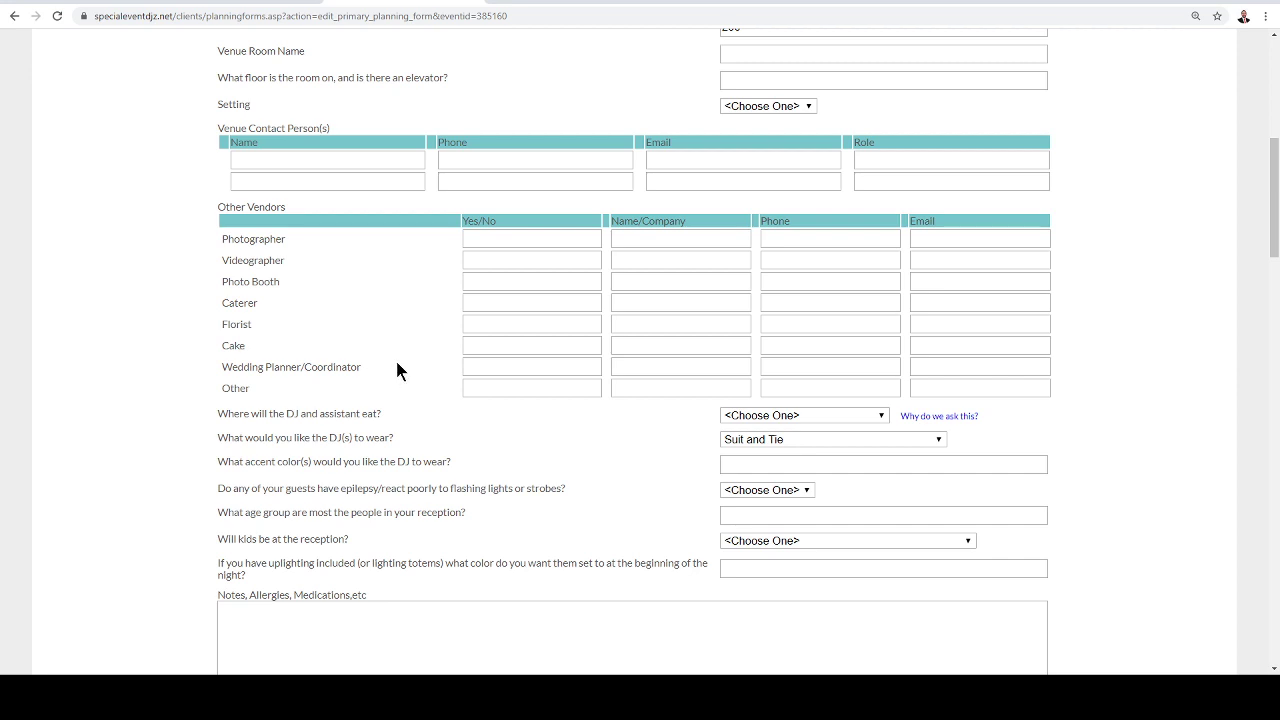
pyautogui.scroll(-3)
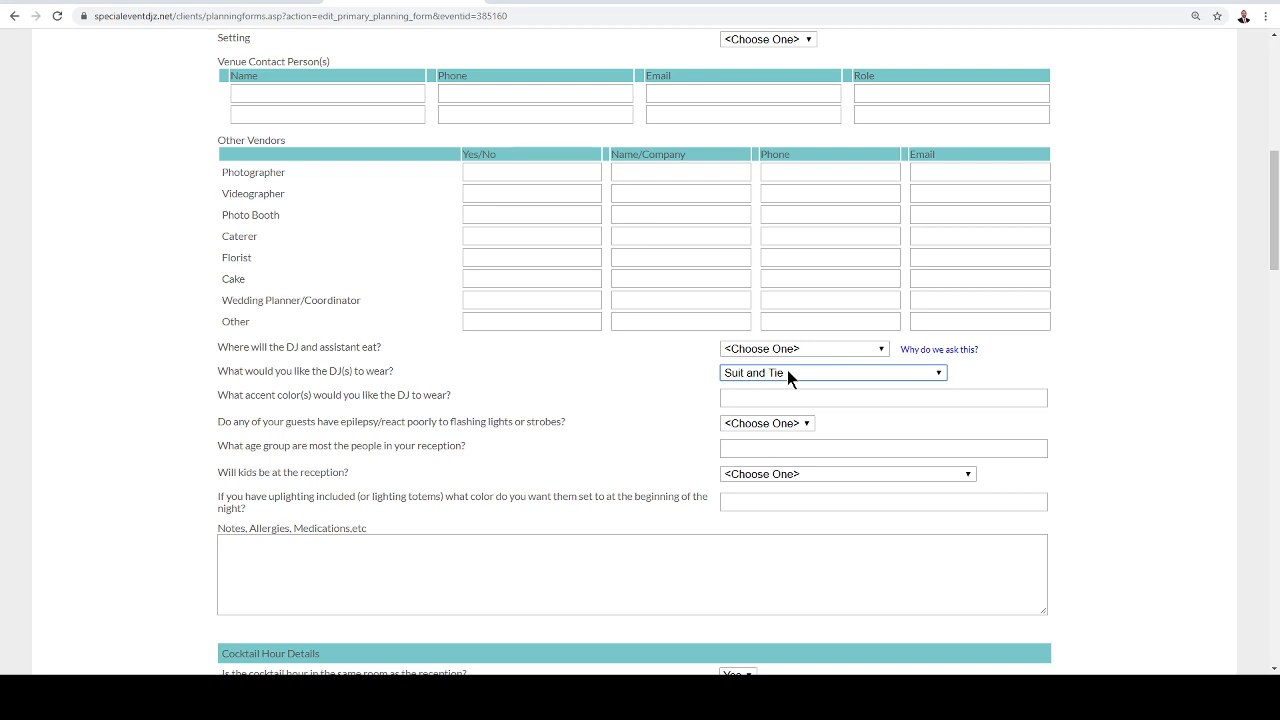
pyautogui.click(832, 373)
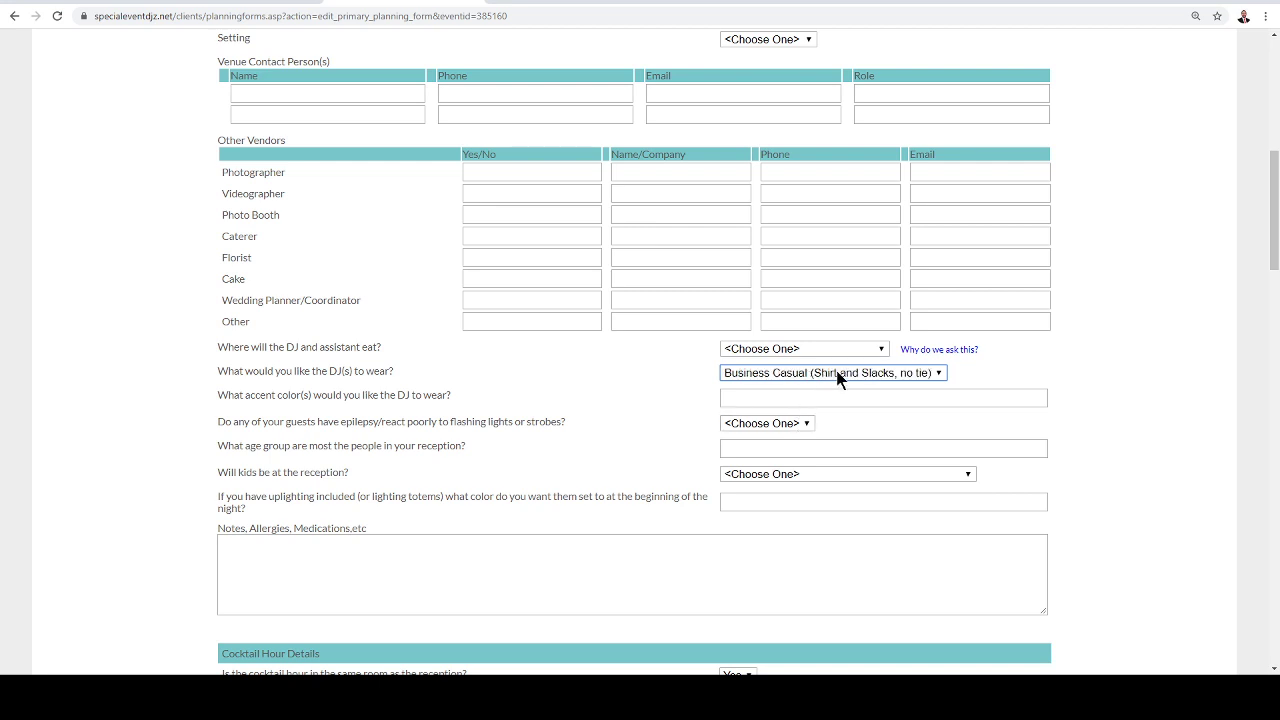
pyautogui.moveTo(603, 384)
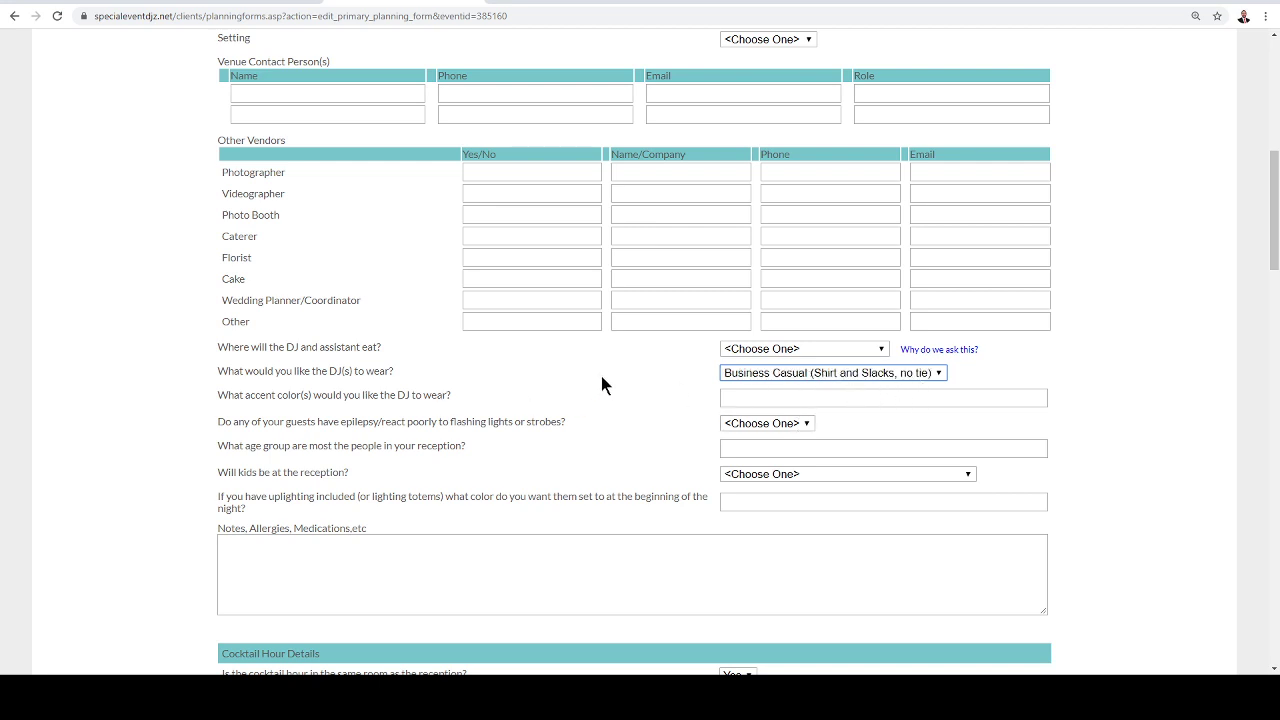
pyautogui.scroll(-3)
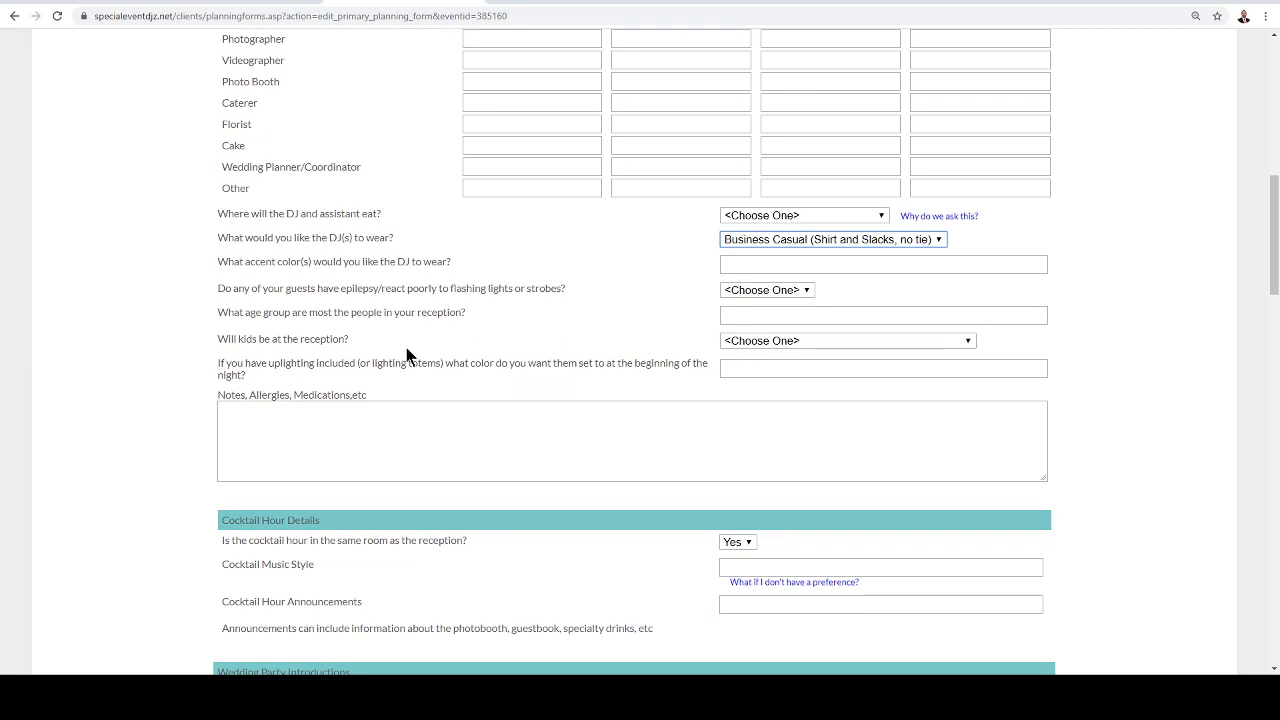
pyautogui.scroll(-3)
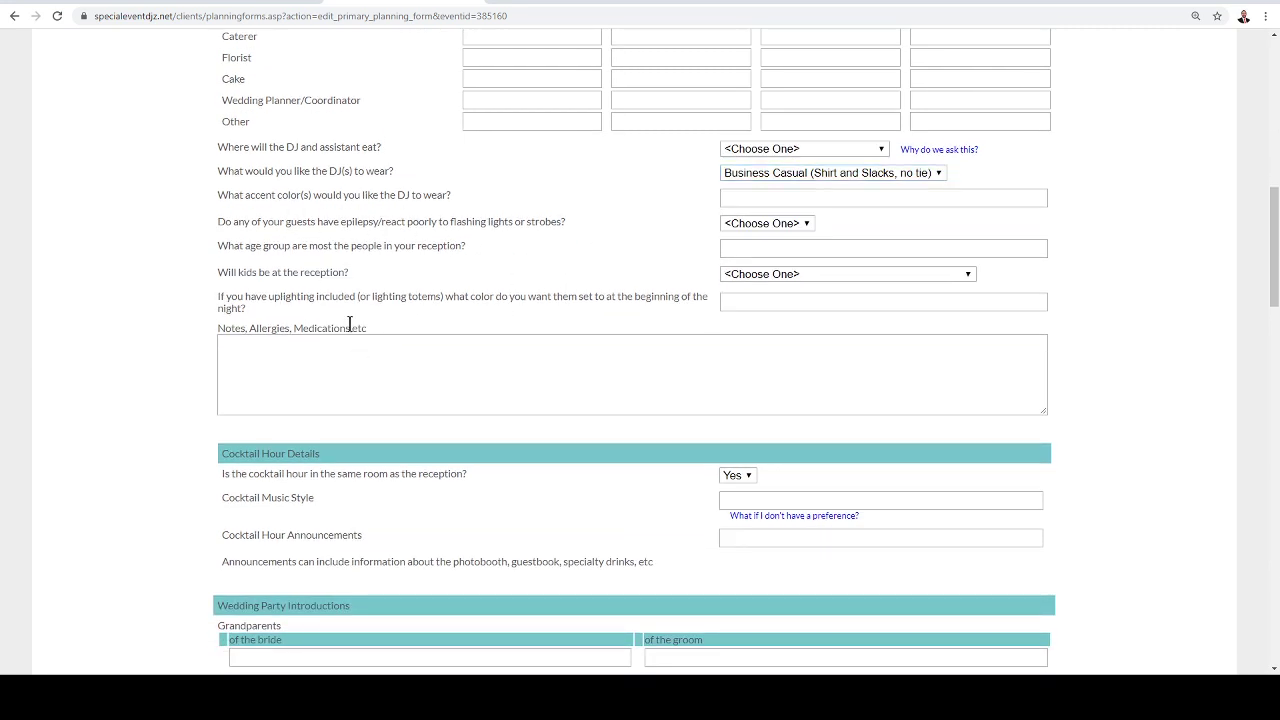
pyautogui.moveTo(365, 272)
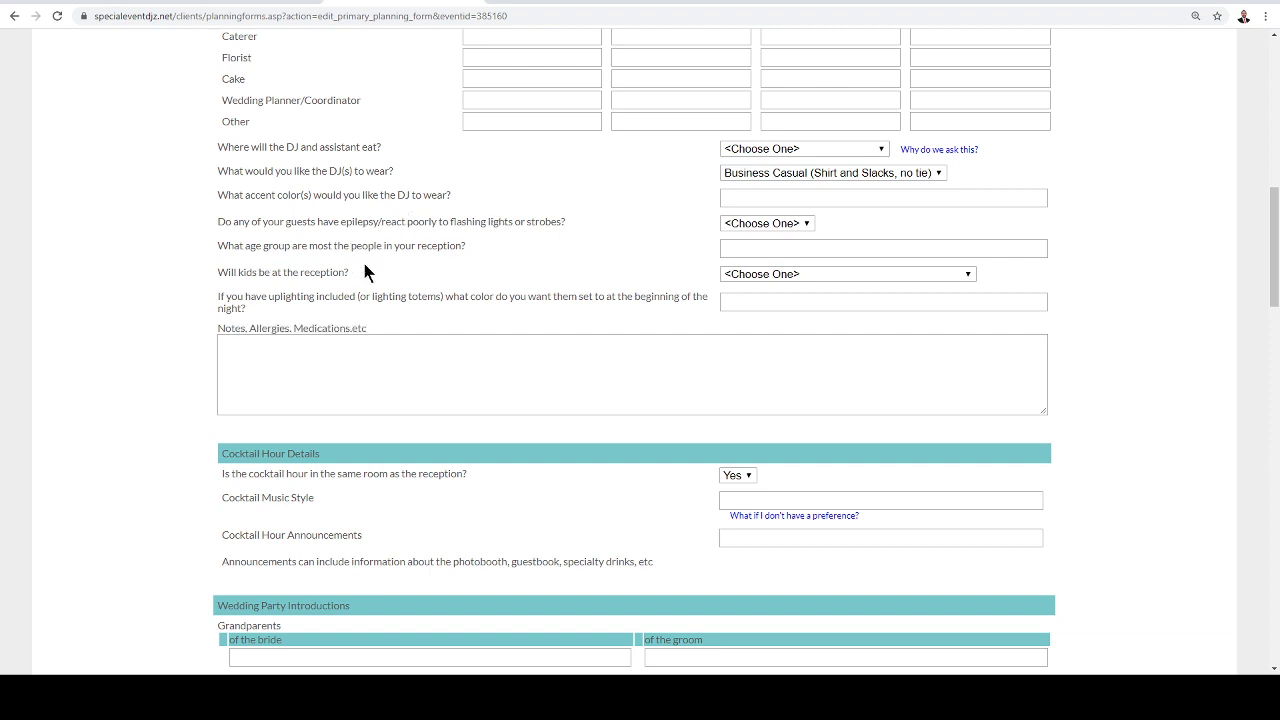
pyautogui.moveTo(445, 238)
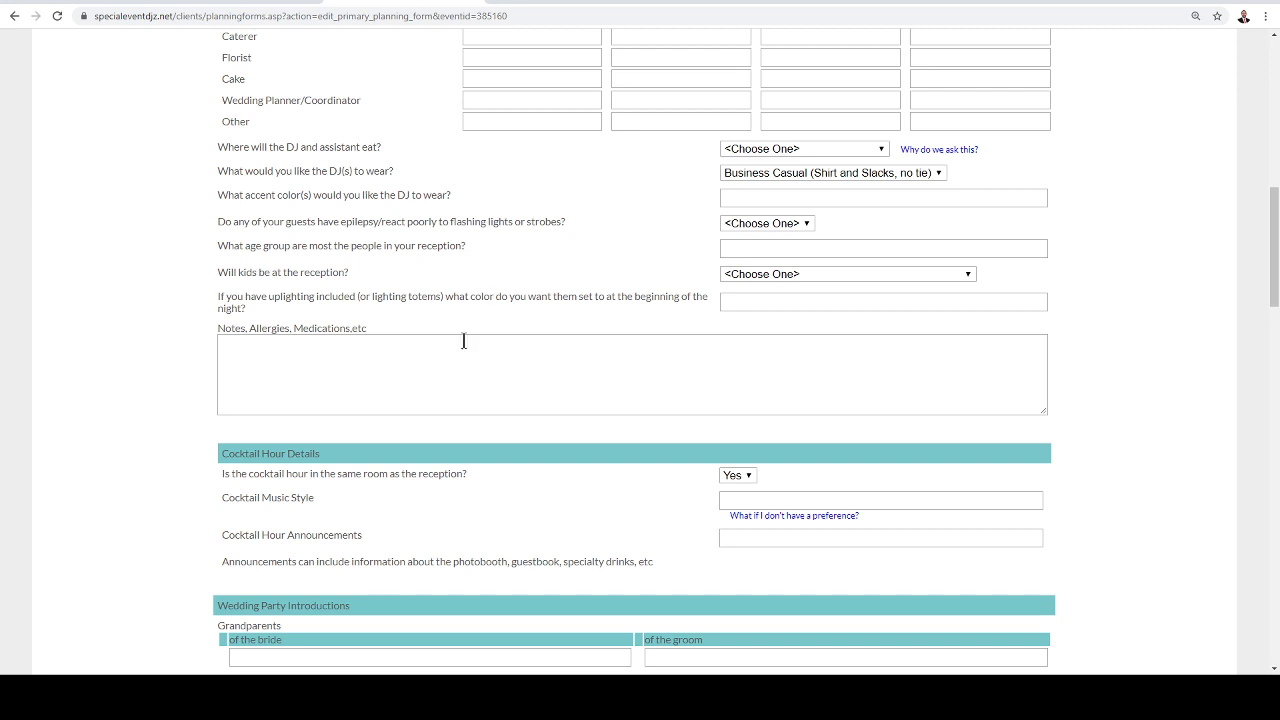
pyautogui.scroll(-3)
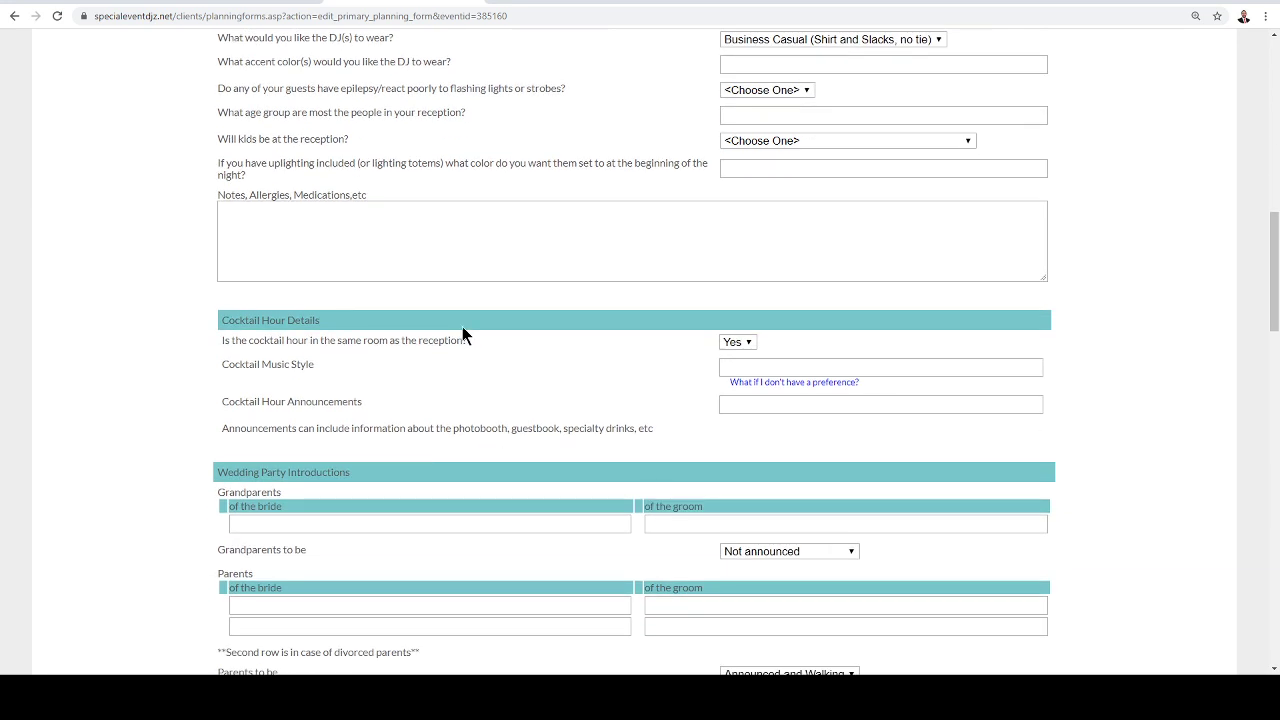
pyautogui.moveTo(464, 325)
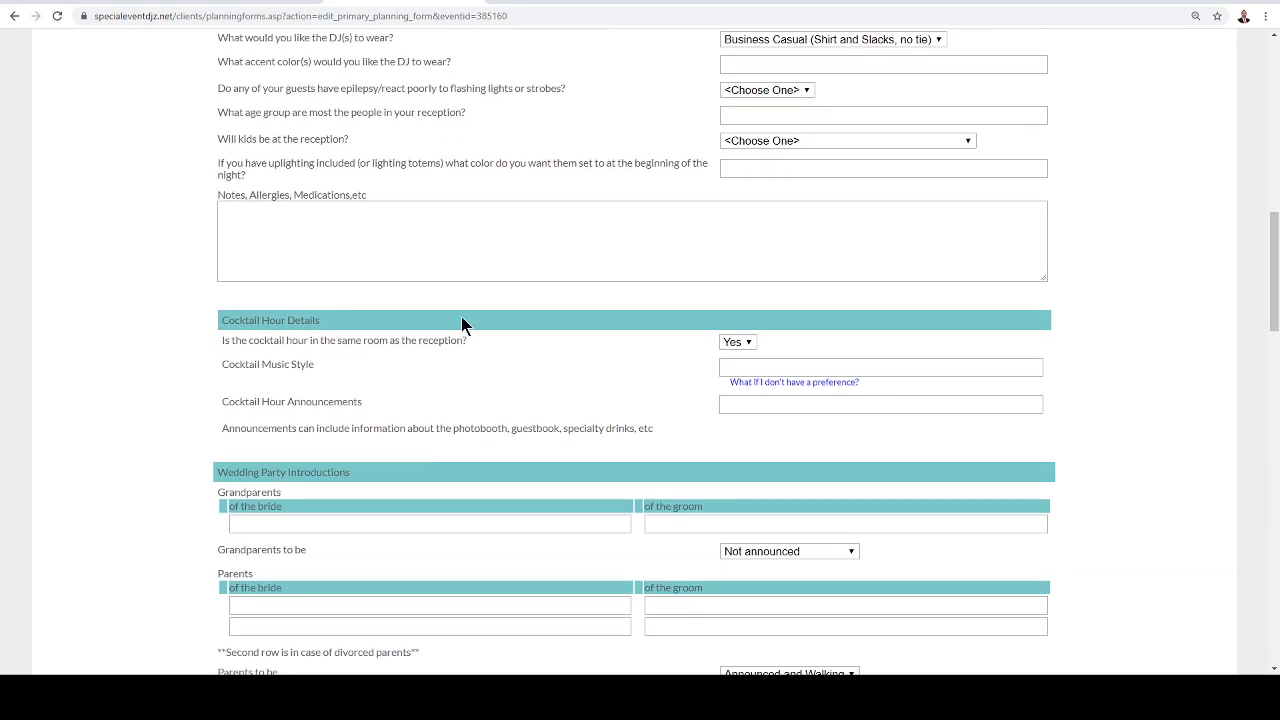
pyautogui.scroll(-3)
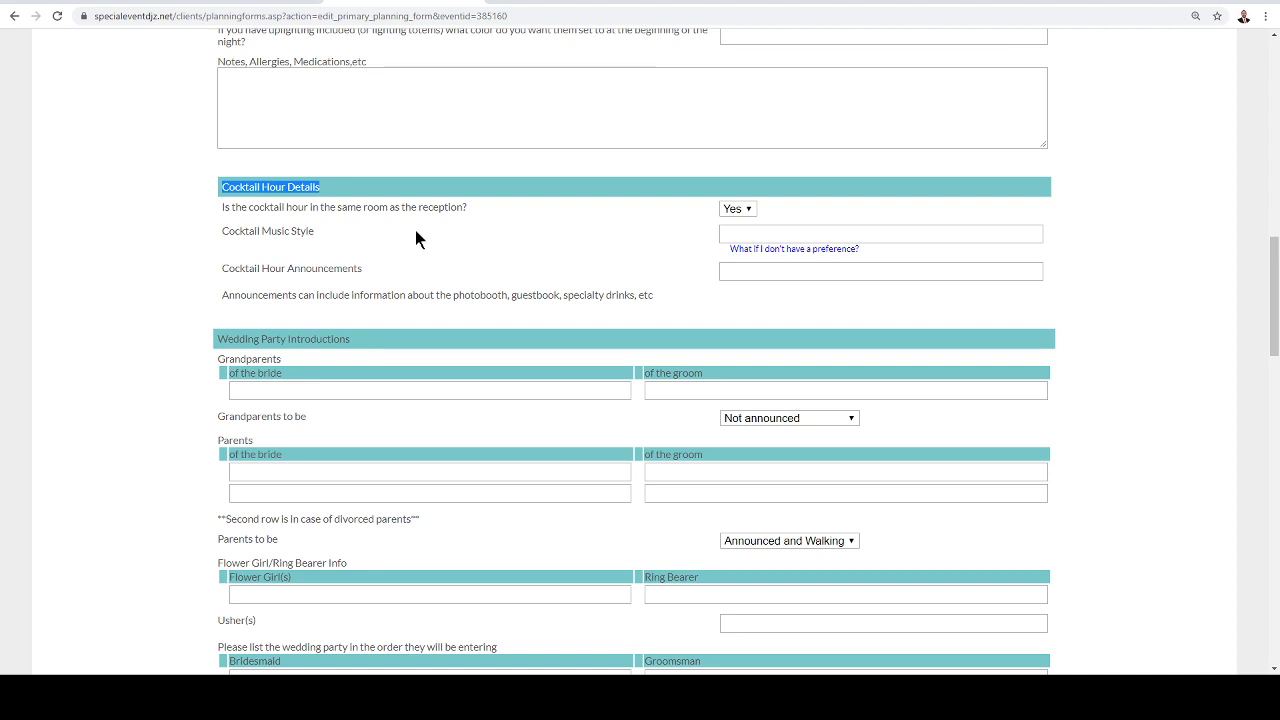
pyautogui.moveTo(500, 211)
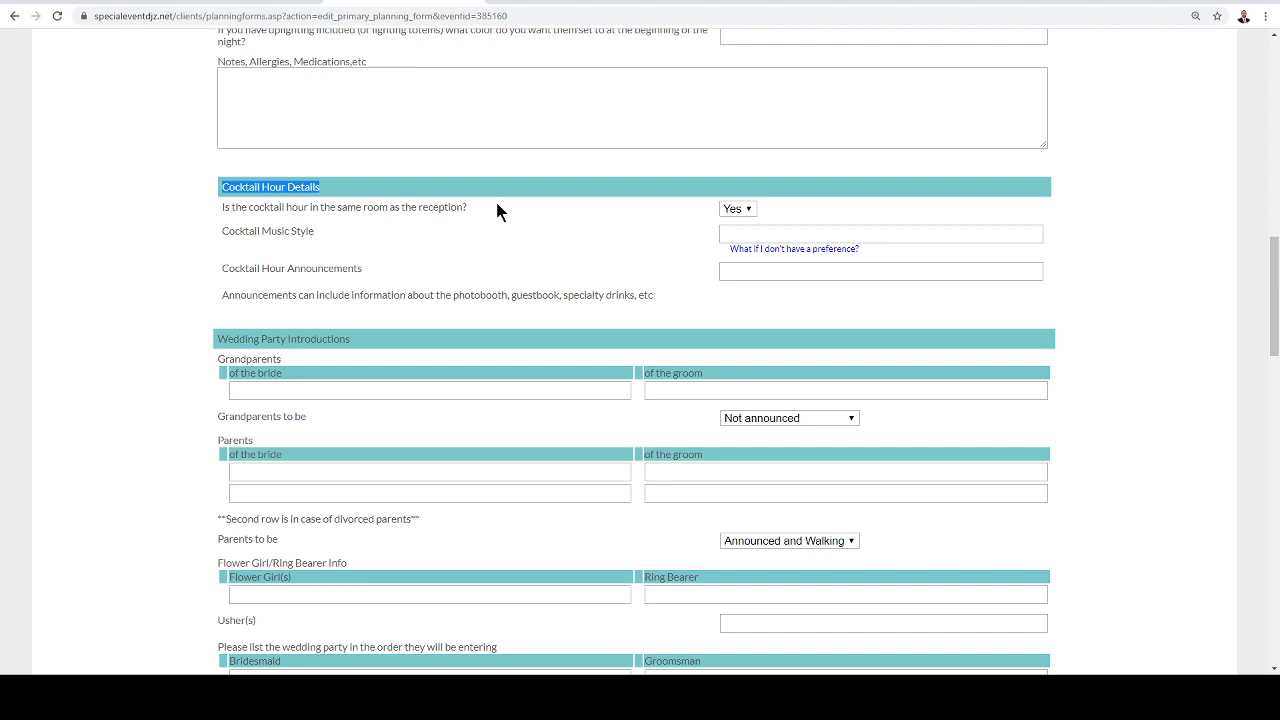
pyautogui.moveTo(520, 317)
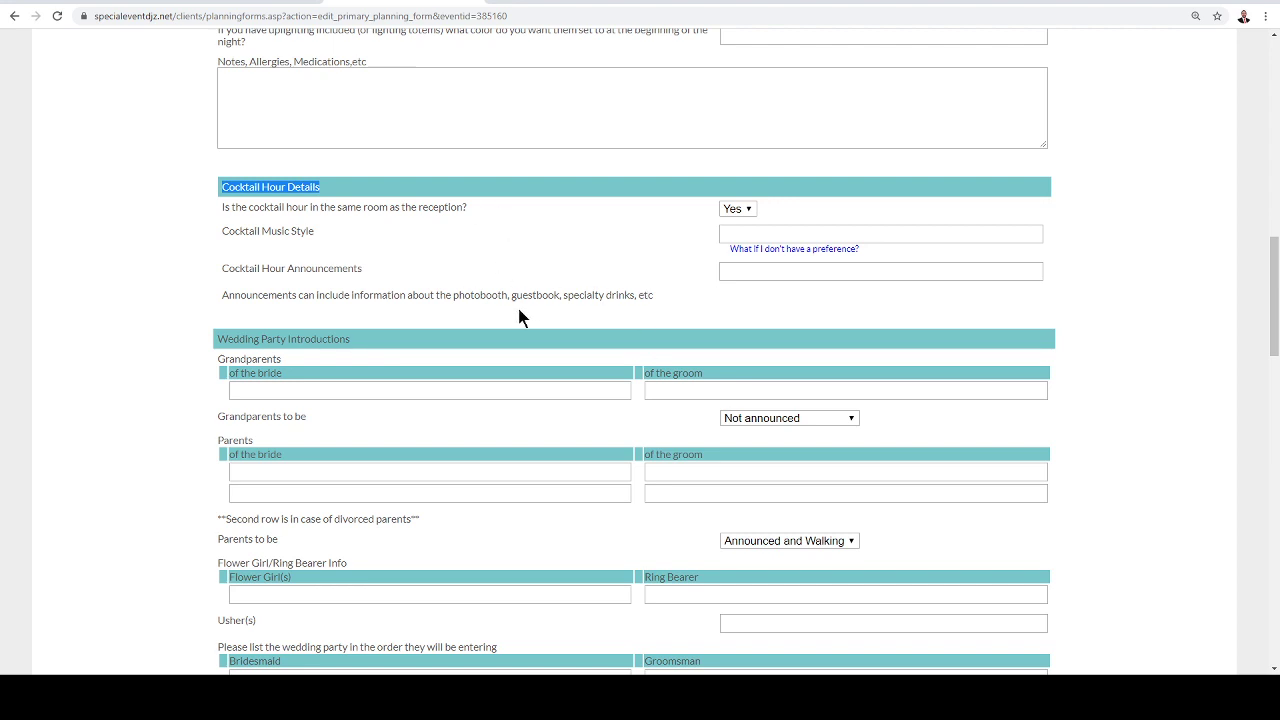
pyautogui.scroll(-3)
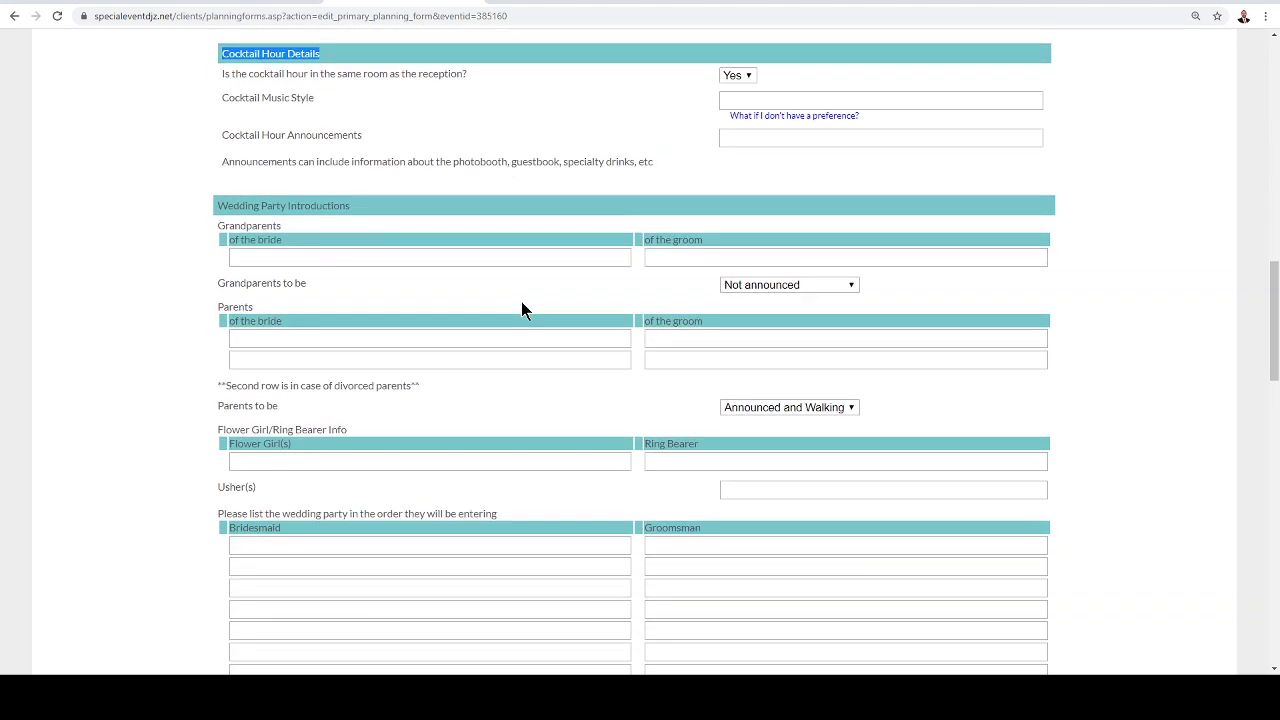
pyautogui.scroll(-3)
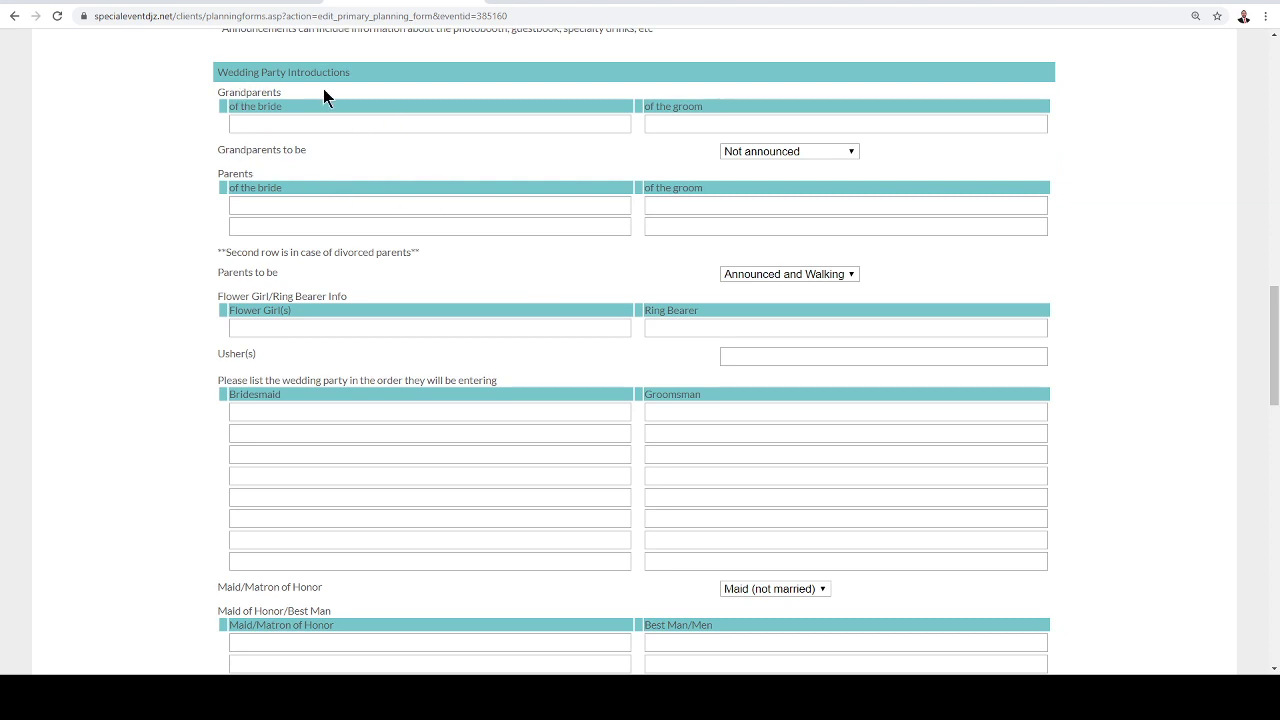
pyautogui.moveTo(258, 96)
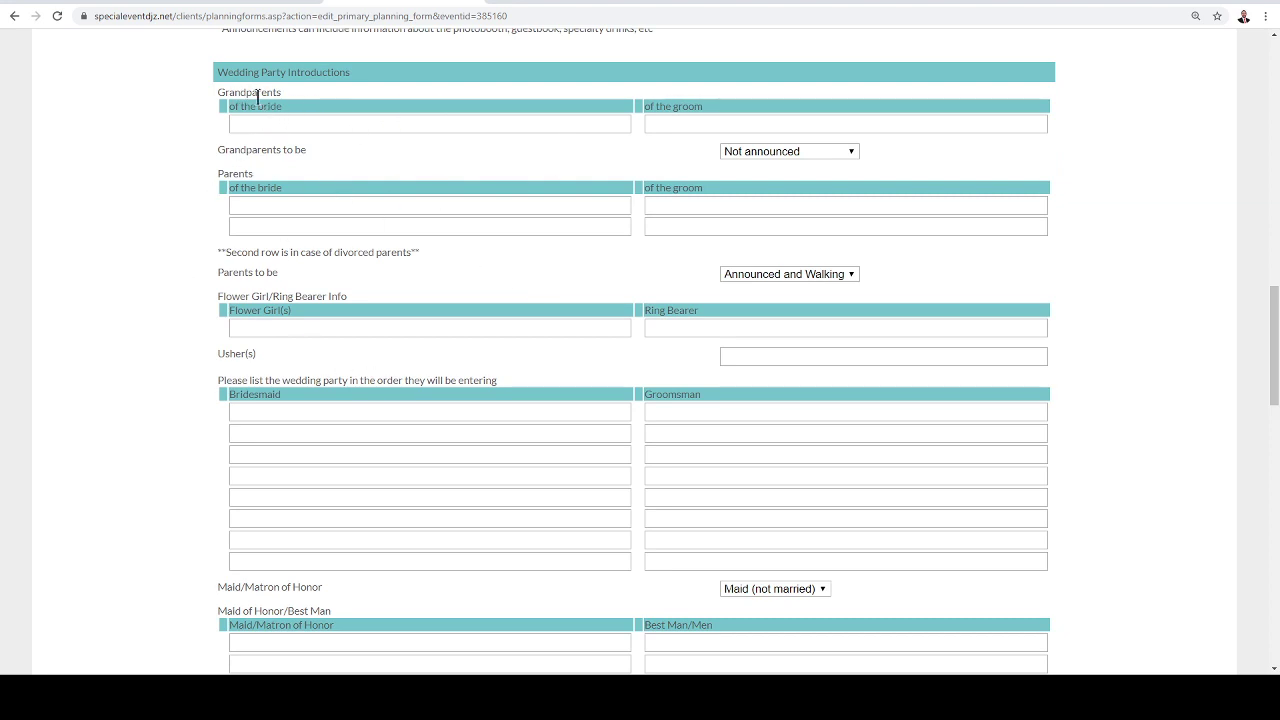
pyautogui.moveTo(321, 402)
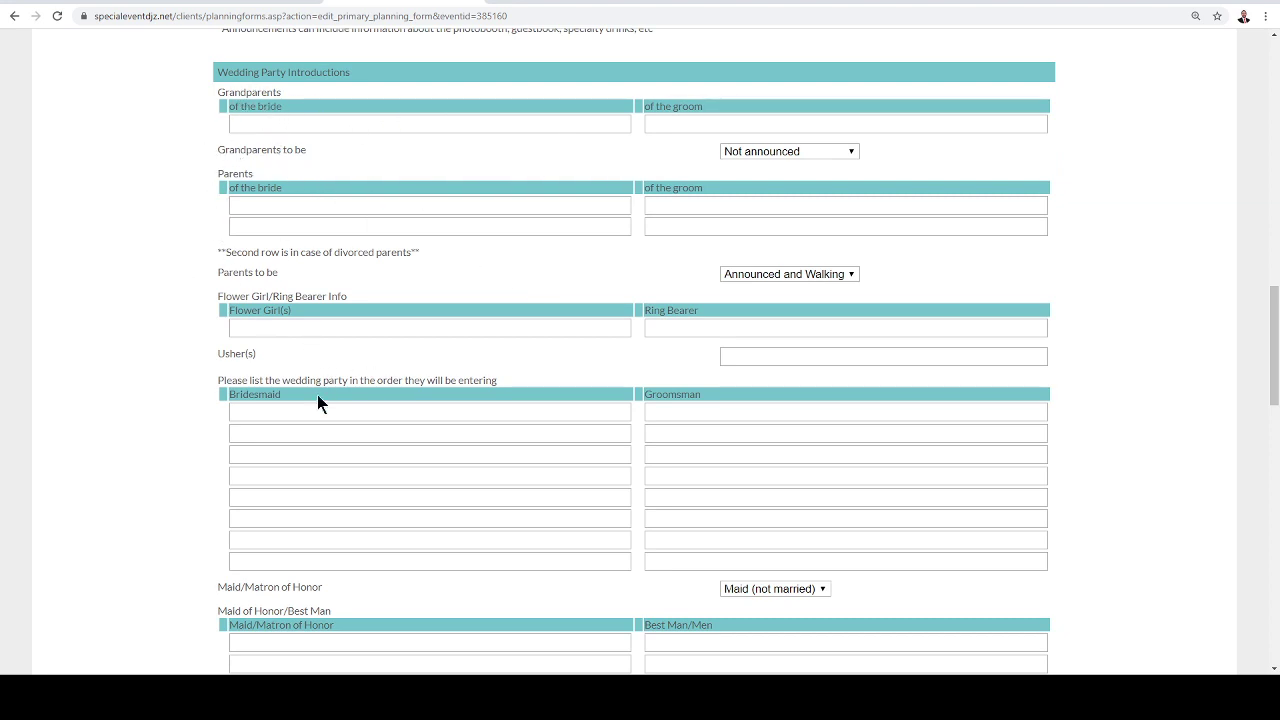
pyautogui.scroll(-3)
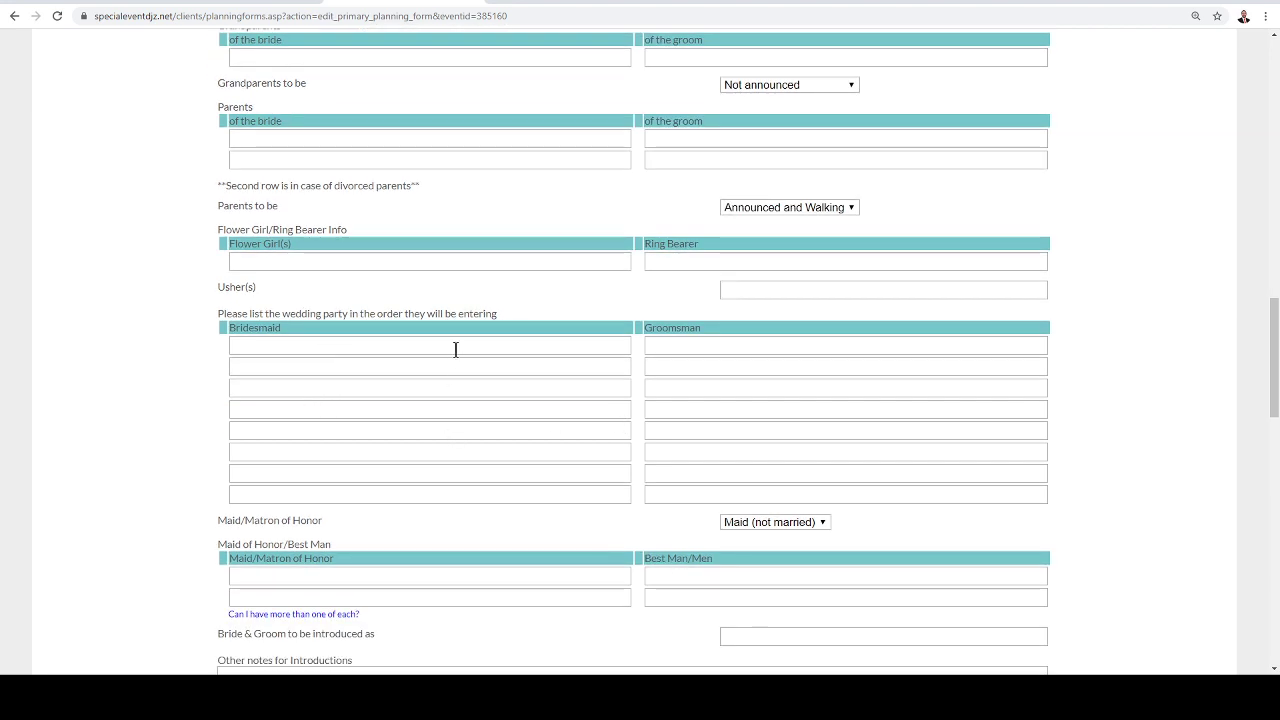
pyautogui.moveTo(332, 537)
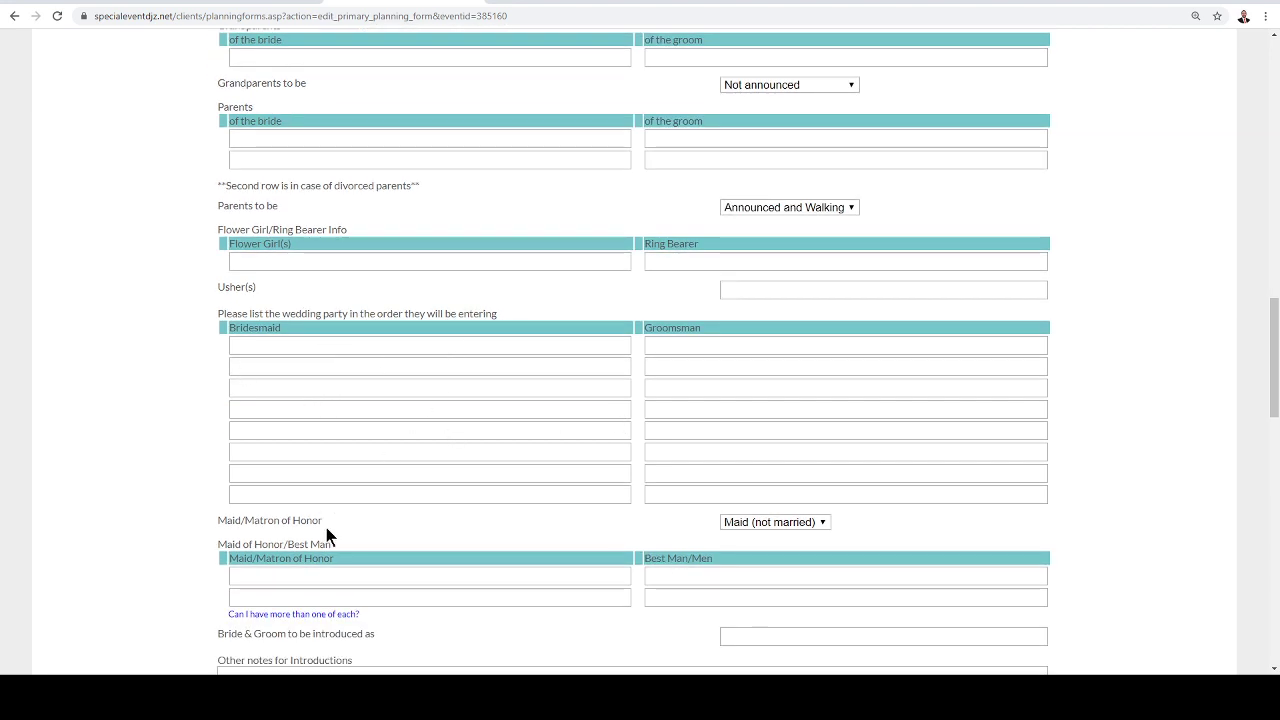
pyautogui.moveTo(388, 428)
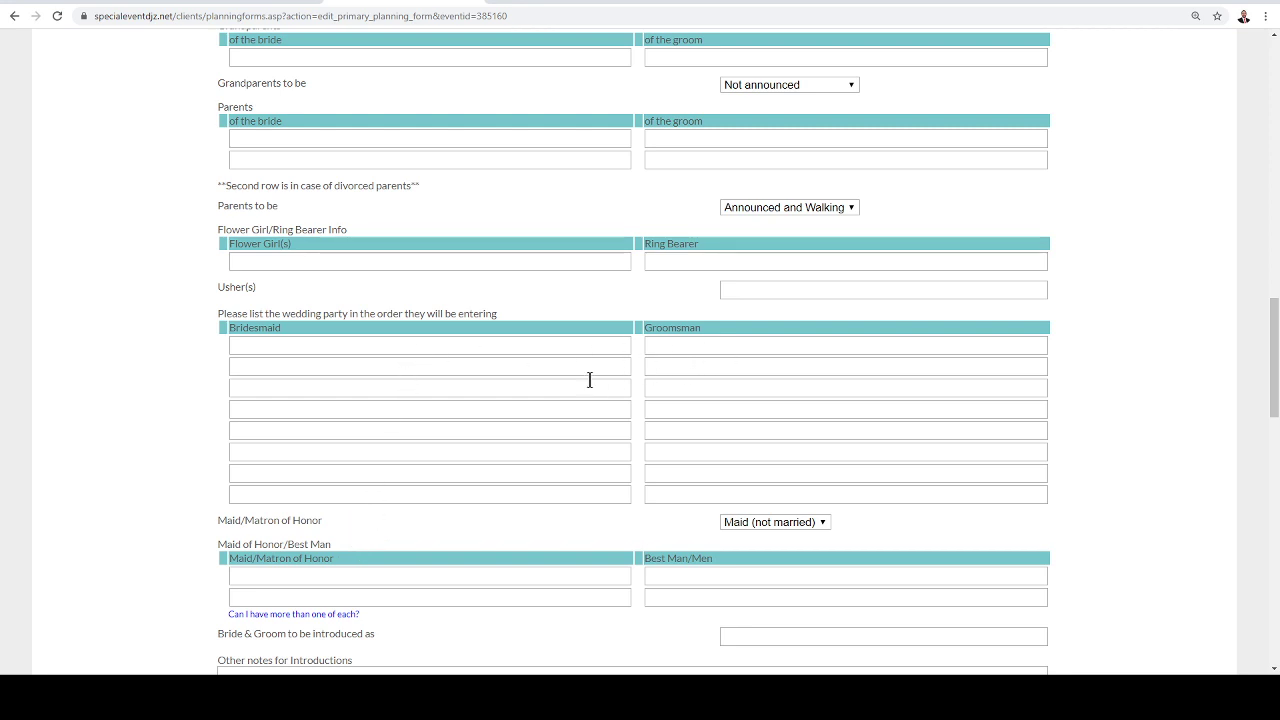
pyautogui.moveTo(640, 480)
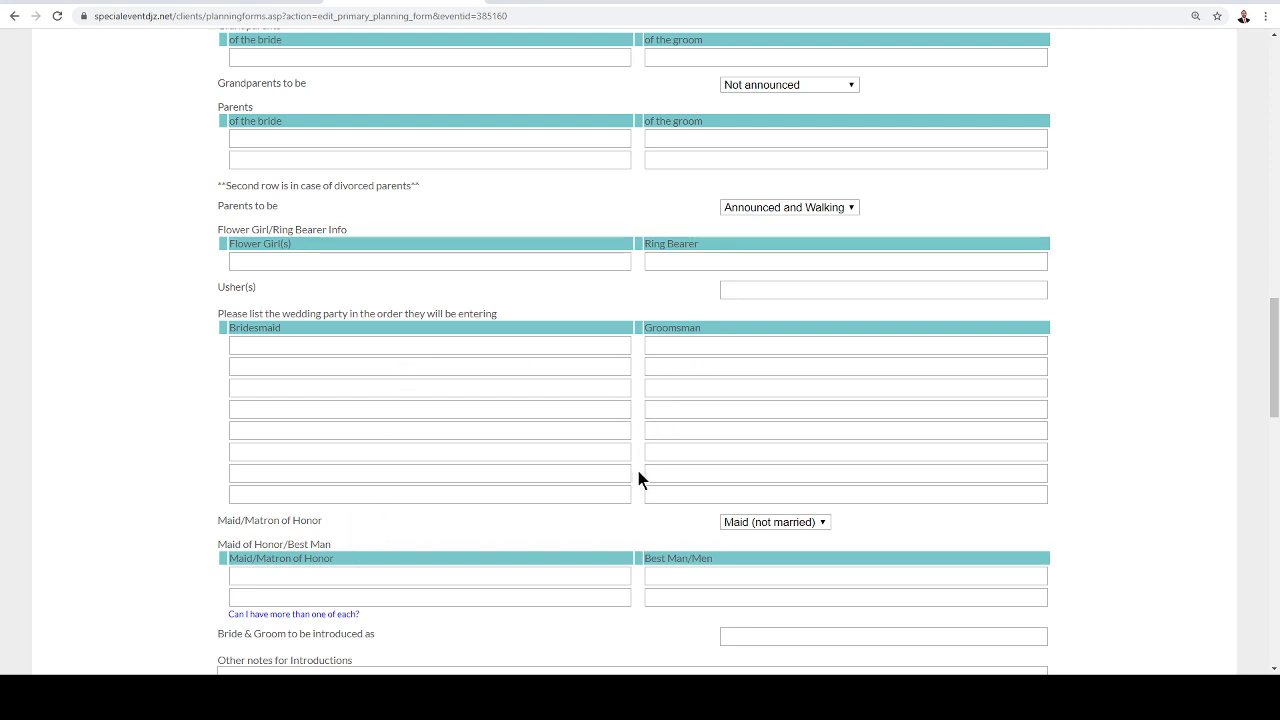
pyautogui.moveTo(635, 501)
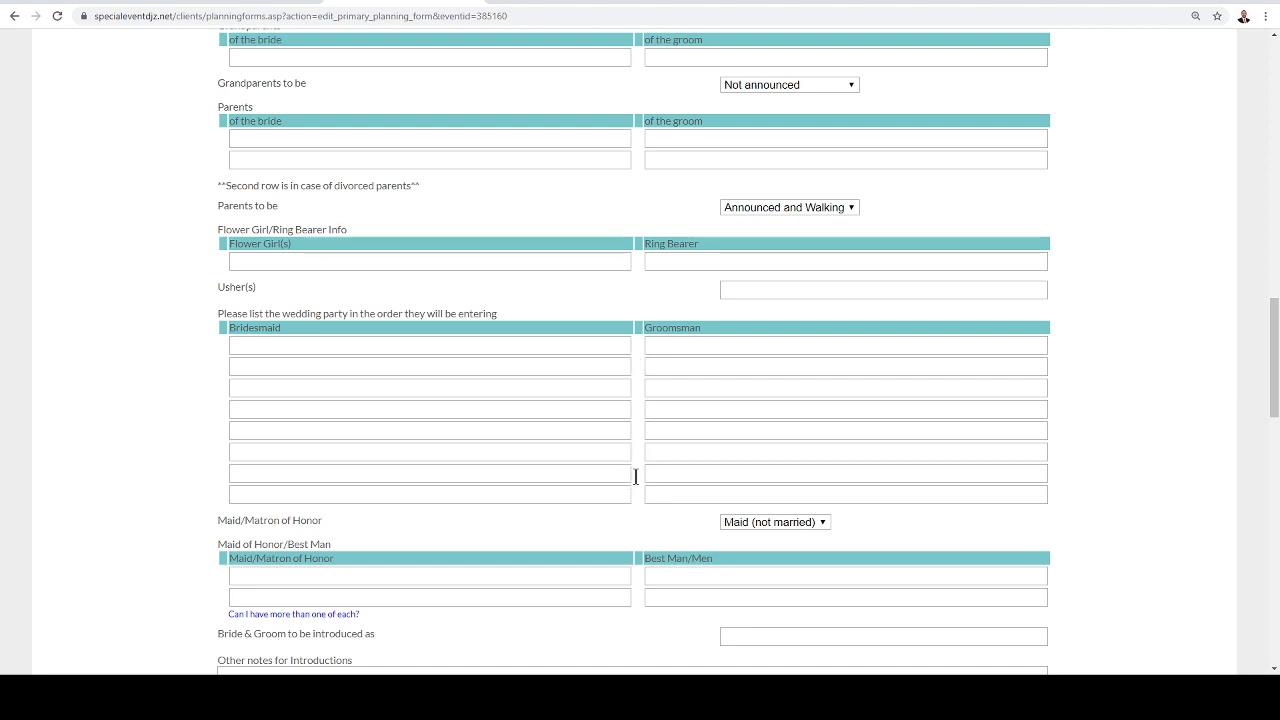
pyautogui.moveTo(312, 304)
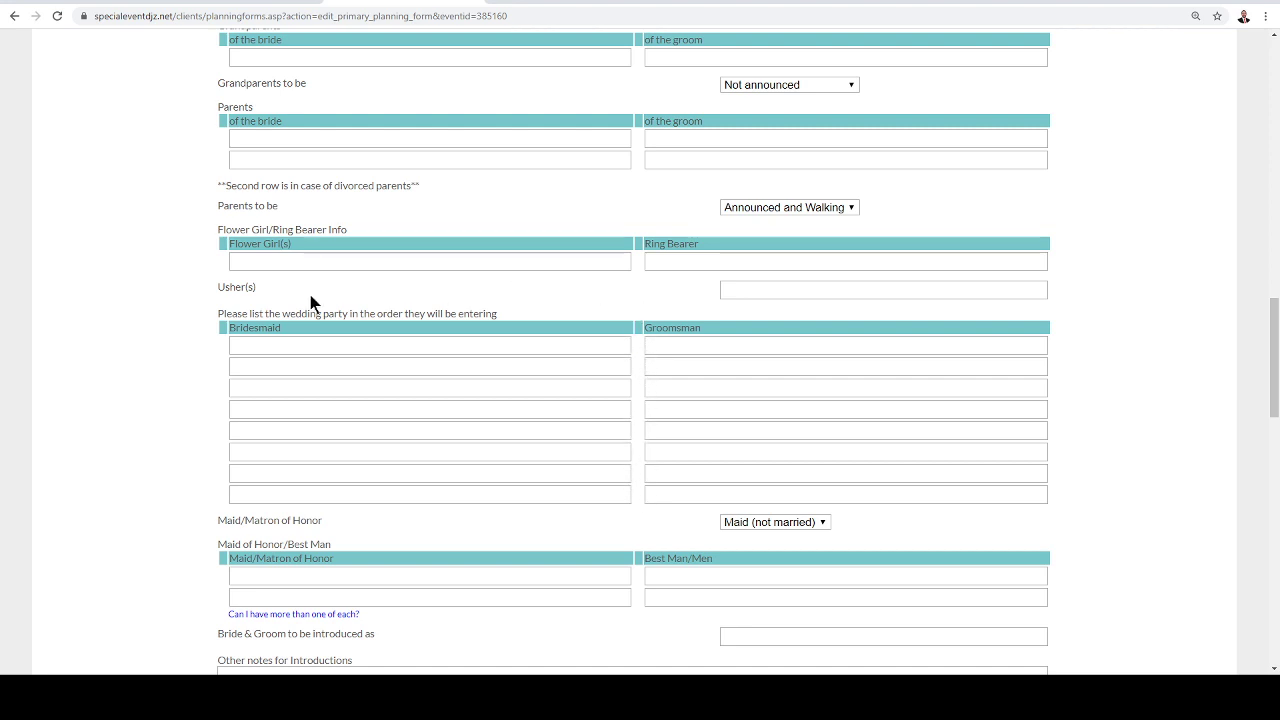
pyautogui.moveTo(190, 375)
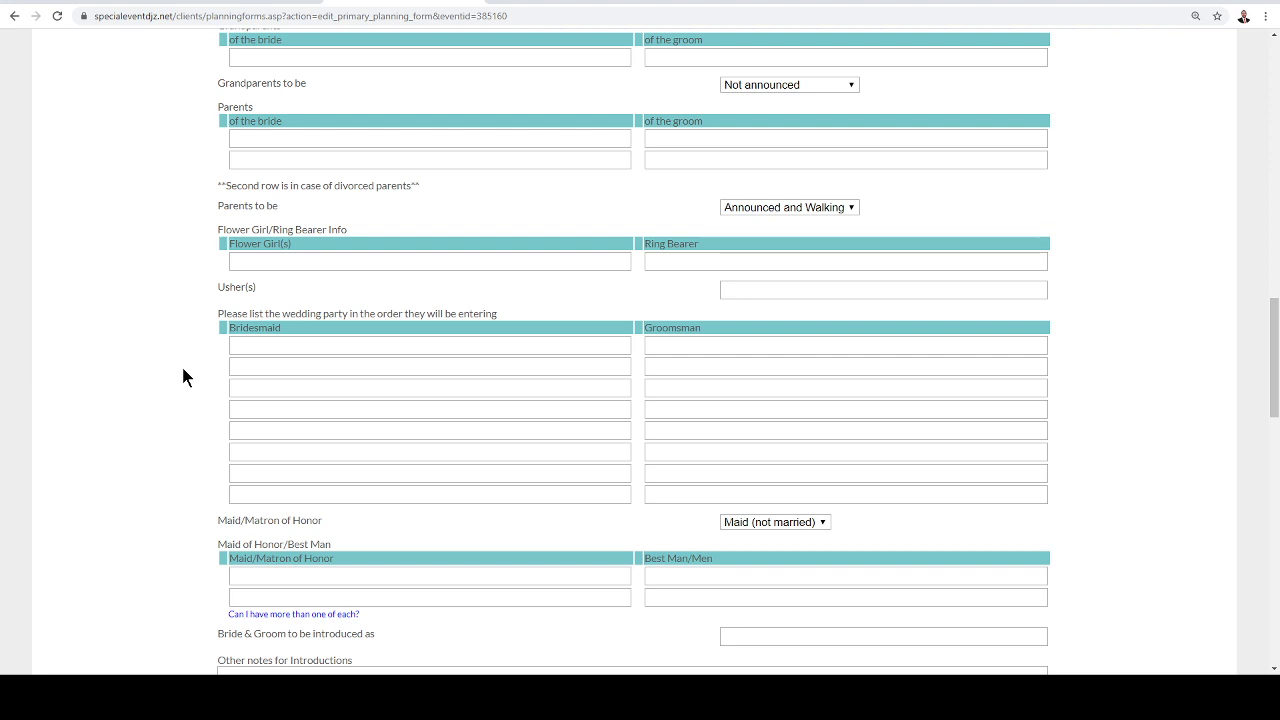
pyautogui.scroll(-3)
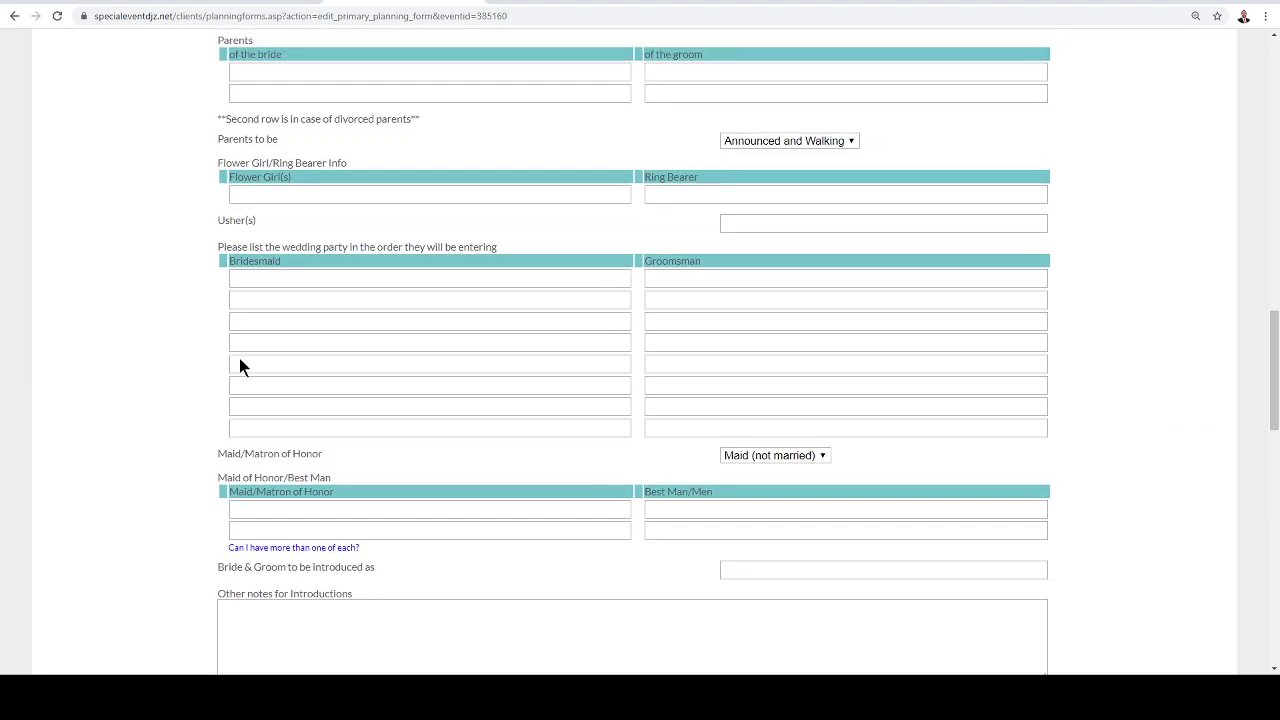
pyautogui.moveTo(169, 377)
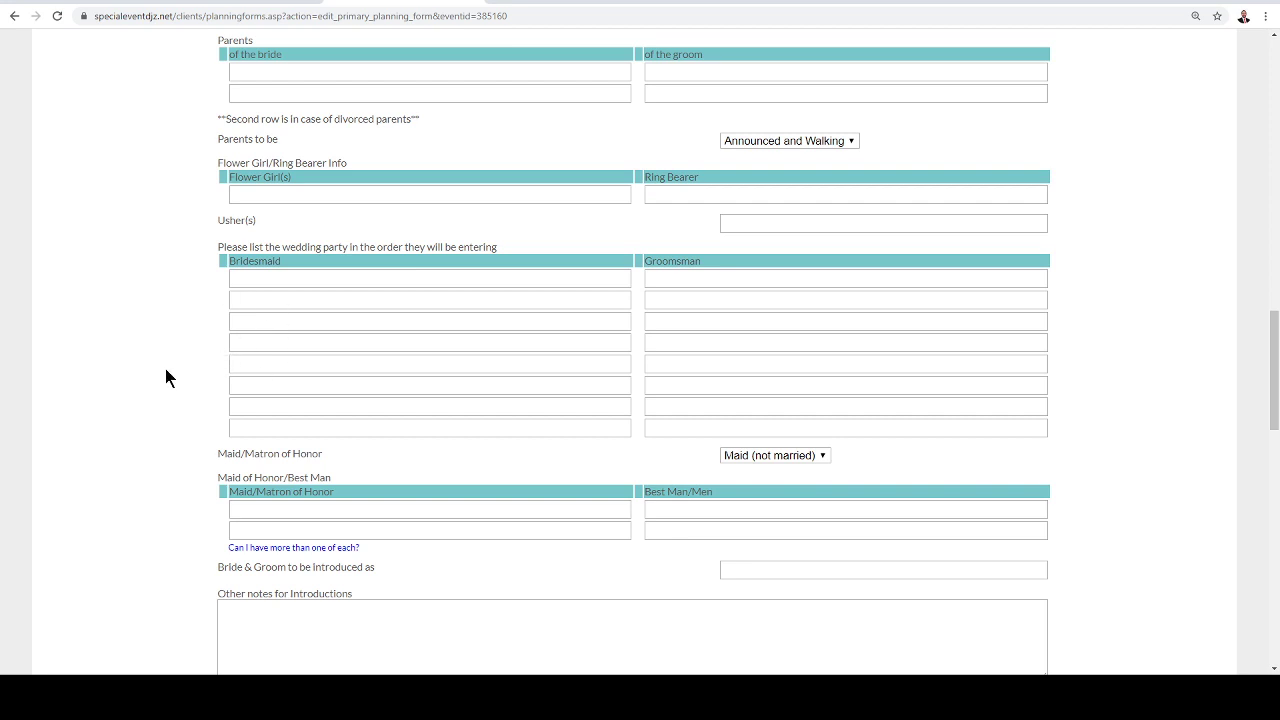
pyautogui.moveTo(170, 360)
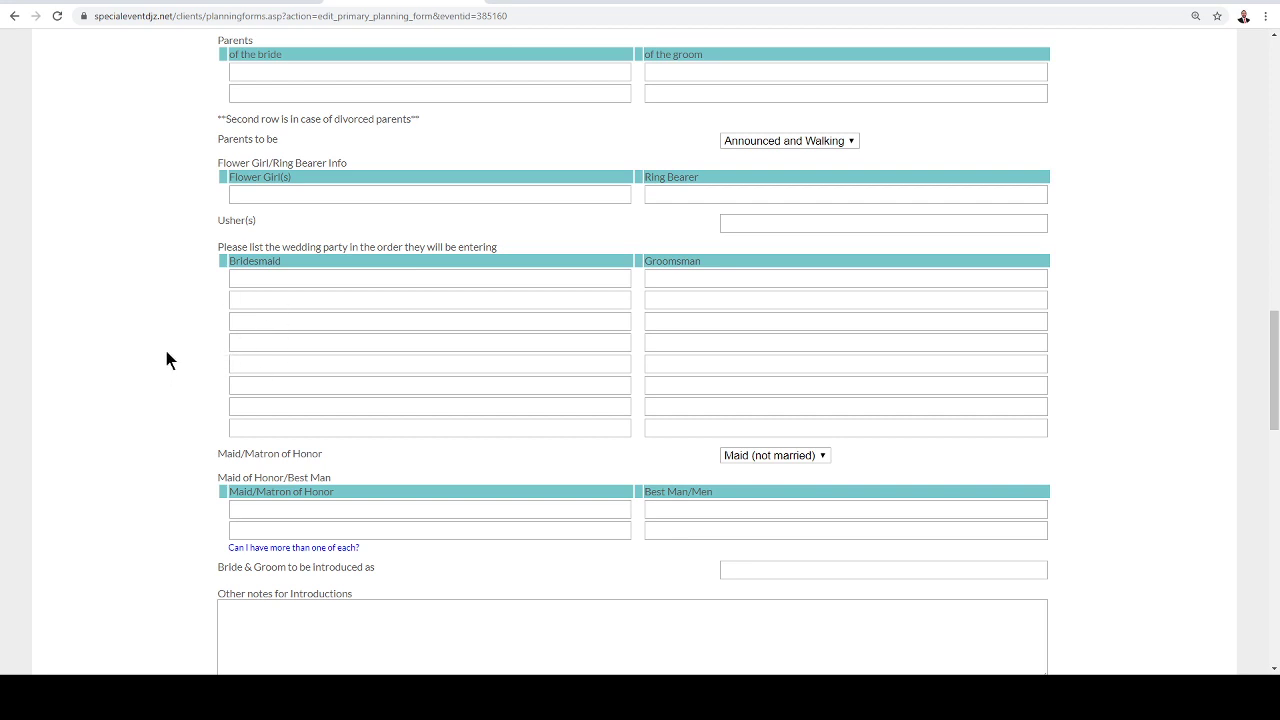
pyautogui.scroll(-3)
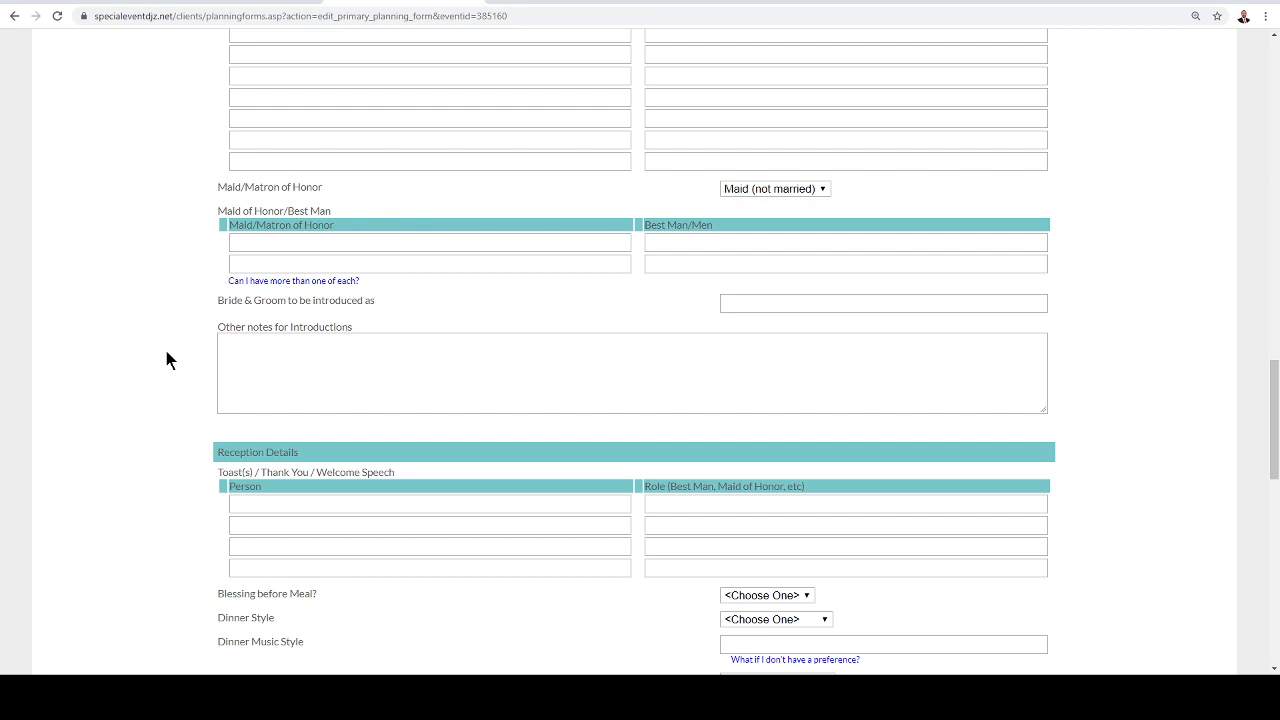
pyautogui.scroll(-3)
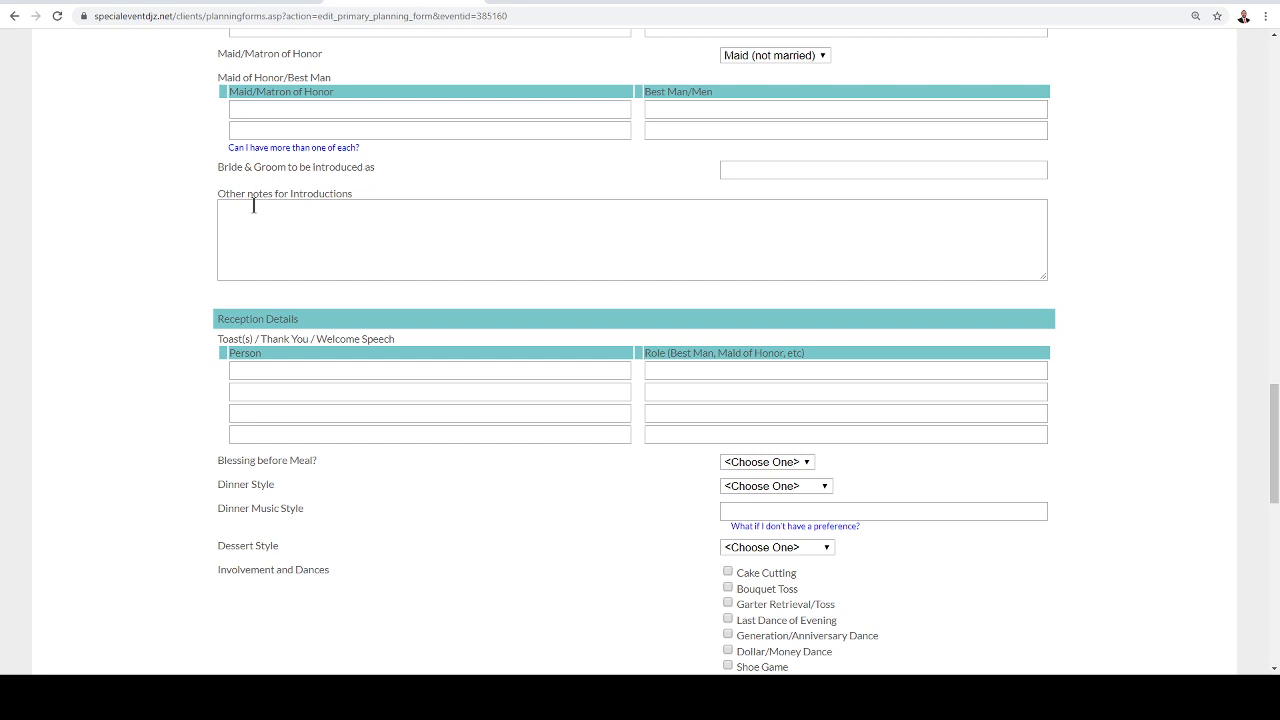
pyautogui.moveTo(248, 205)
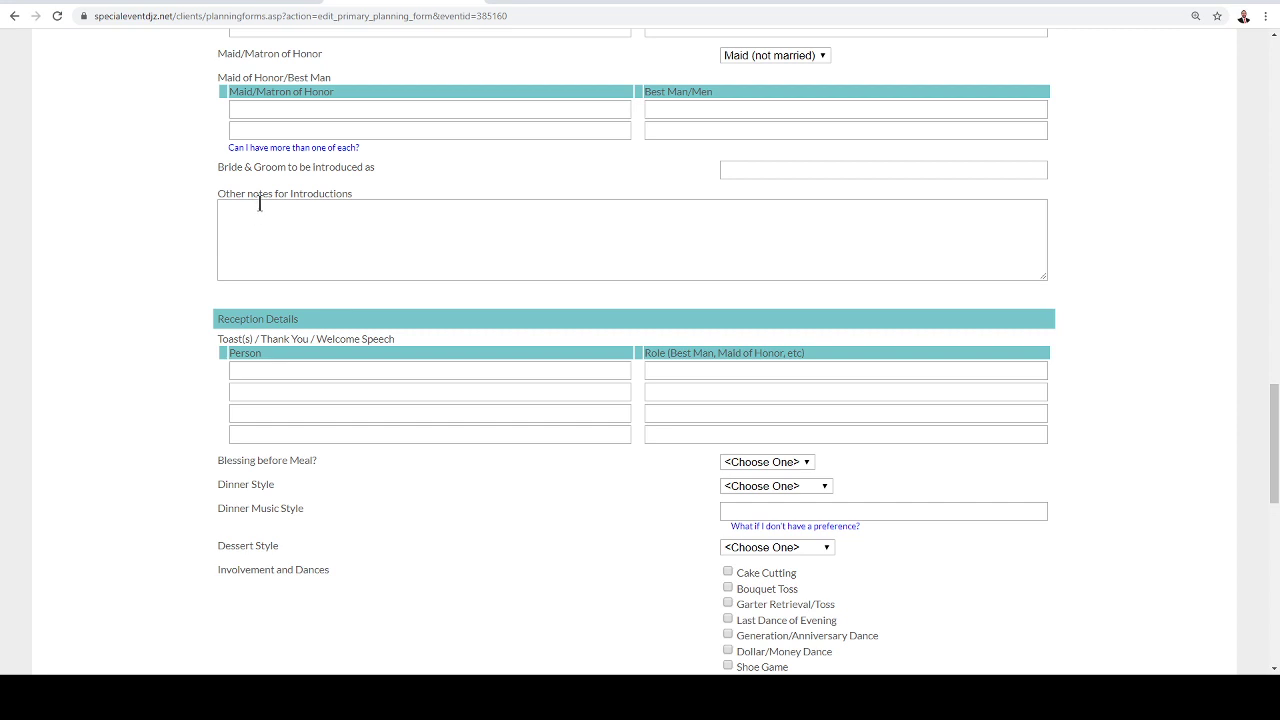
pyautogui.moveTo(213, 357)
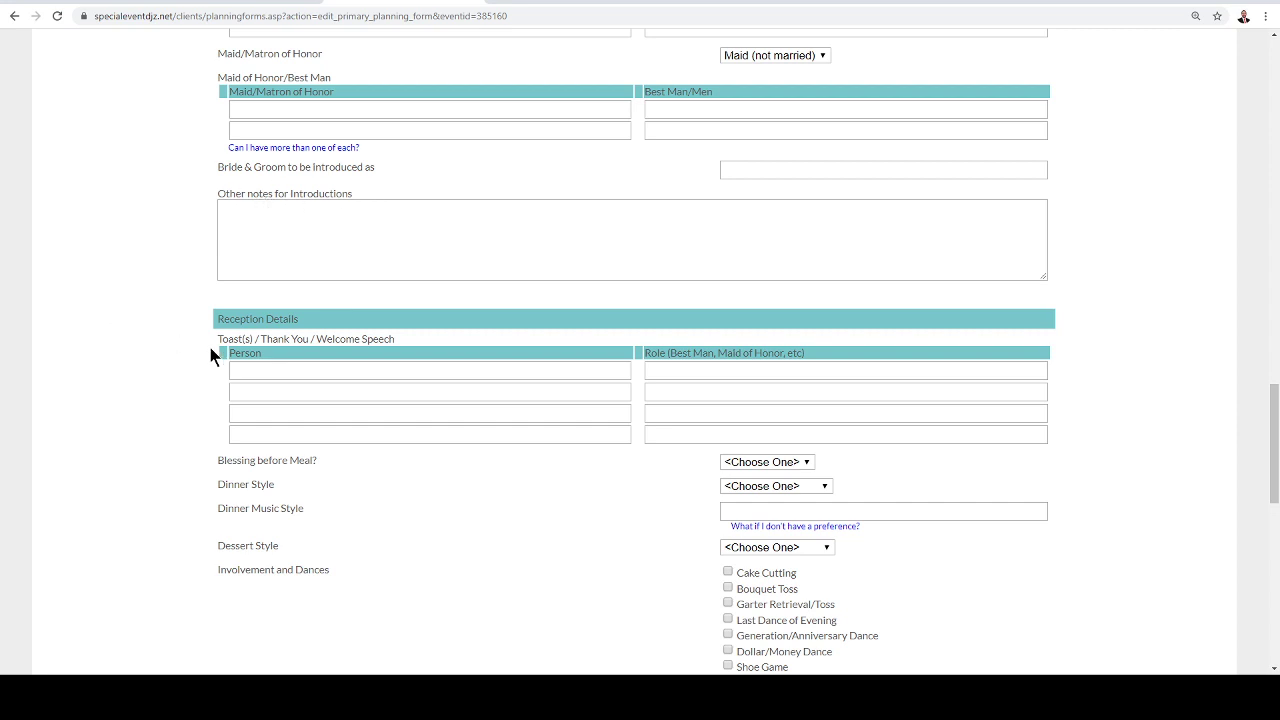
pyautogui.scroll(-3)
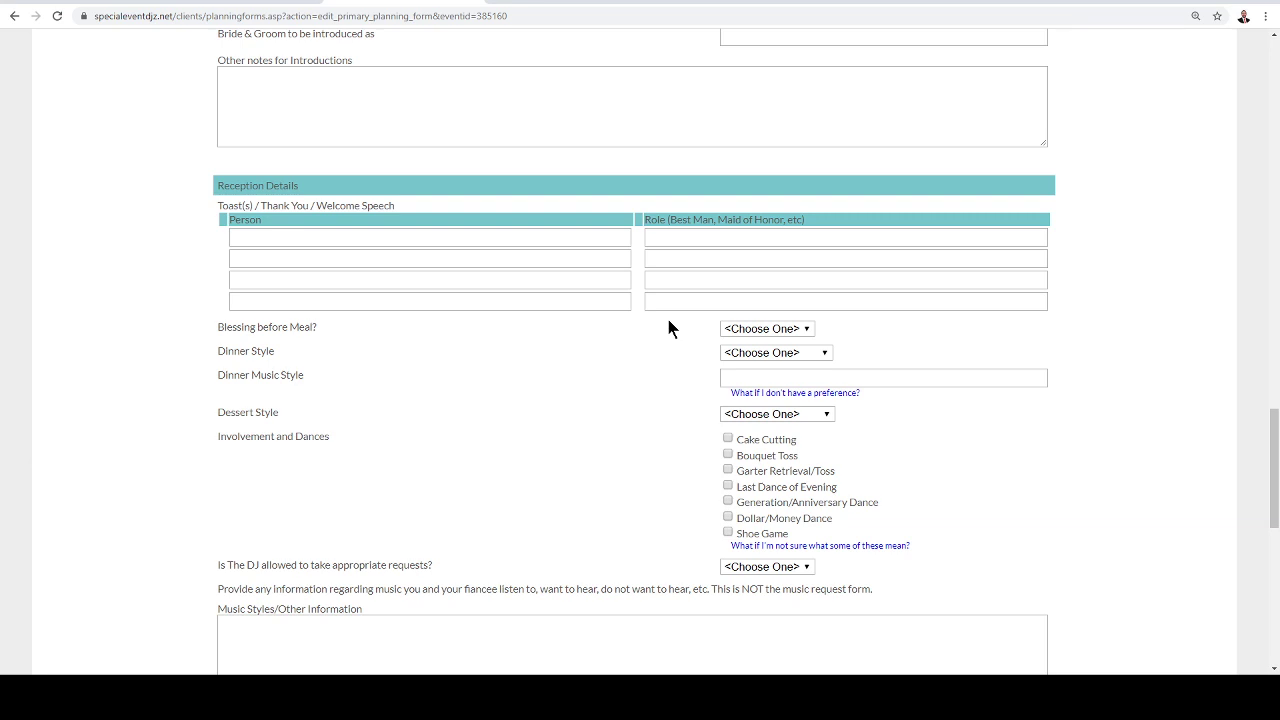
pyautogui.moveTo(322, 373)
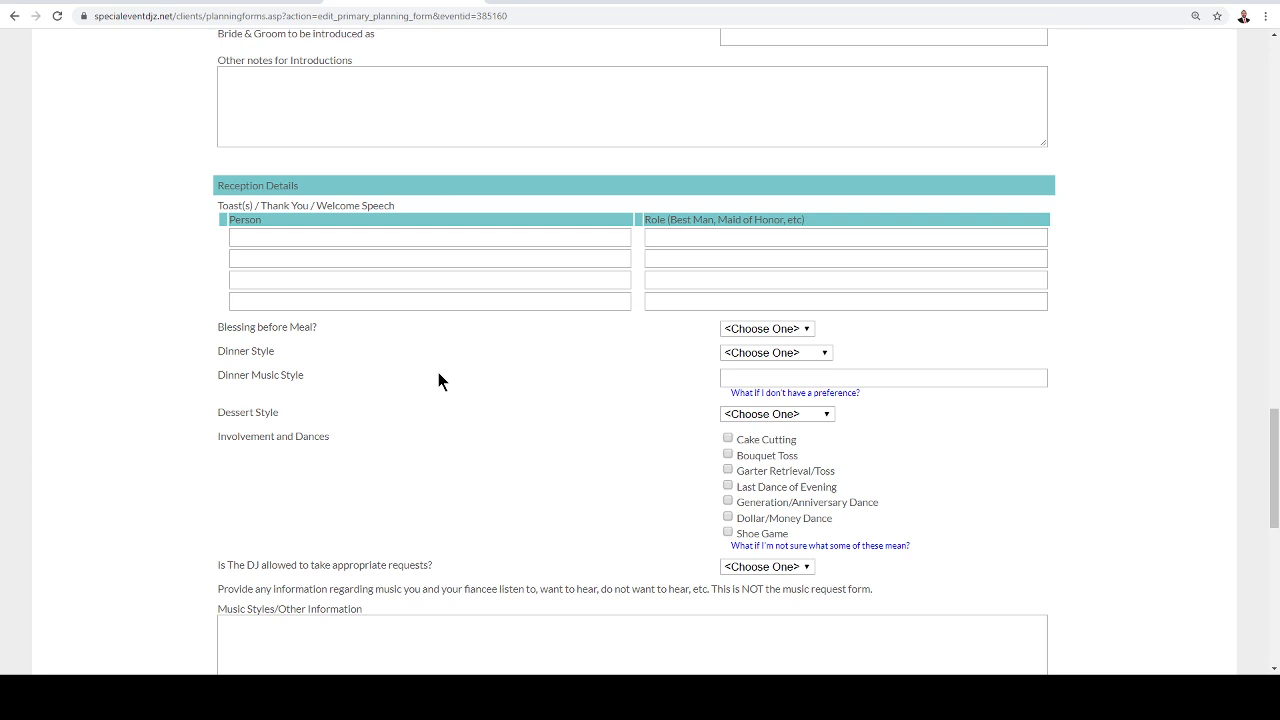
pyautogui.scroll(-3)
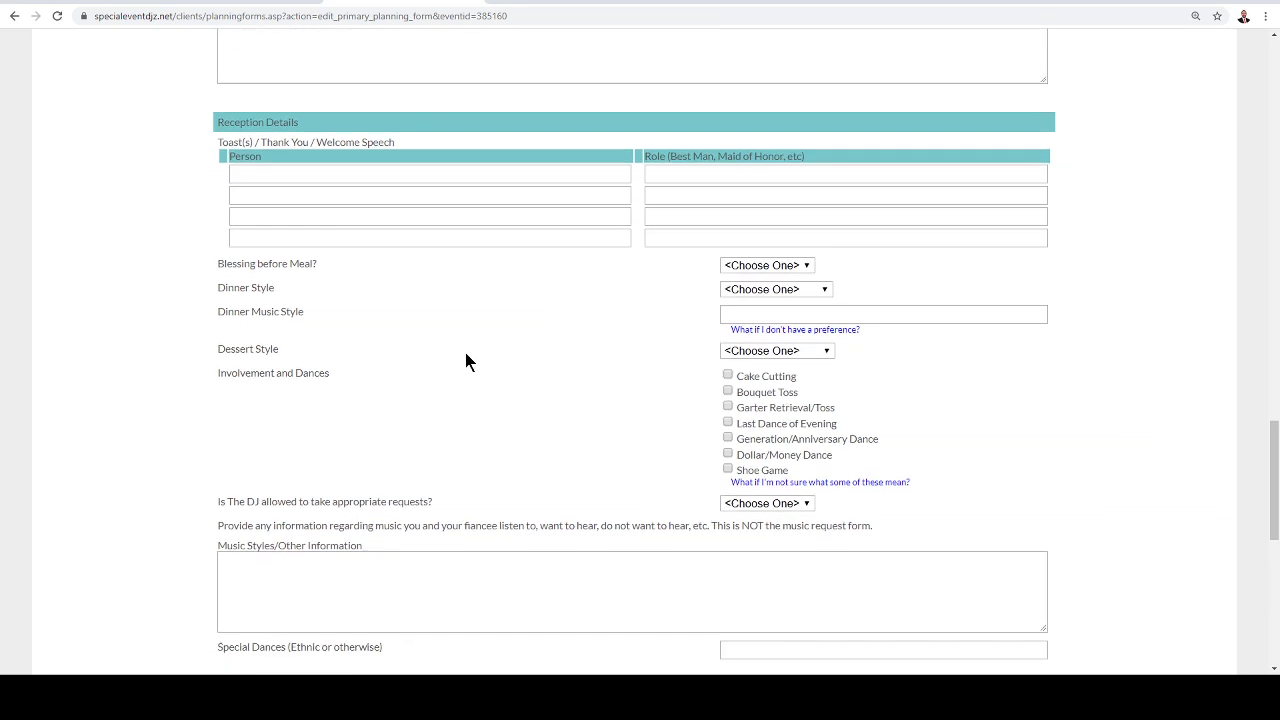
pyautogui.scroll(-3)
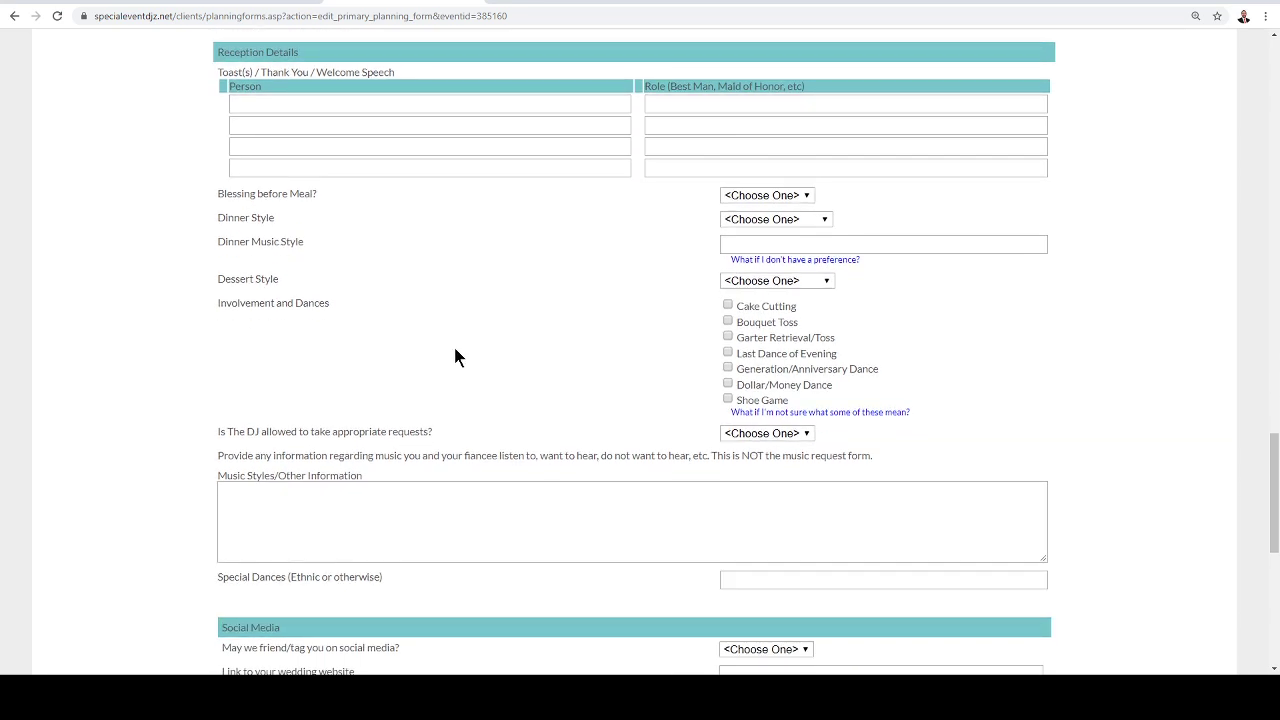
pyautogui.moveTo(482, 375)
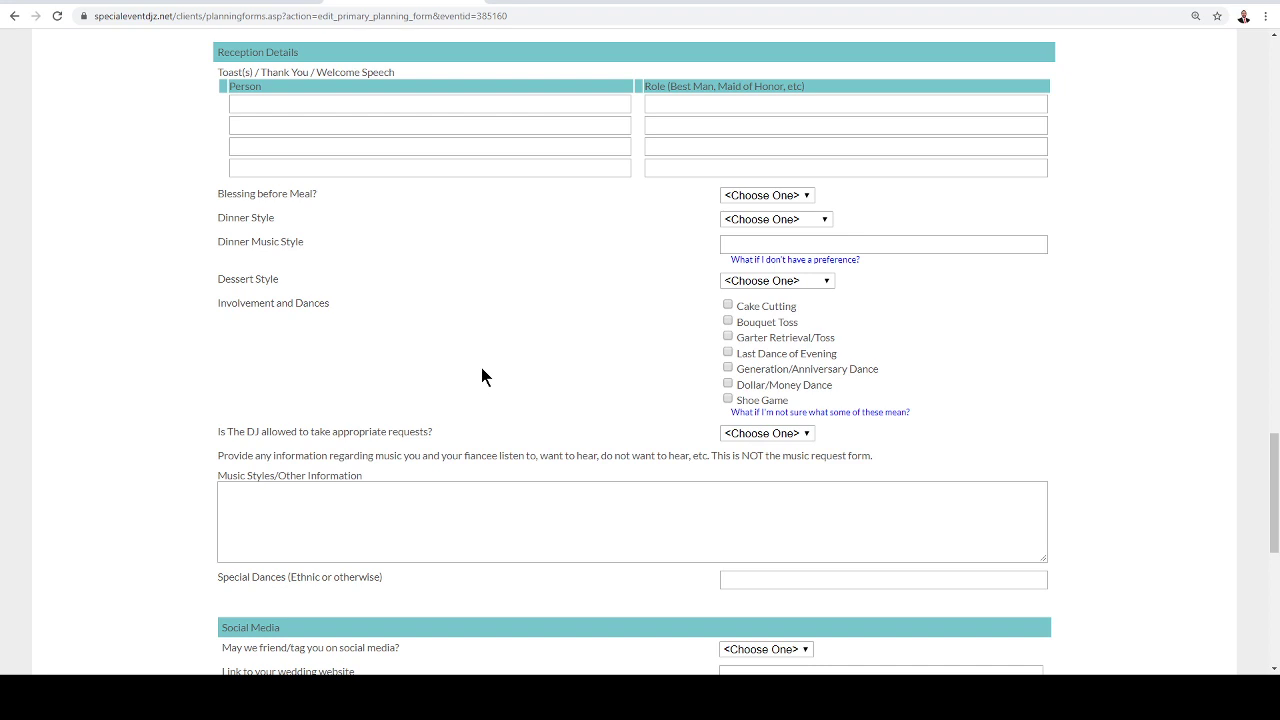
pyautogui.moveTo(383, 370)
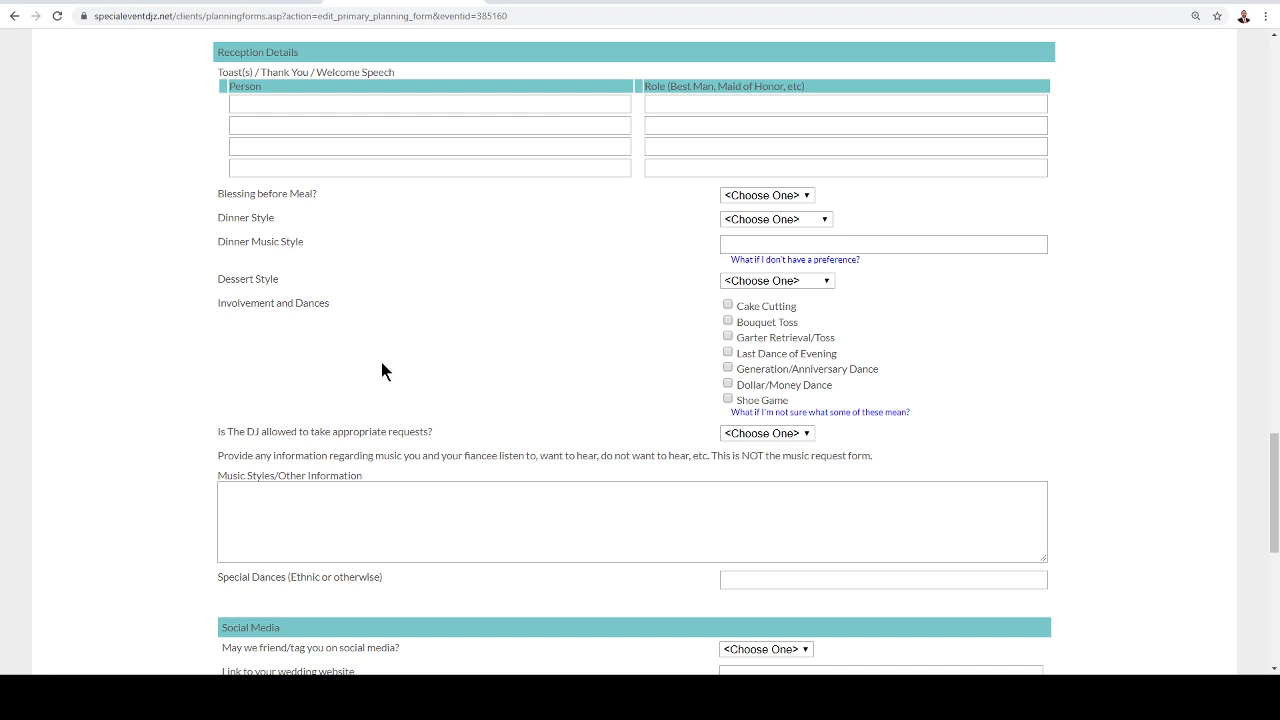
pyautogui.moveTo(391, 357)
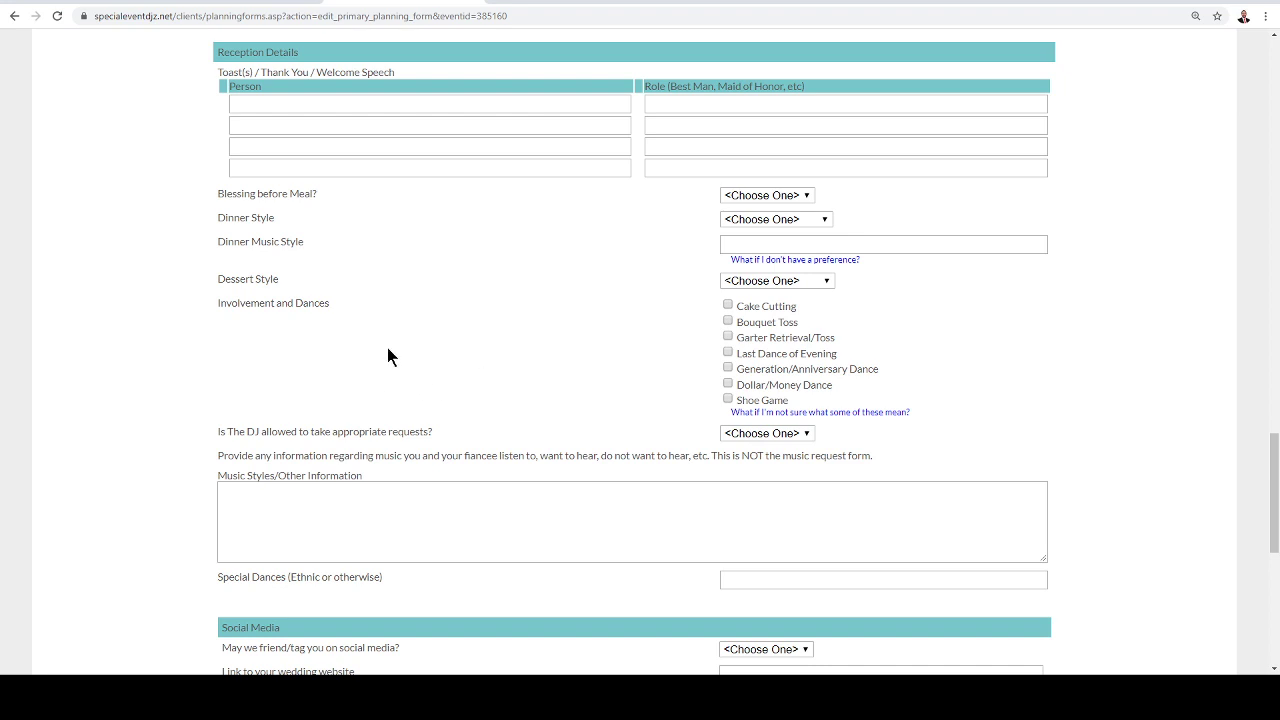
pyautogui.moveTo(531, 308)
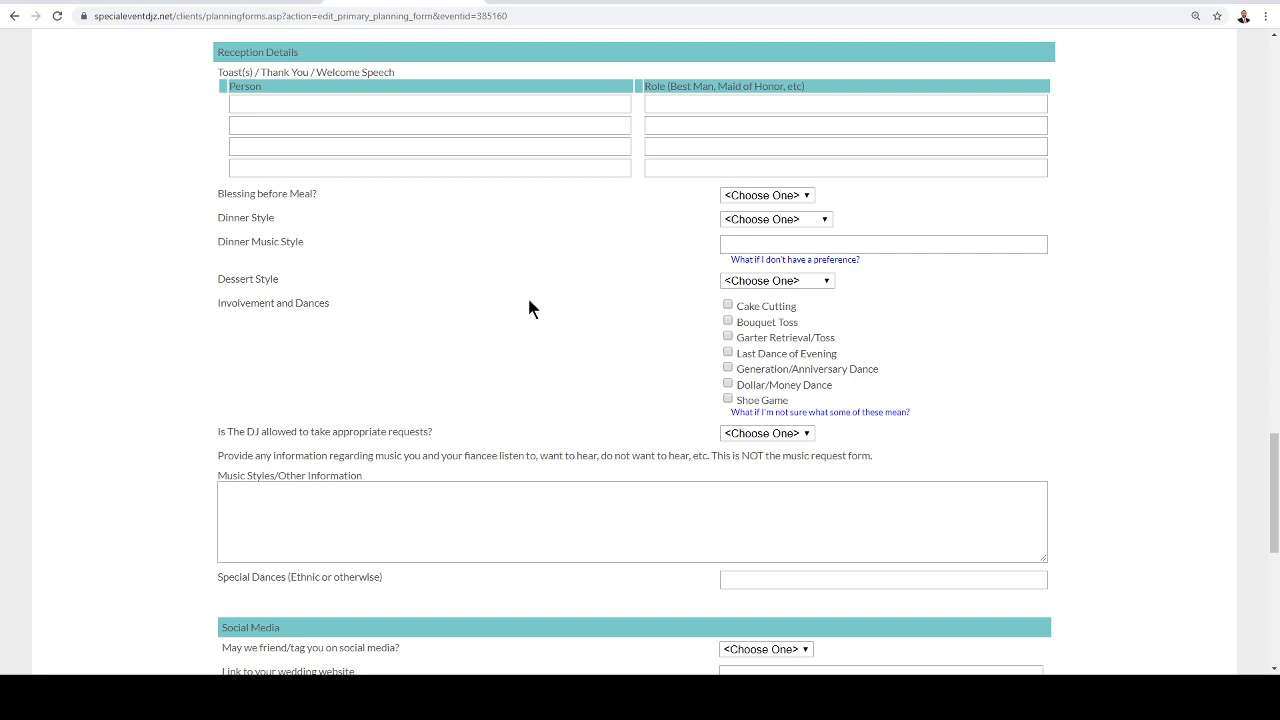
pyautogui.moveTo(751, 356)
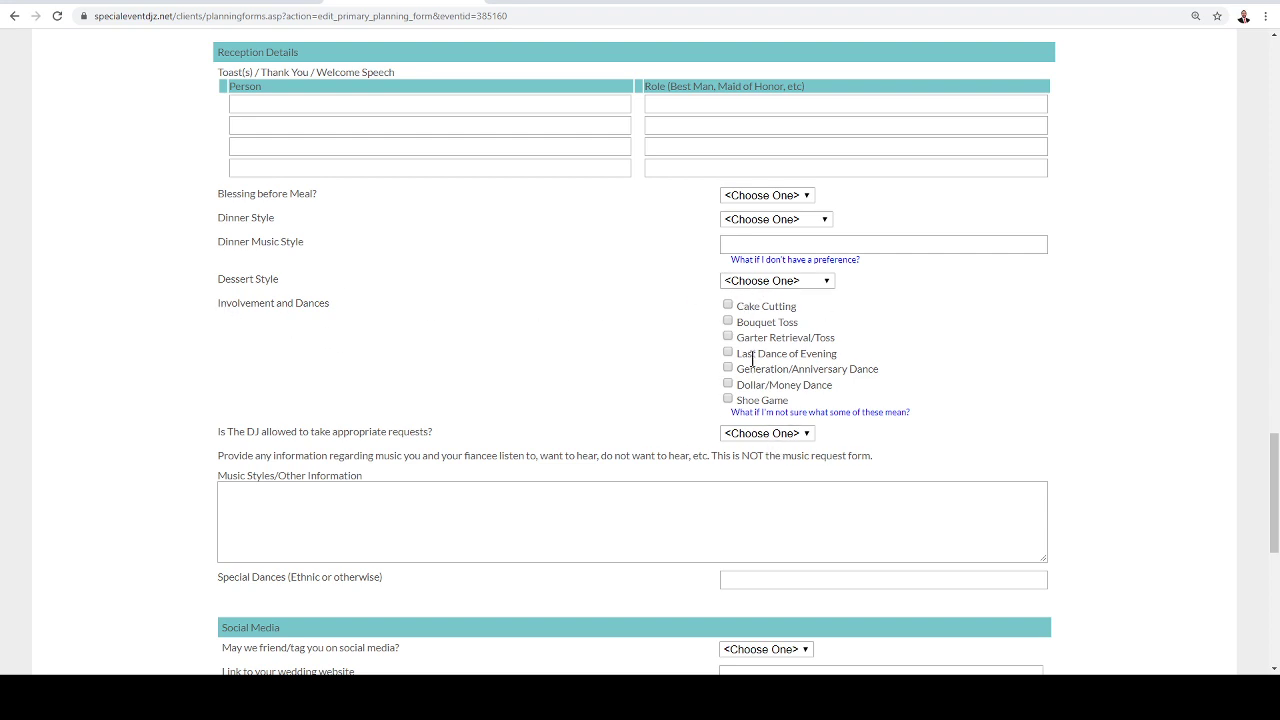
# Scroll to the end of the reception planner form and save the changes.
pyautogui.scroll(-3)
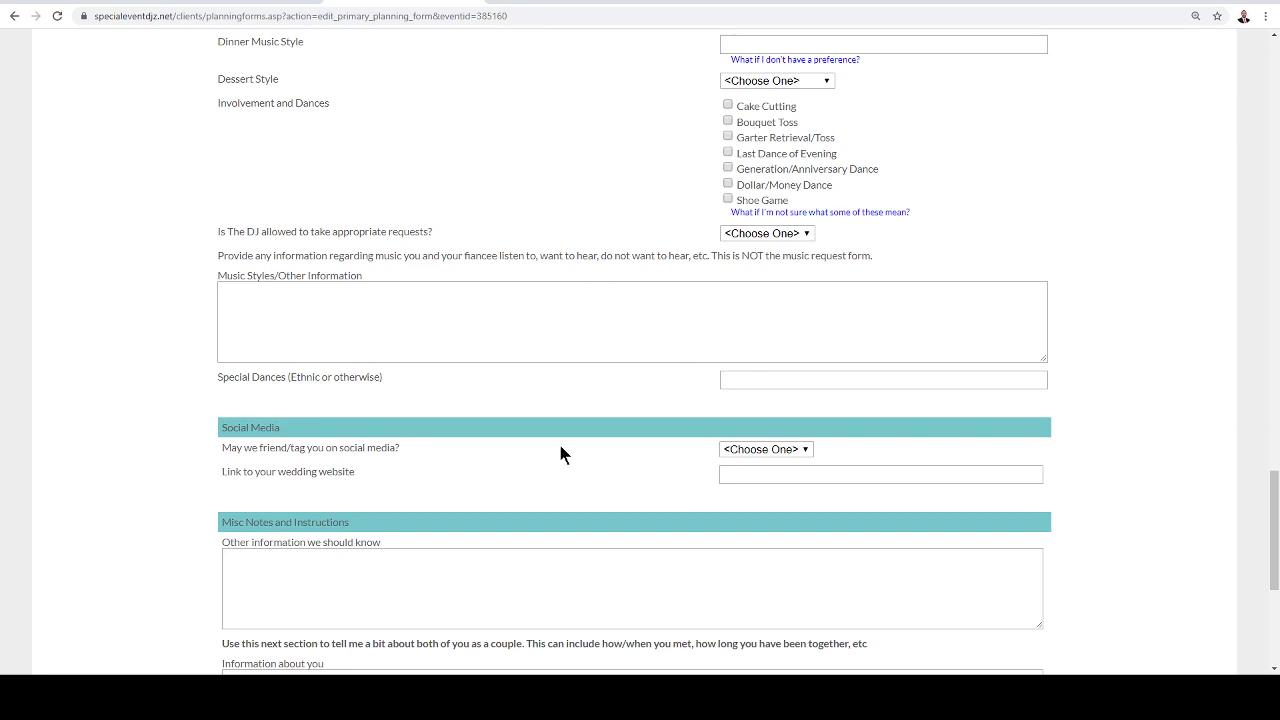
pyautogui.scroll(-3)
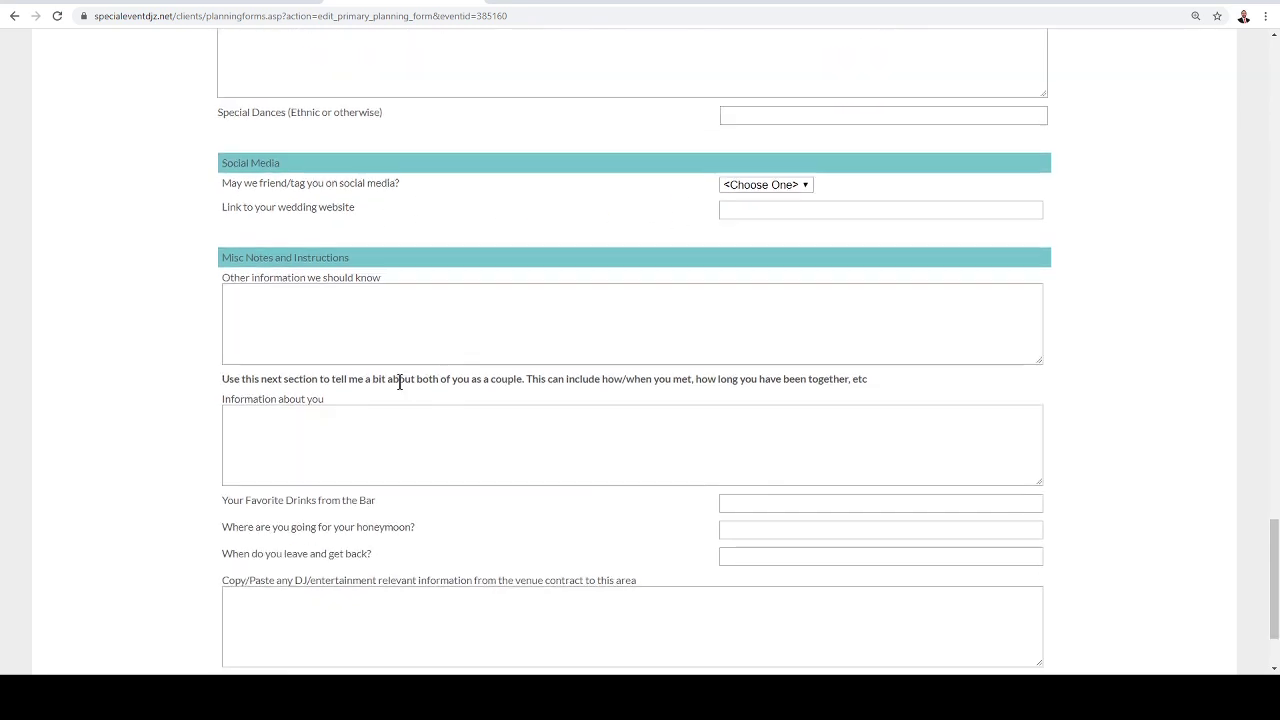
pyautogui.scroll(-3)
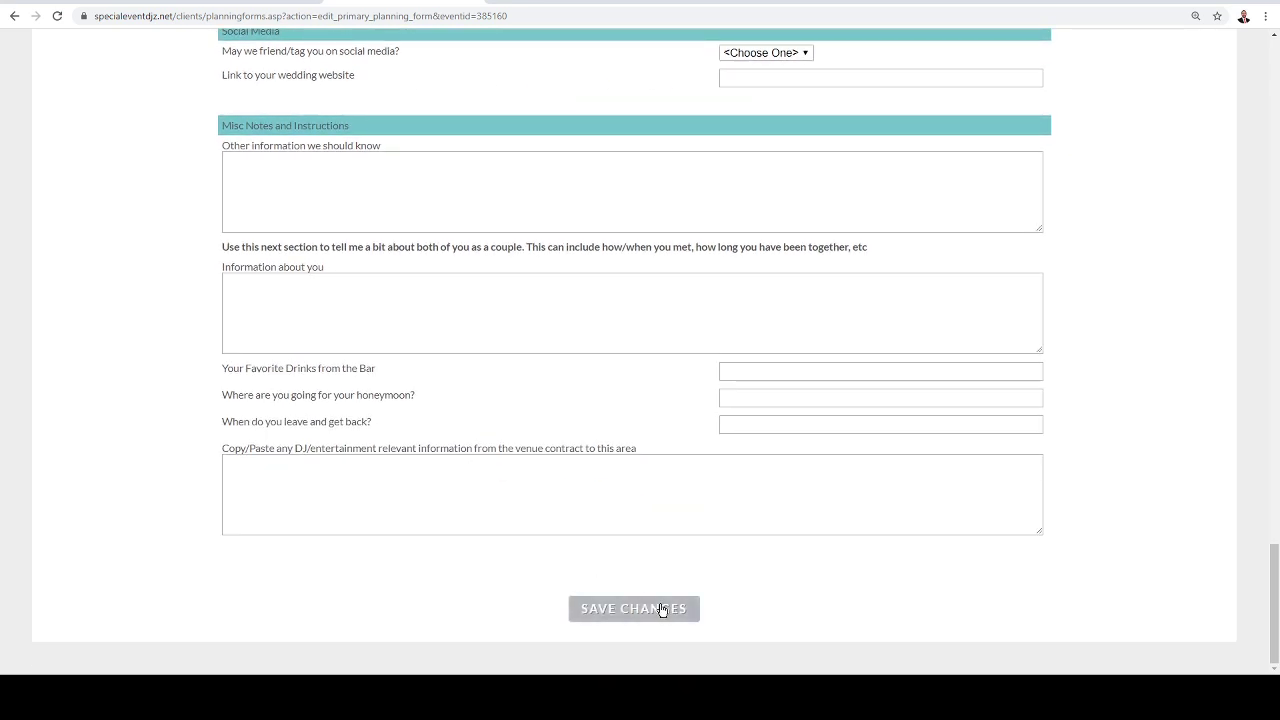
pyautogui.moveTo(463, 418)
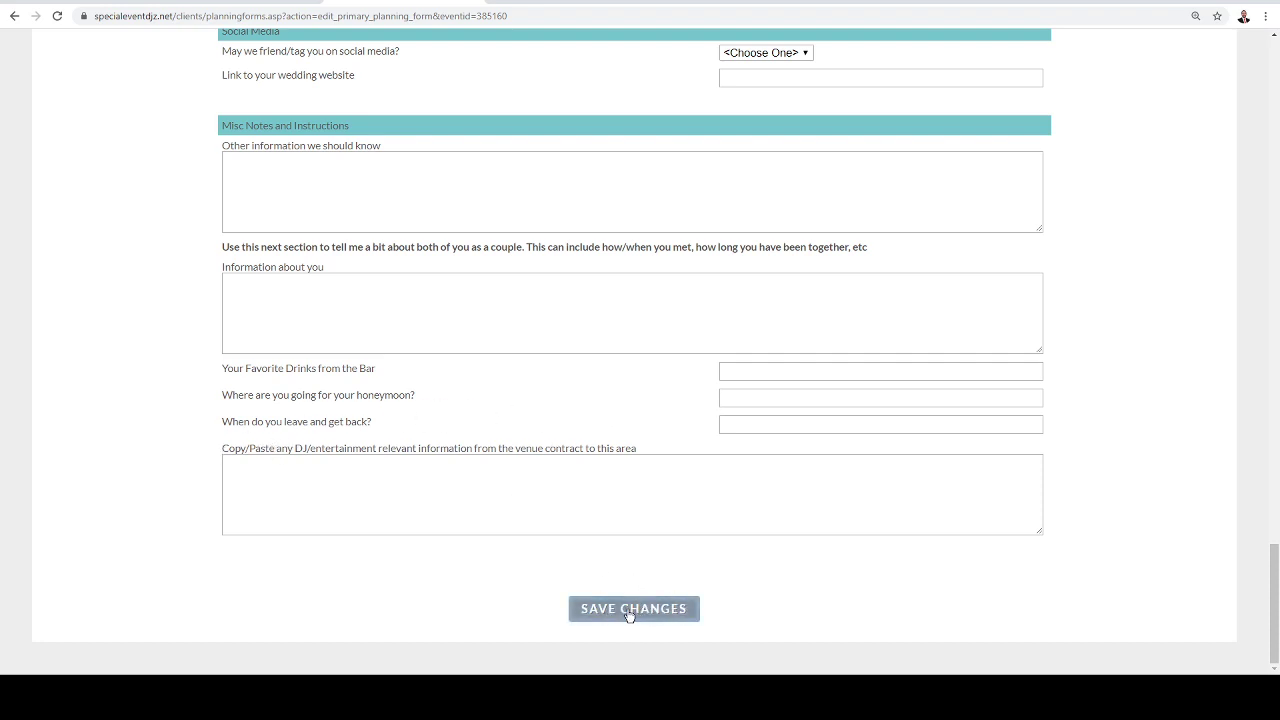
pyautogui.click(633, 608)
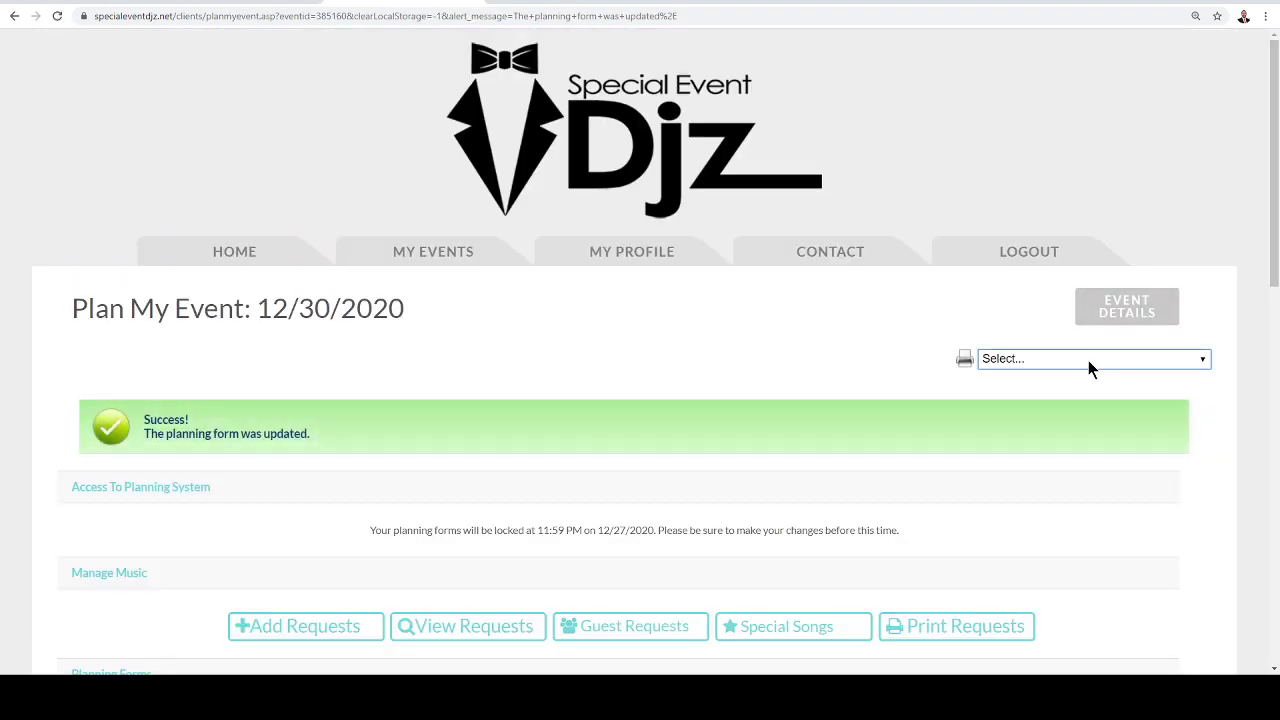
pyautogui.moveTo(975, 370)
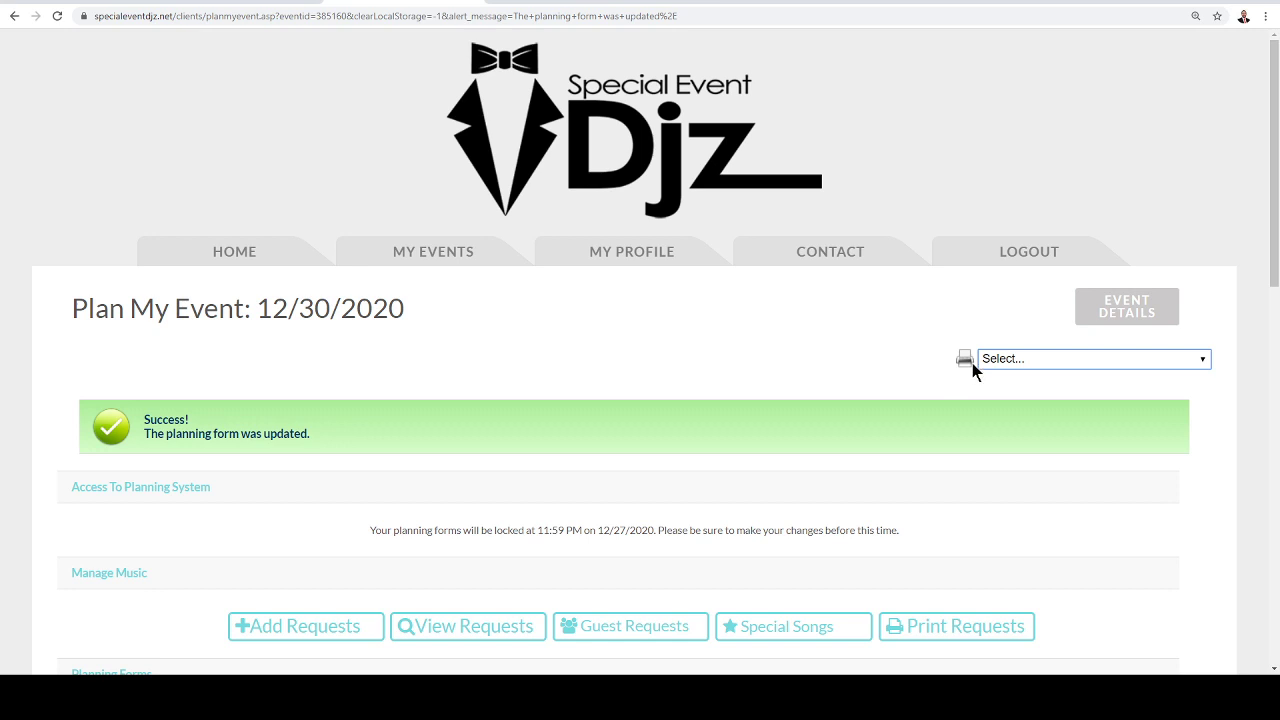
pyautogui.moveTo(475, 458)
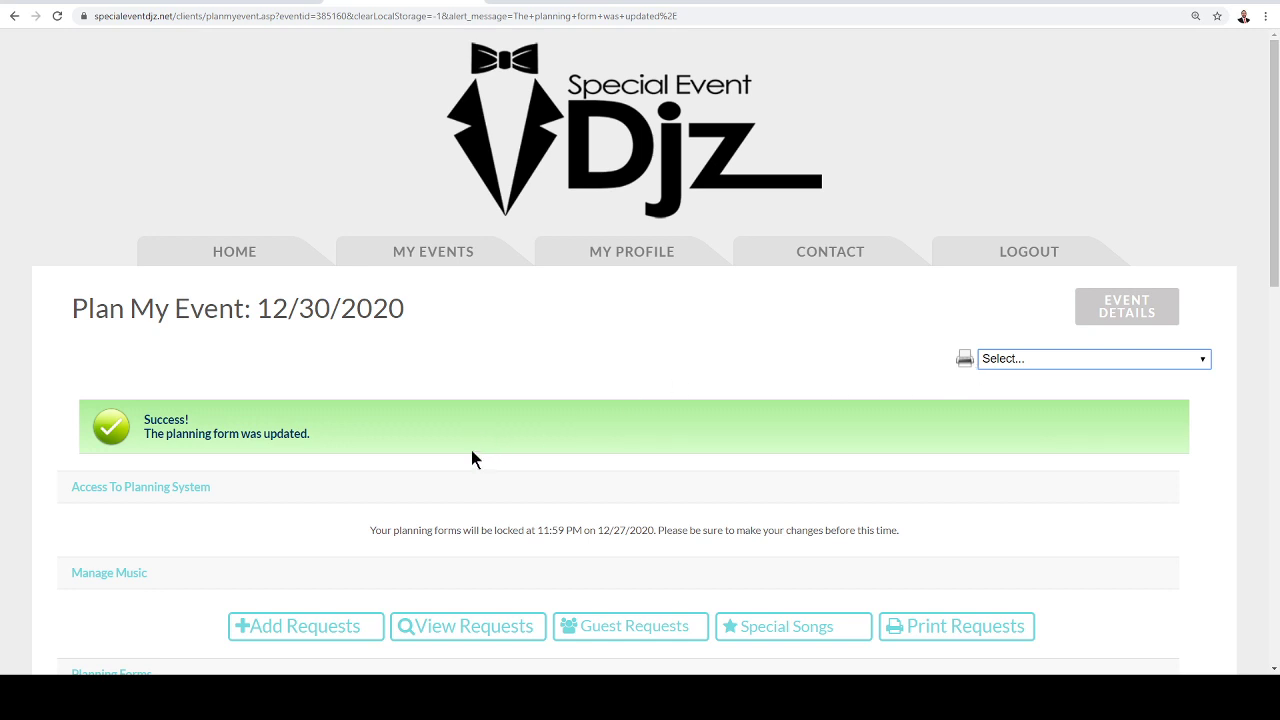
pyautogui.moveTo(456, 424)
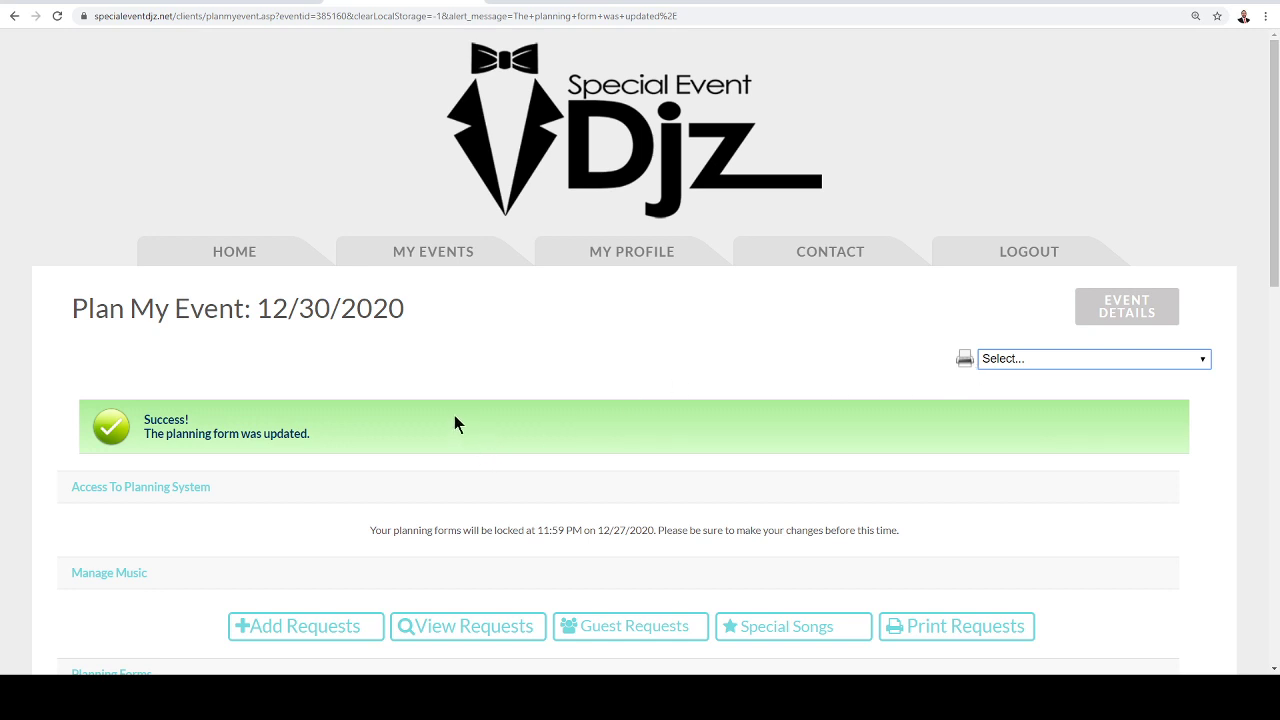
pyautogui.moveTo(335, 440)
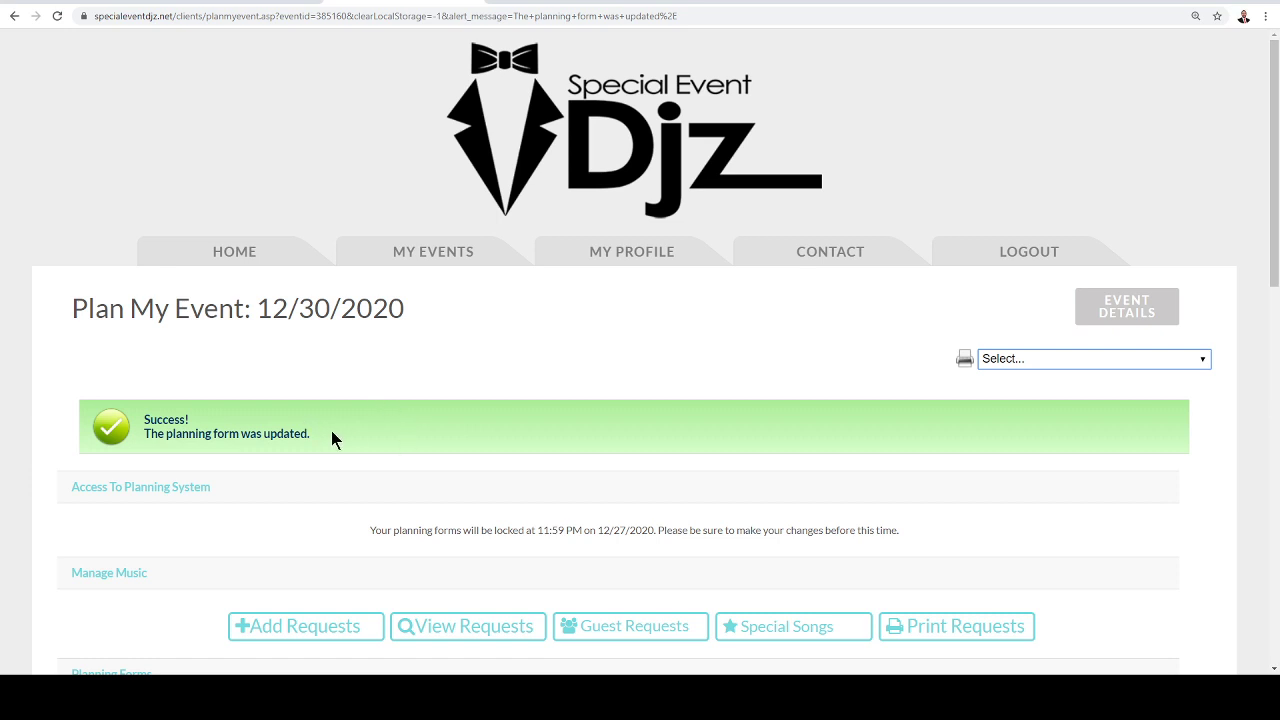
pyautogui.moveTo(410, 527)
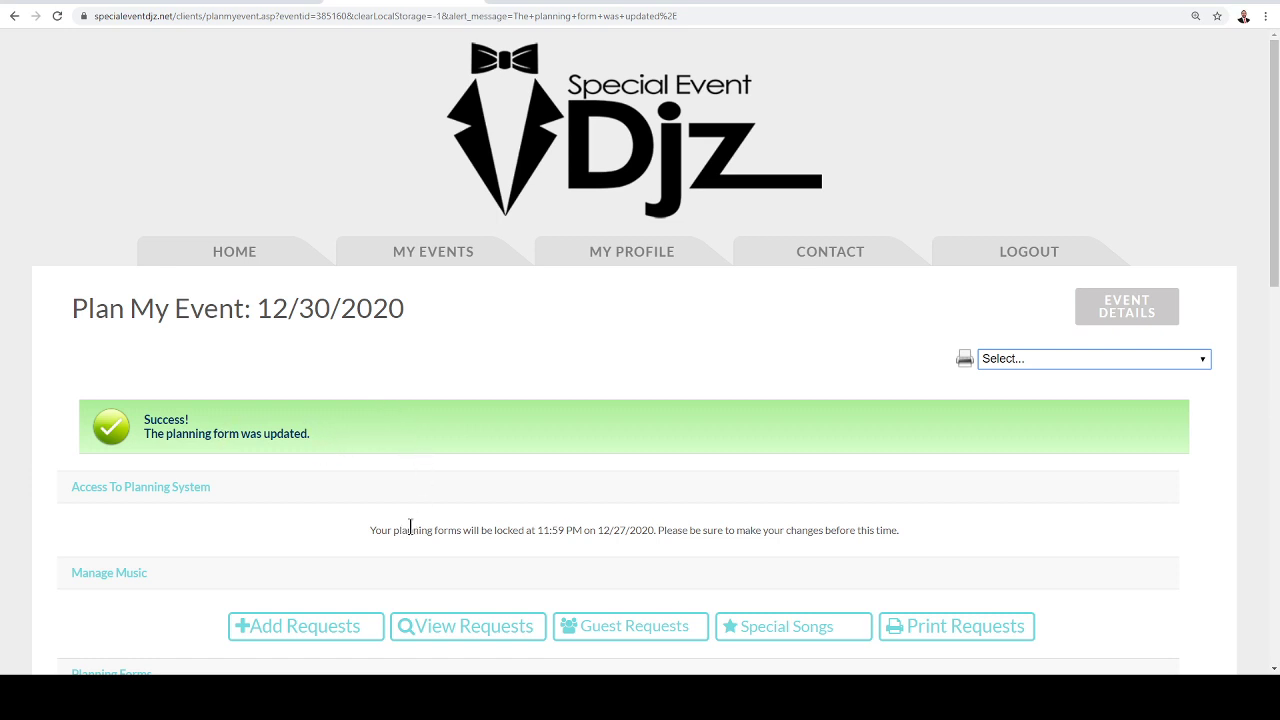
pyautogui.moveTo(830, 251)
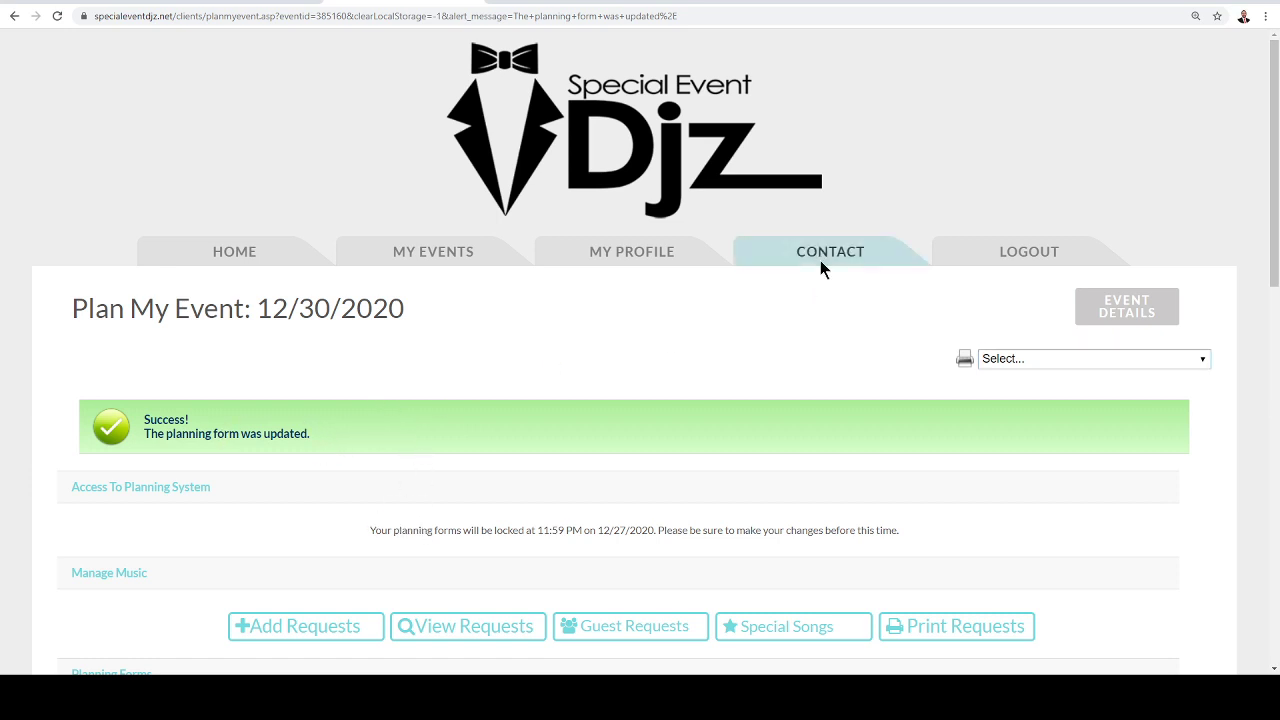
# Go to the CONTACT tab and scroll down to the March 2020 email message history.
pyautogui.click(830, 251)
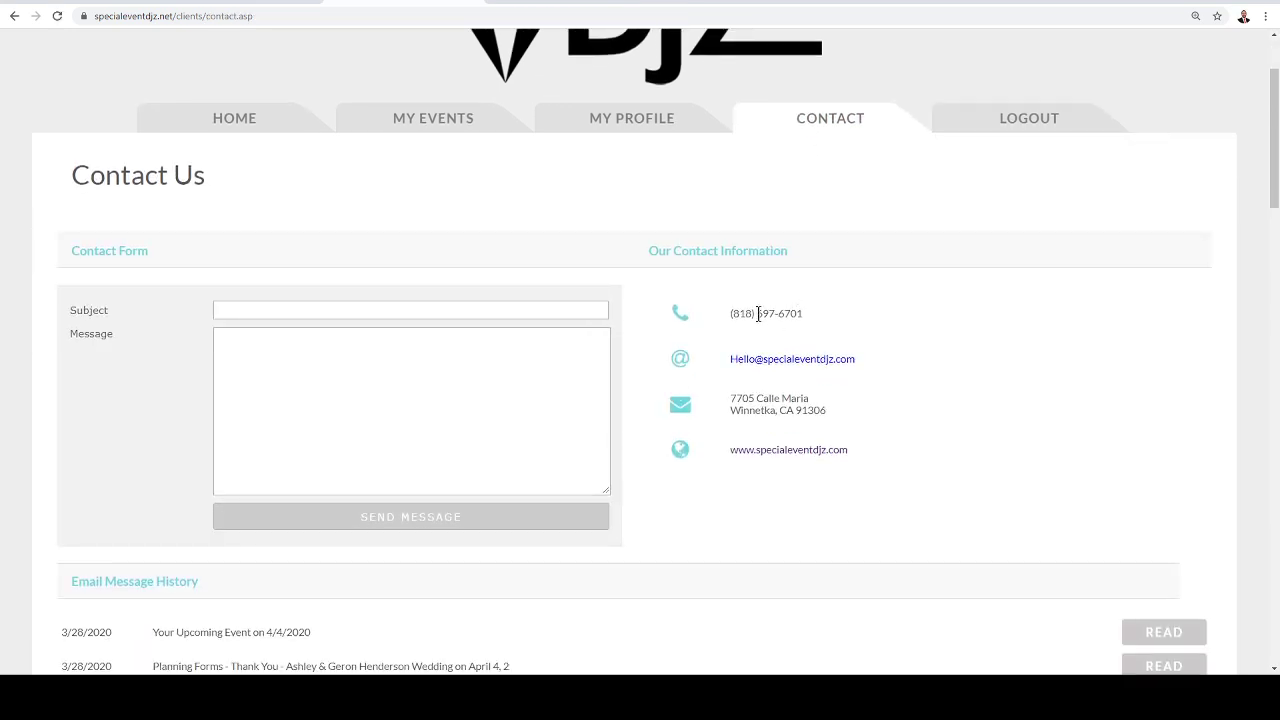
pyautogui.moveTo(851, 387)
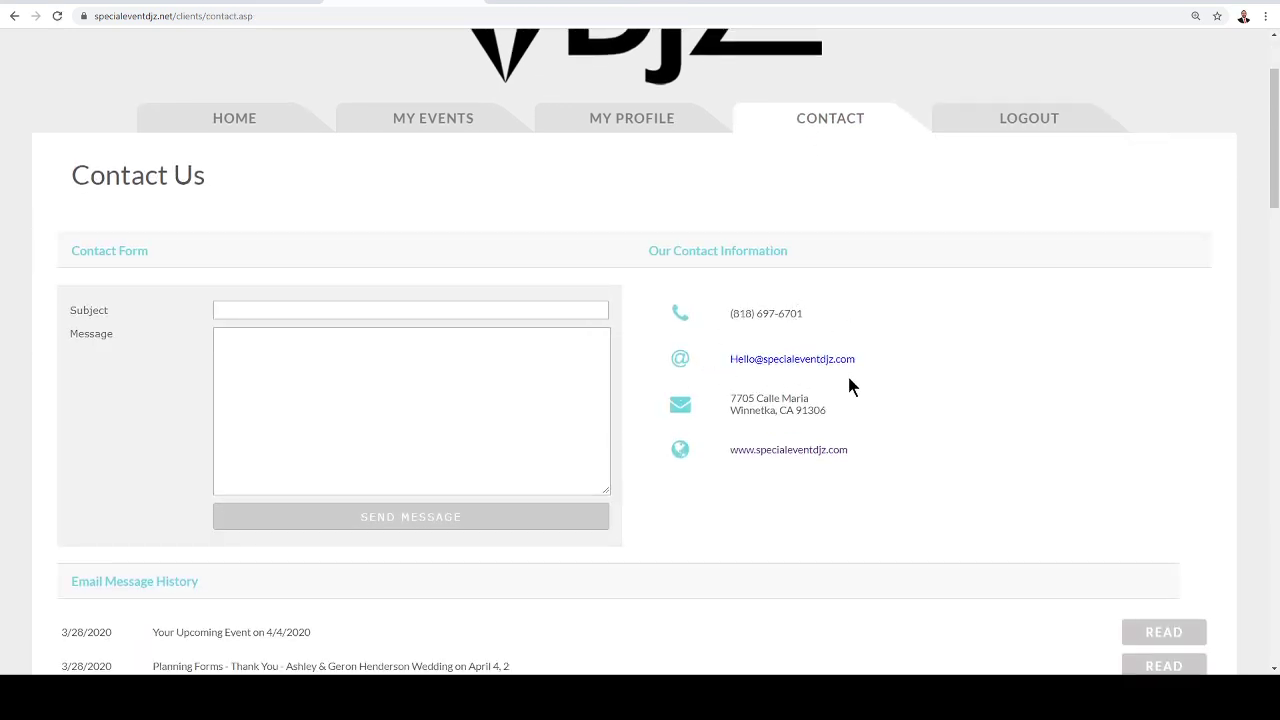
pyautogui.moveTo(735, 341)
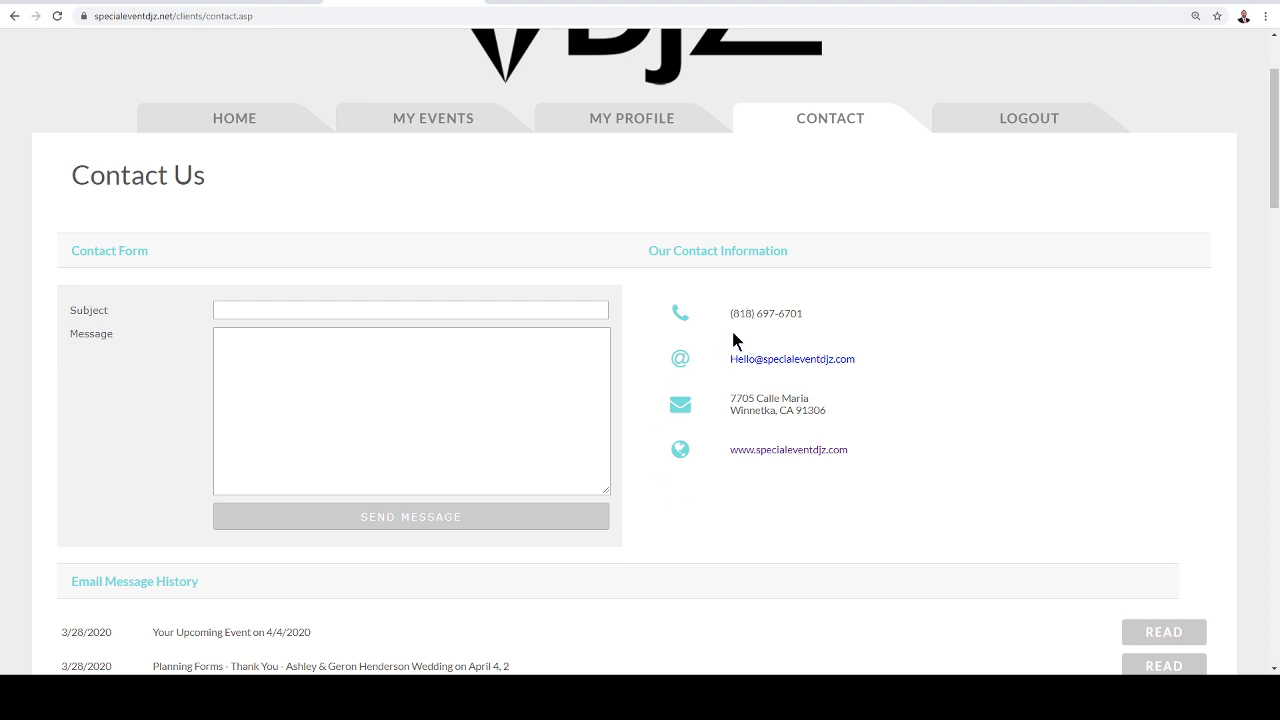
pyautogui.click(410, 310)
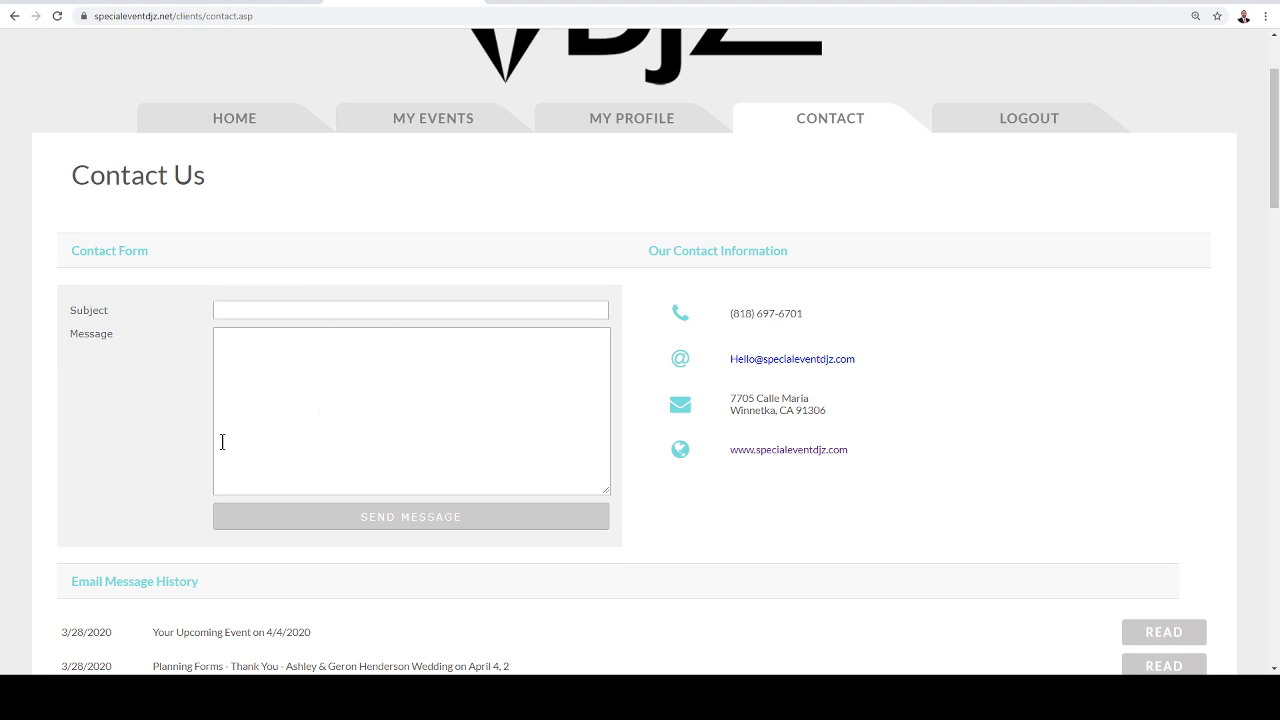
pyautogui.scroll(-3)
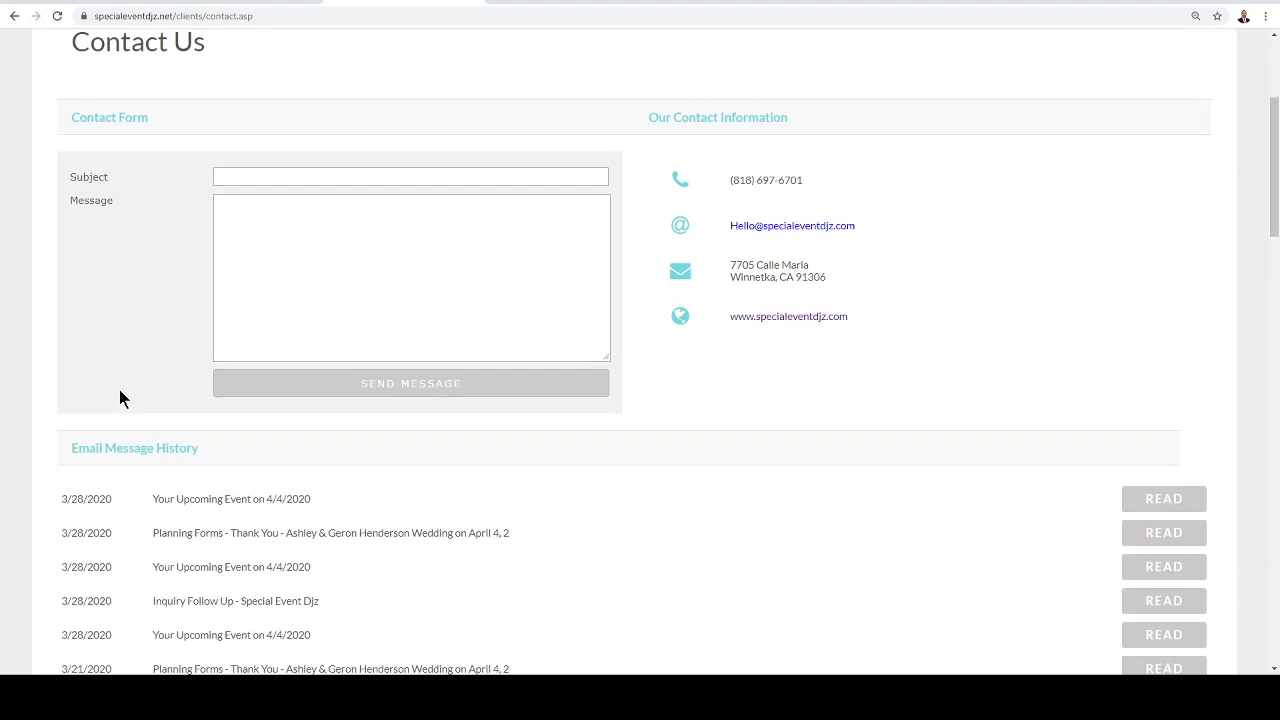